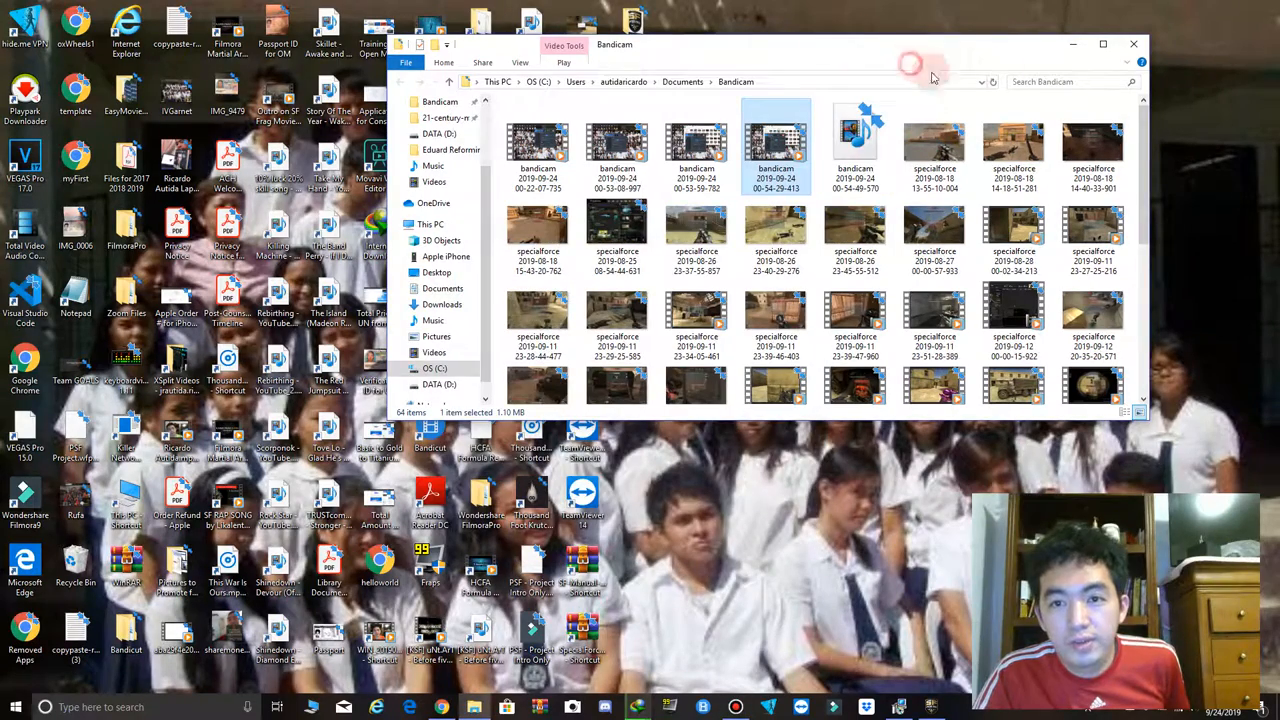
Step: Close the Bandicam recordings folder and play back an earlier Bandicam recording
click(1133, 45)
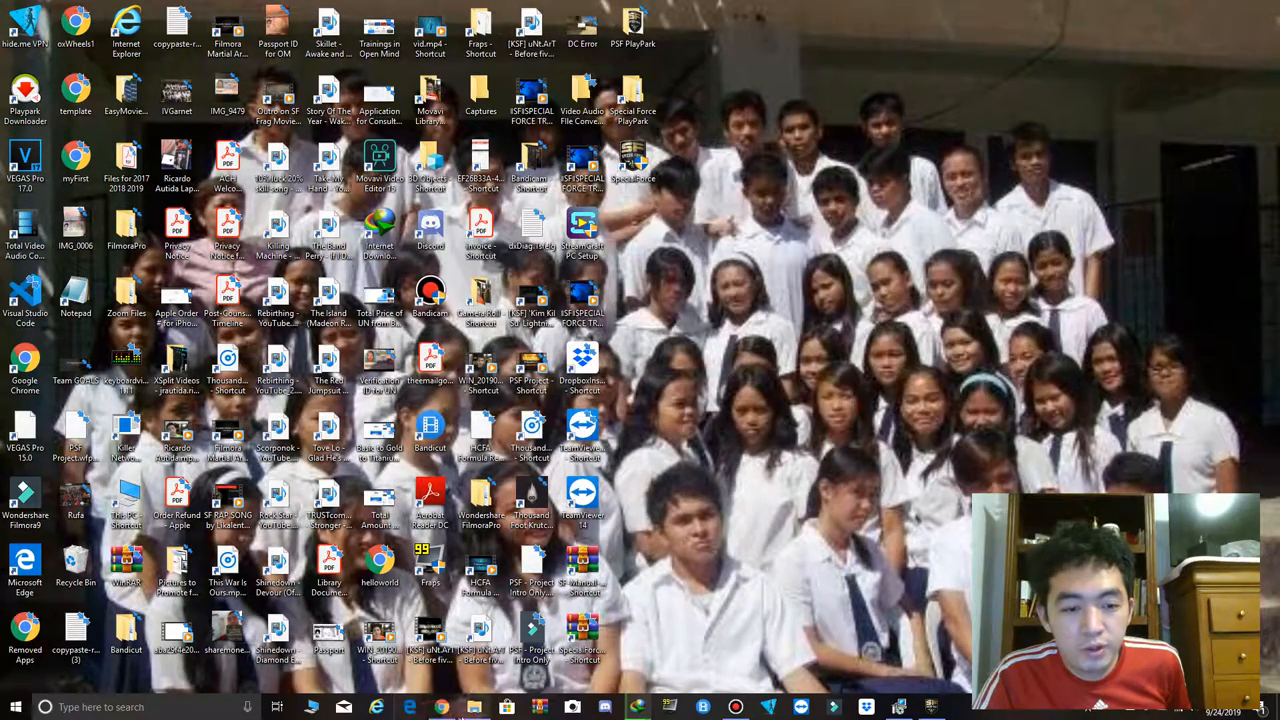
mouse_move(635, 704)
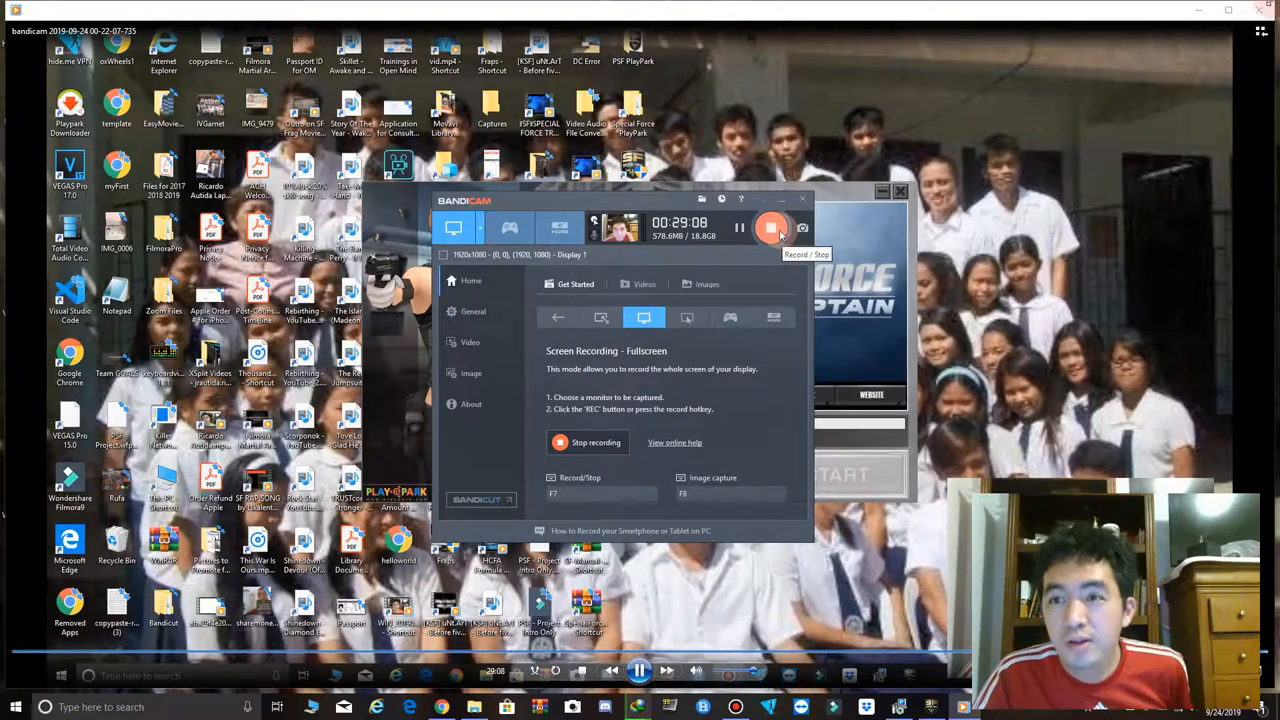
click(772, 227)
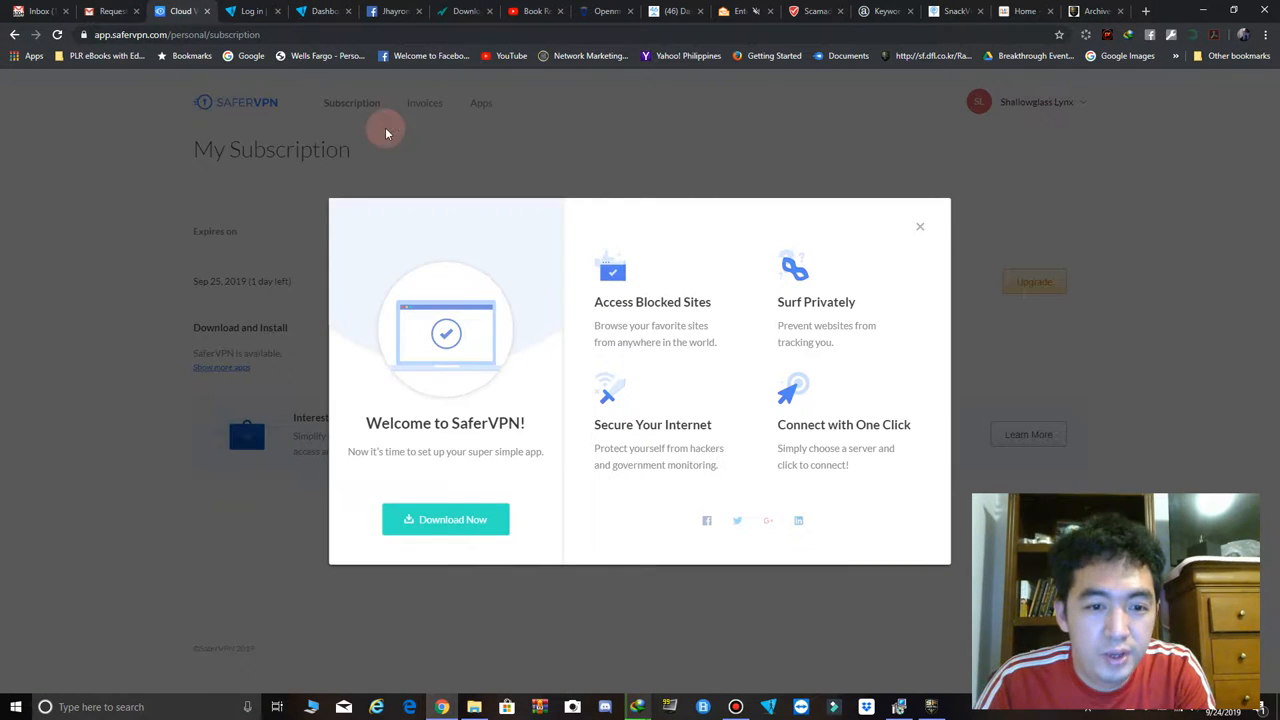
Step: Dismiss the SaferVPN welcome popup and submit the hide.me account login
click(920, 226)
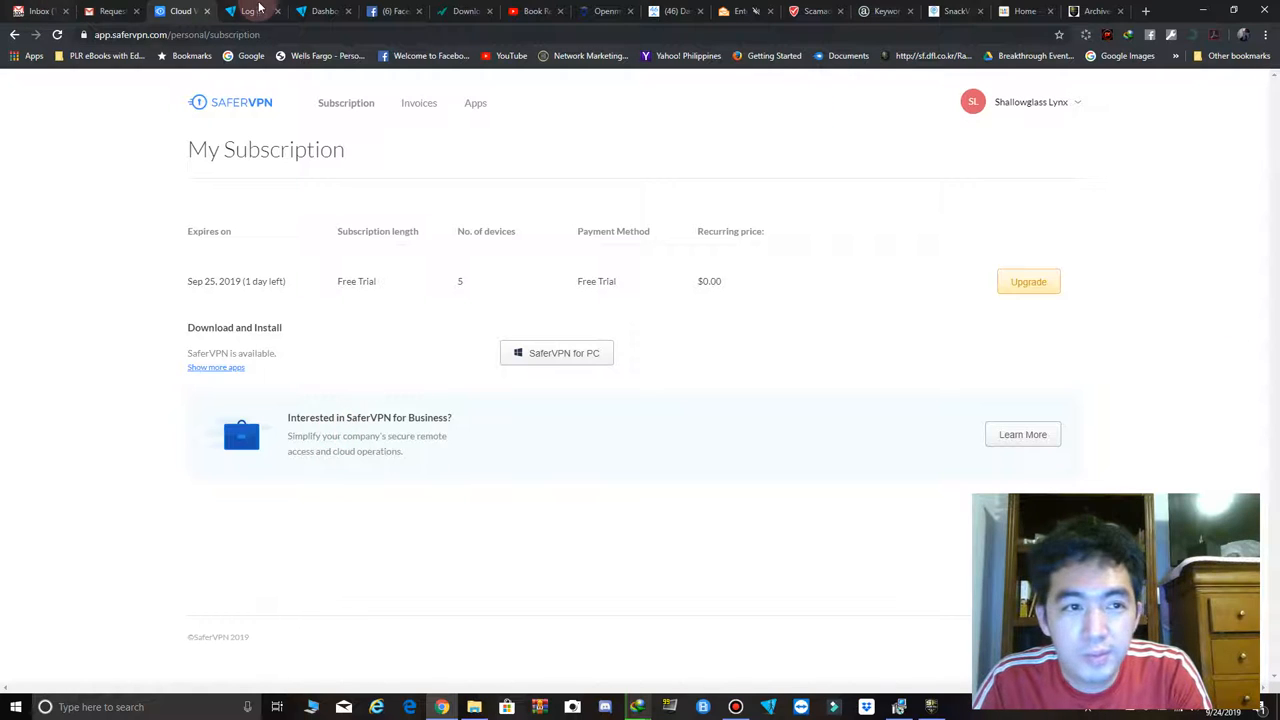
click(250, 11)
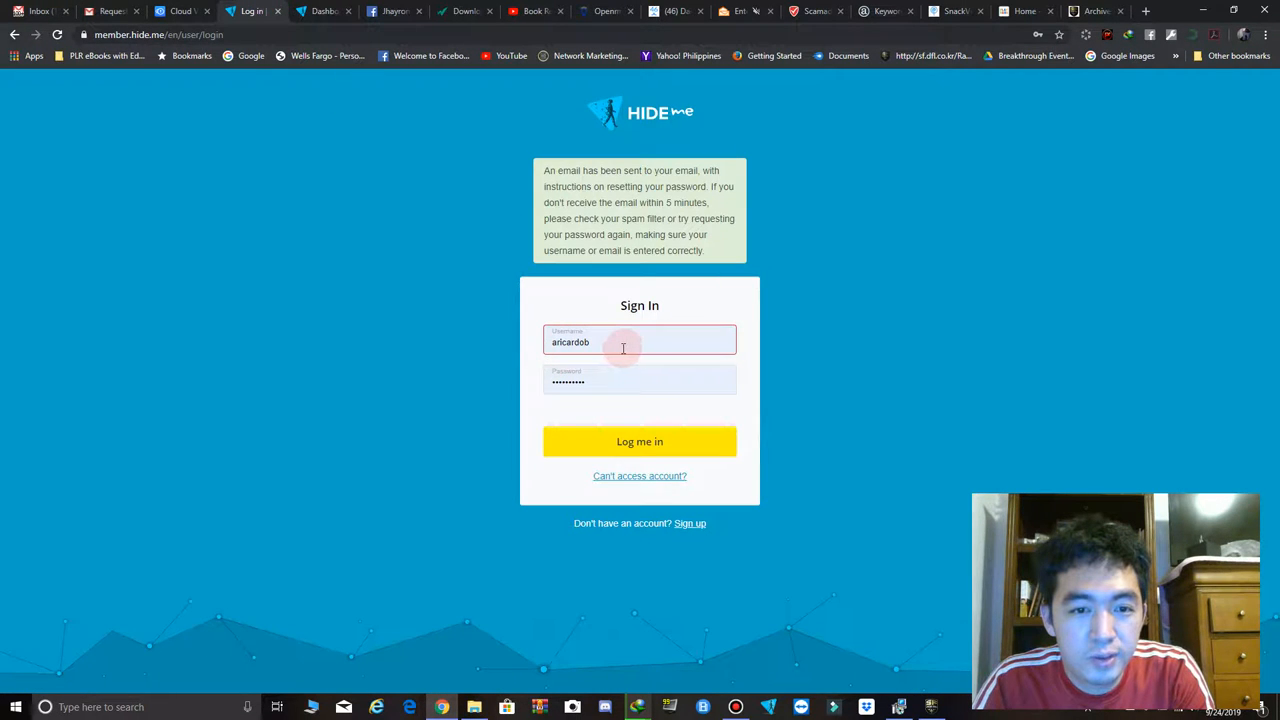
click(639, 441)
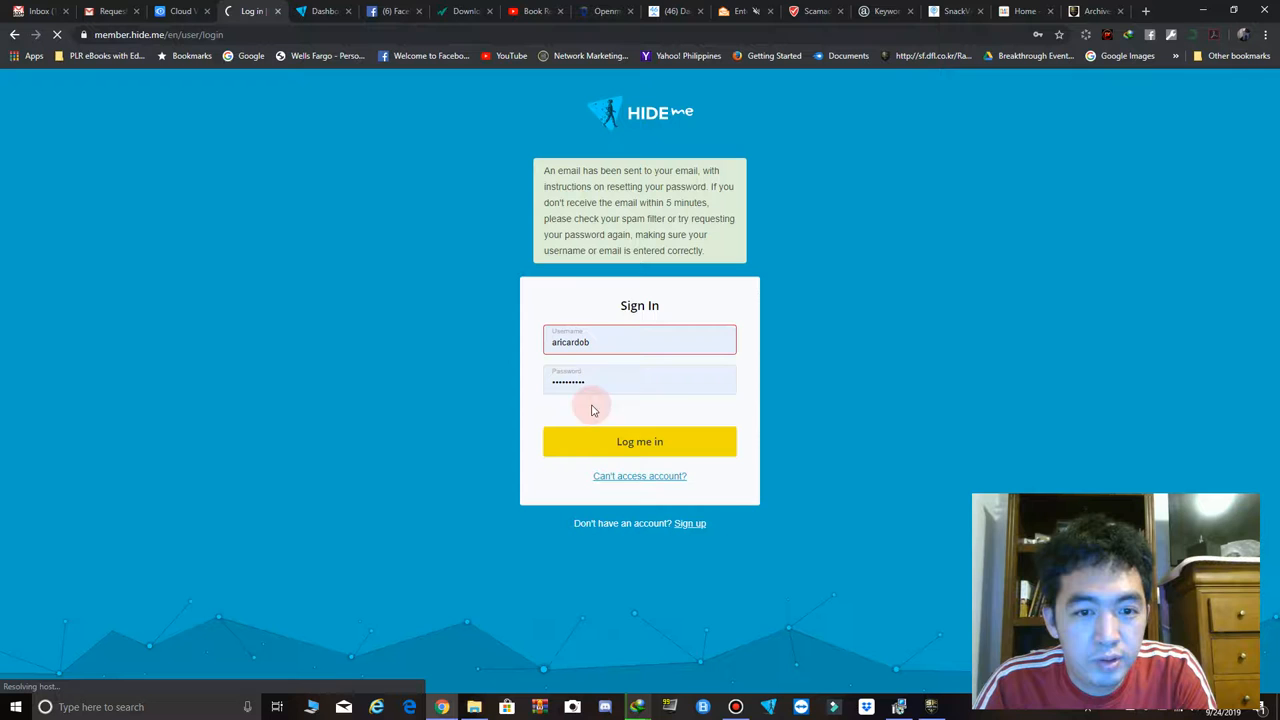
click(639, 441)
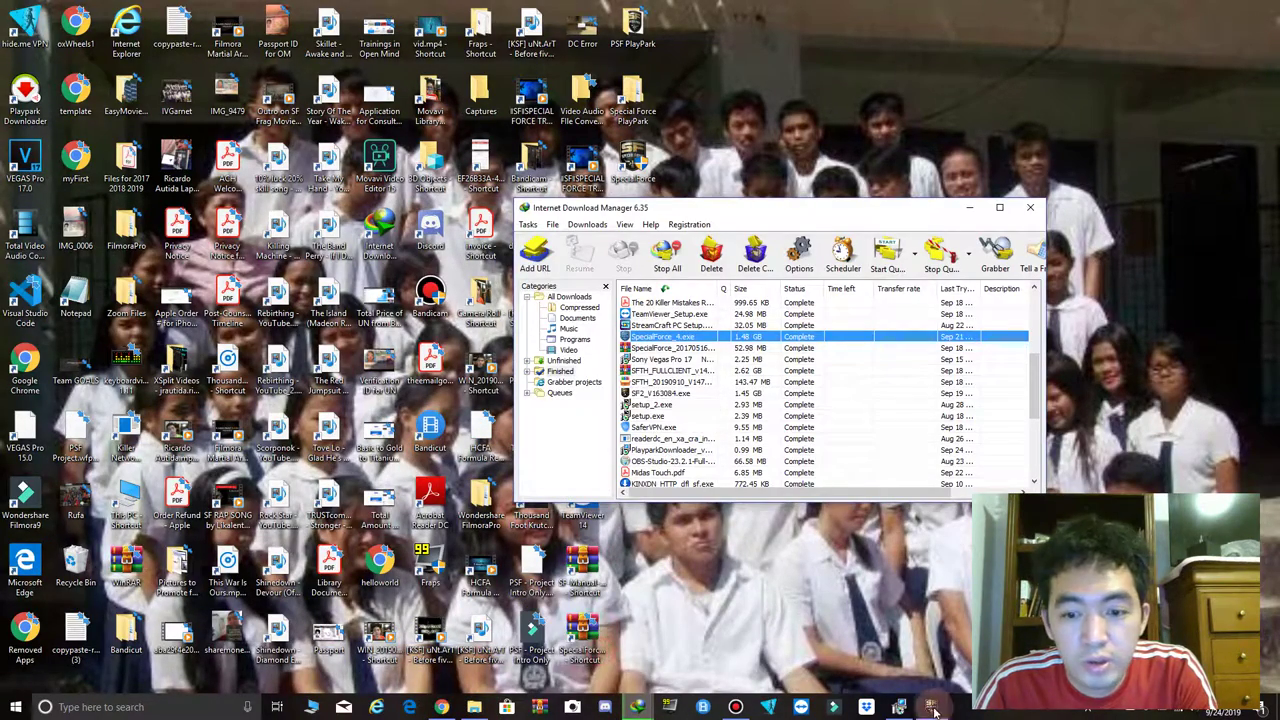
Step: Open the wtfastsetup download's properties in IDM and run the installer
click(650, 404)
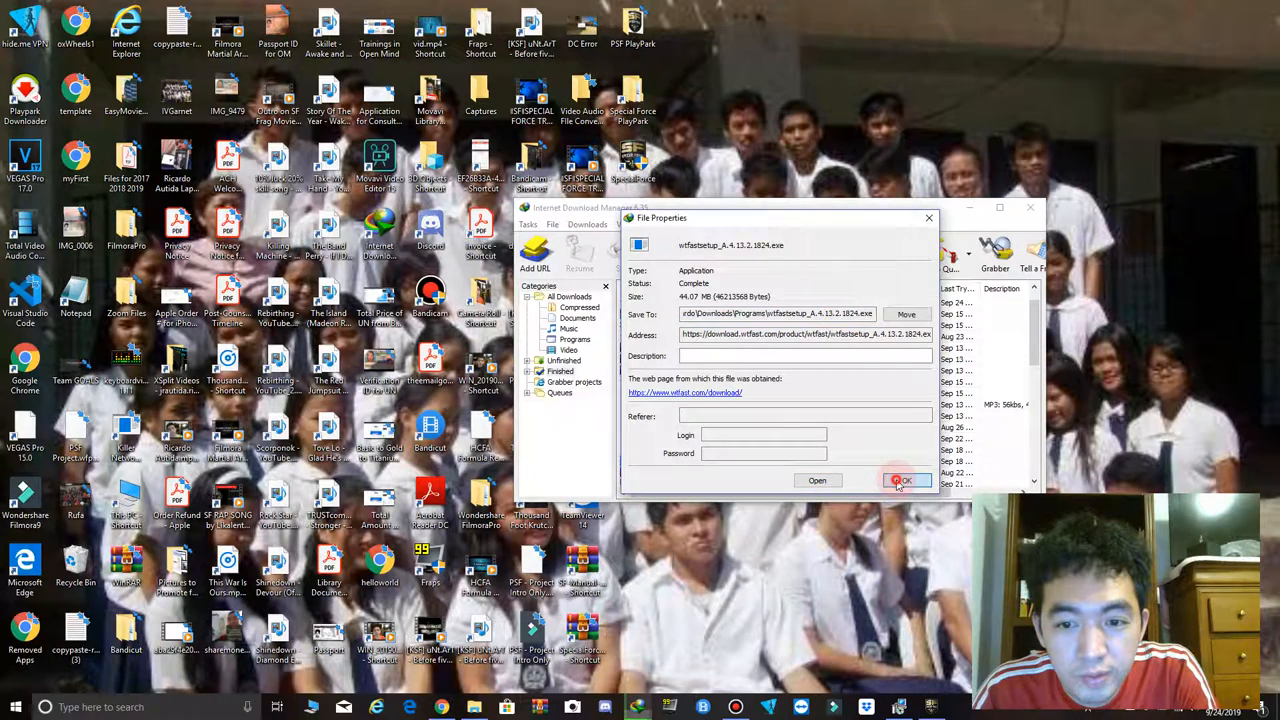
click(905, 480)
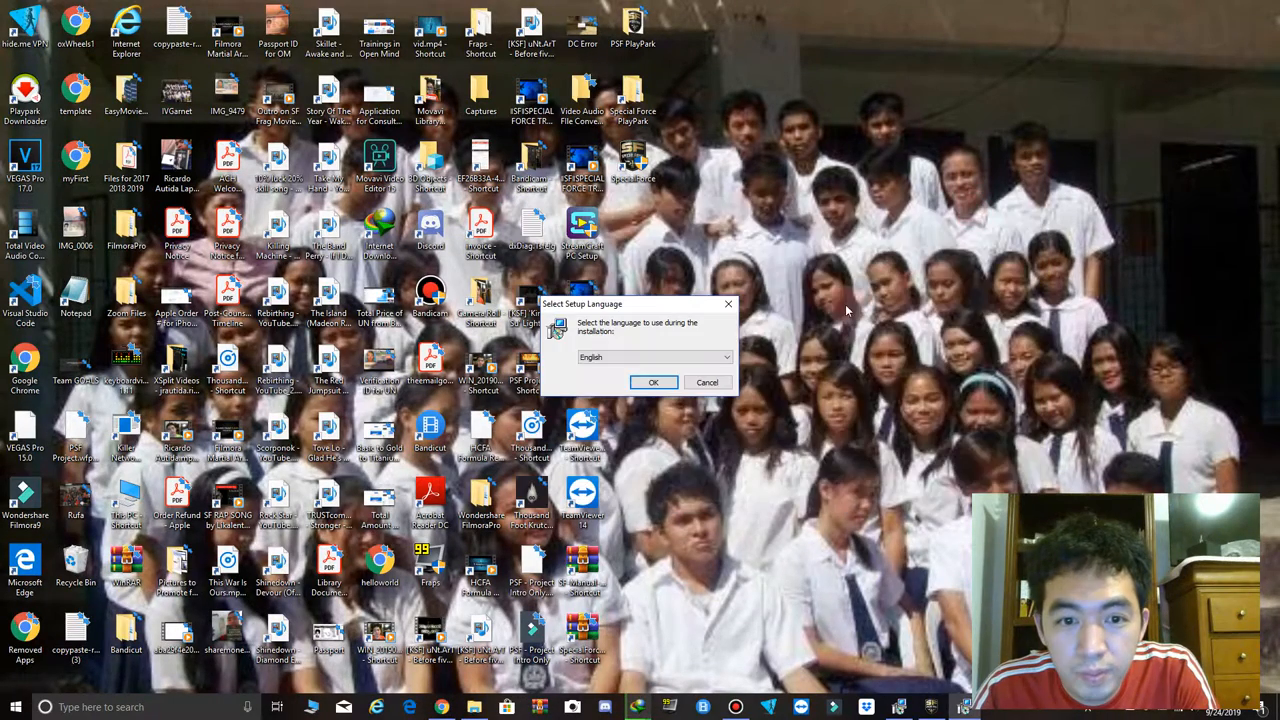
Step: Choose English, accept the wtfast license, keep the default Start Menu folder, and approve the Visual C++ download
click(653, 382)
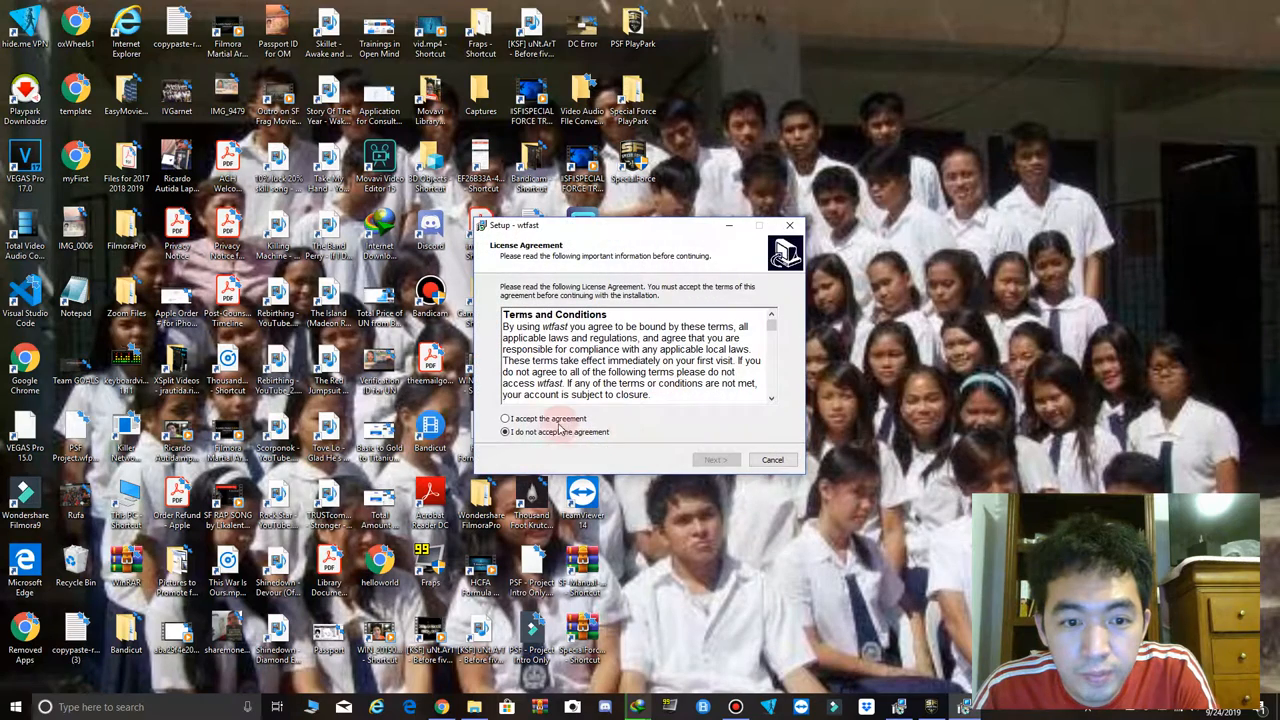
click(504, 418)
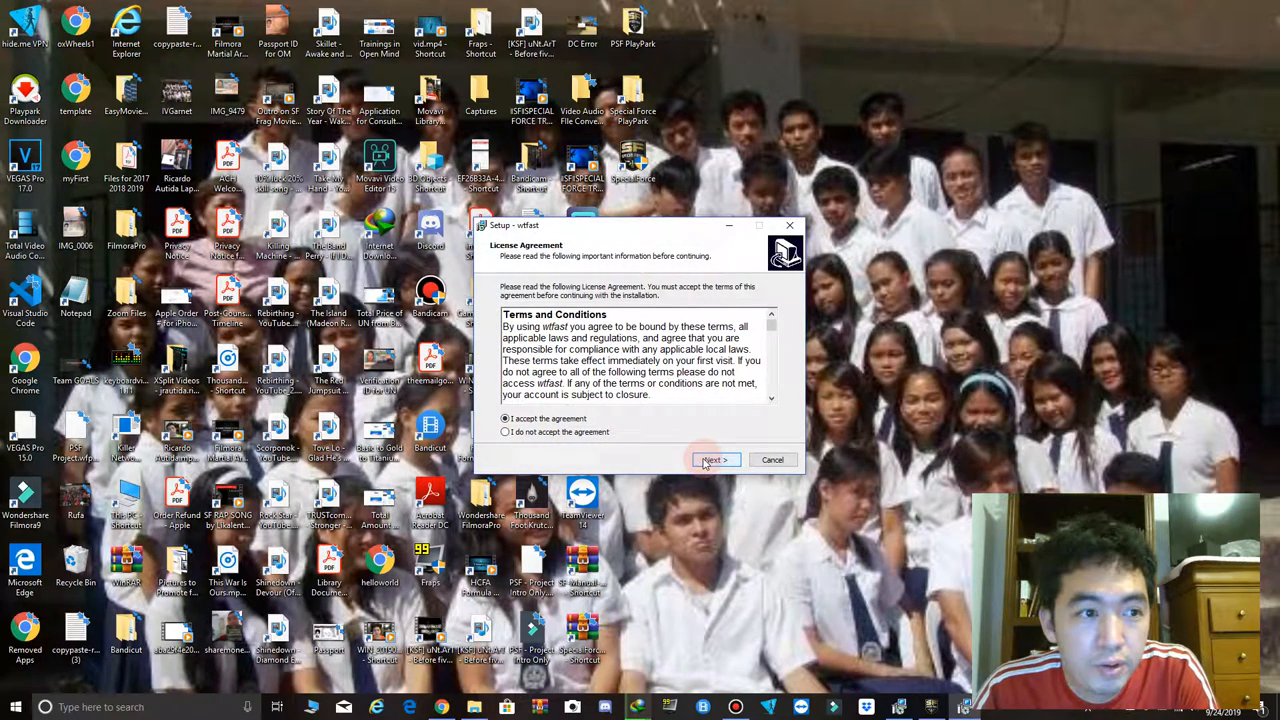
click(715, 459)
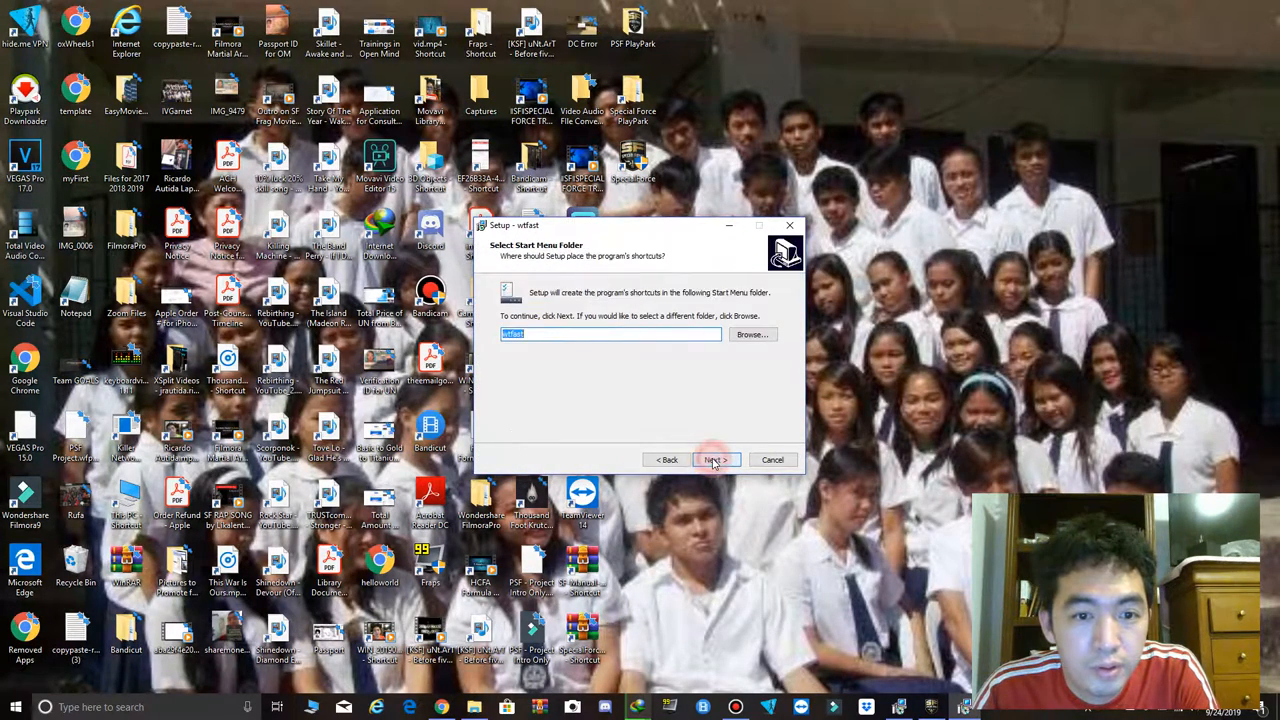
click(715, 460)
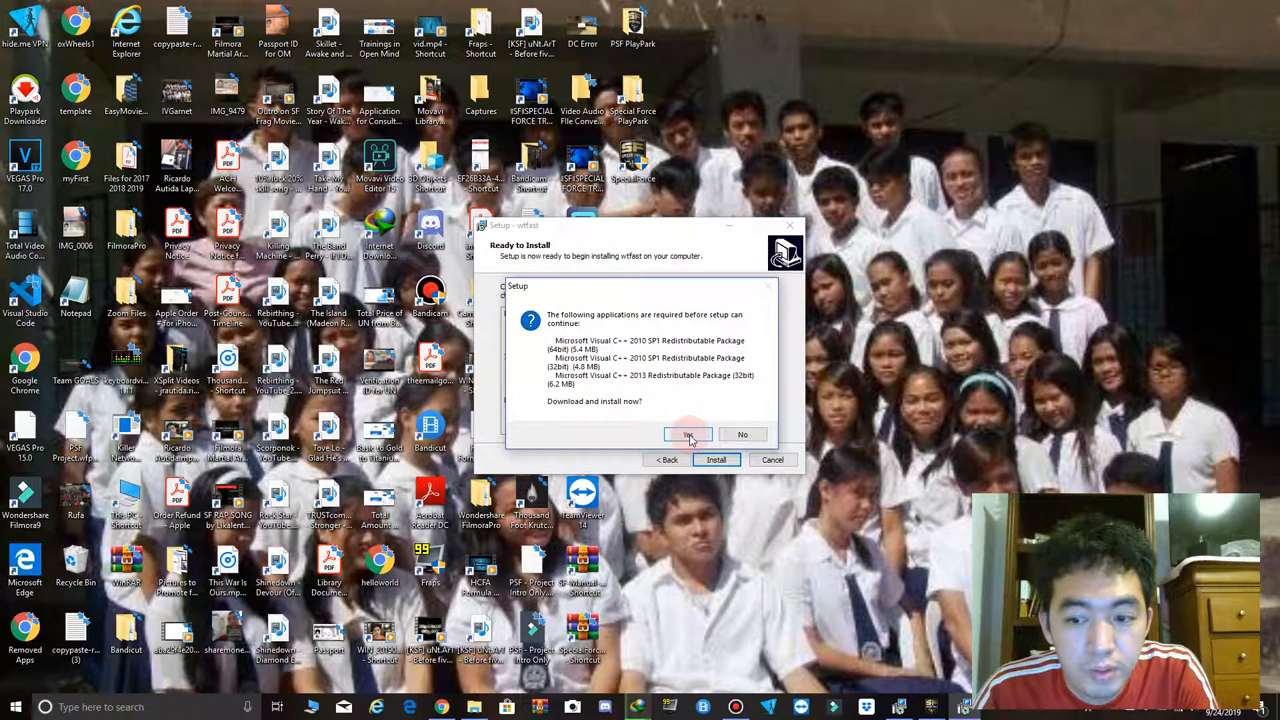
click(687, 434)
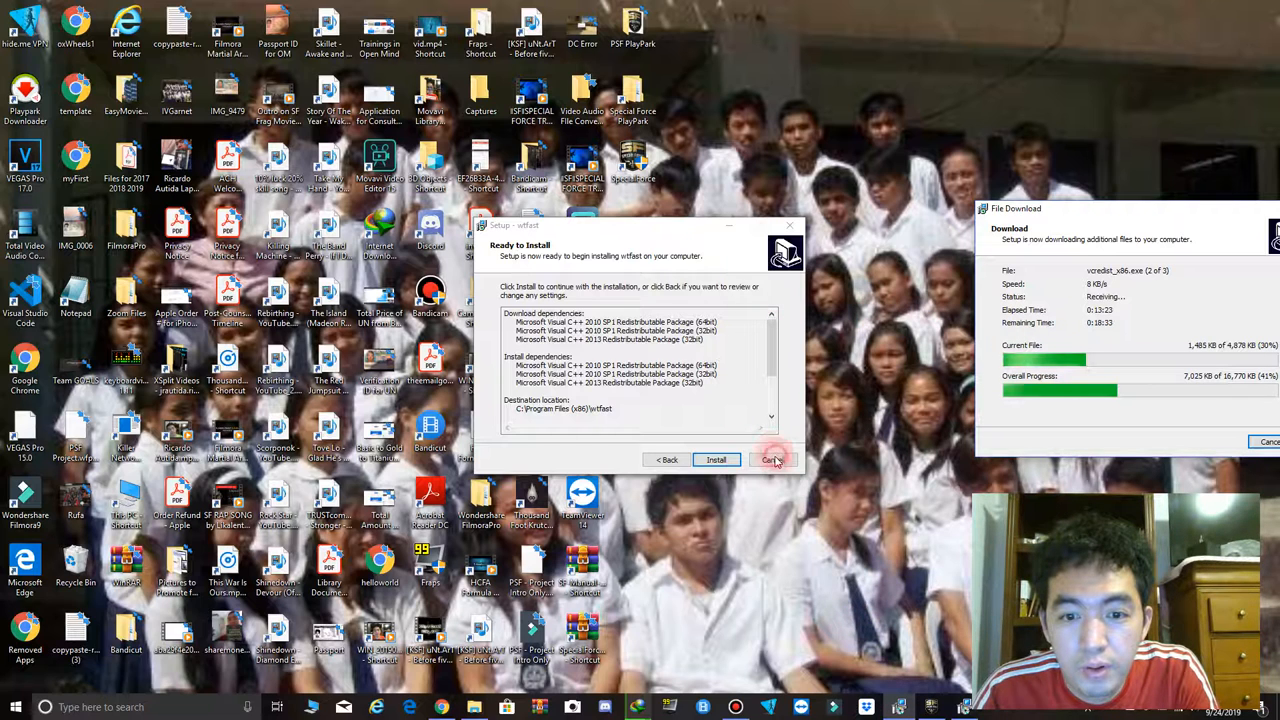
Step: Keep setup running, cancel the Visual C++ dependency download, then agree to download it again
click(716, 459)
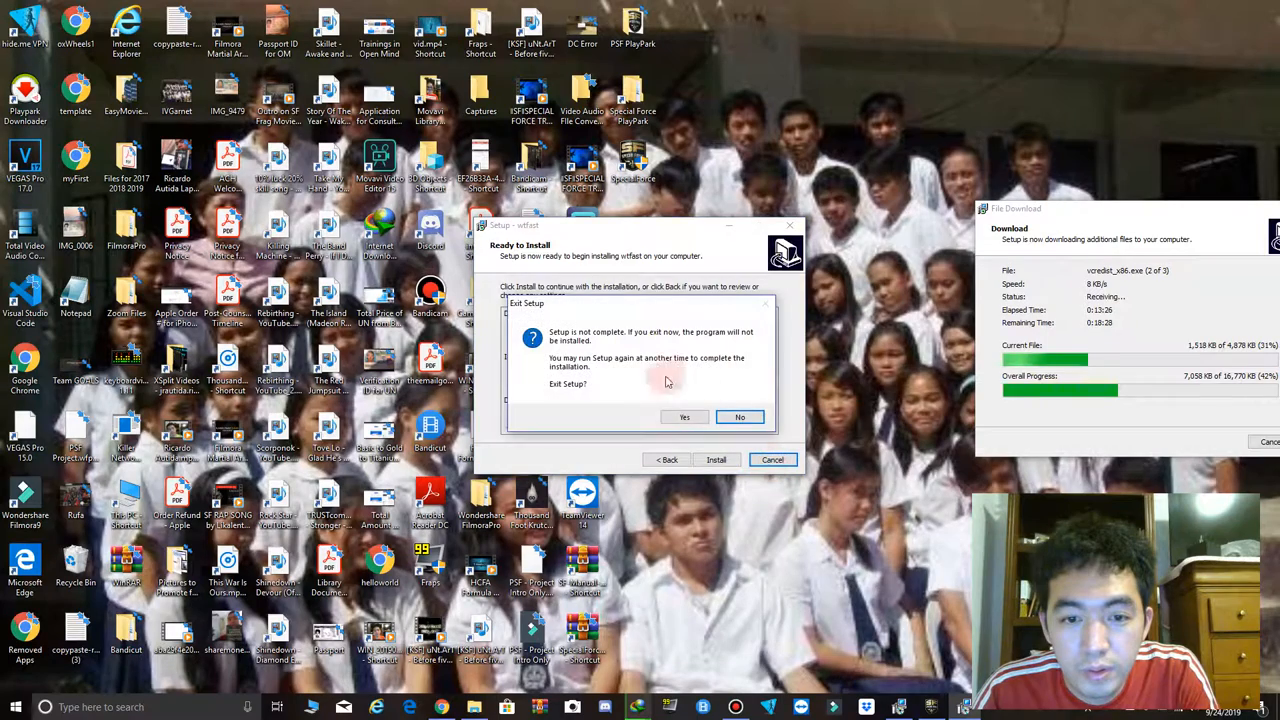
click(740, 417)
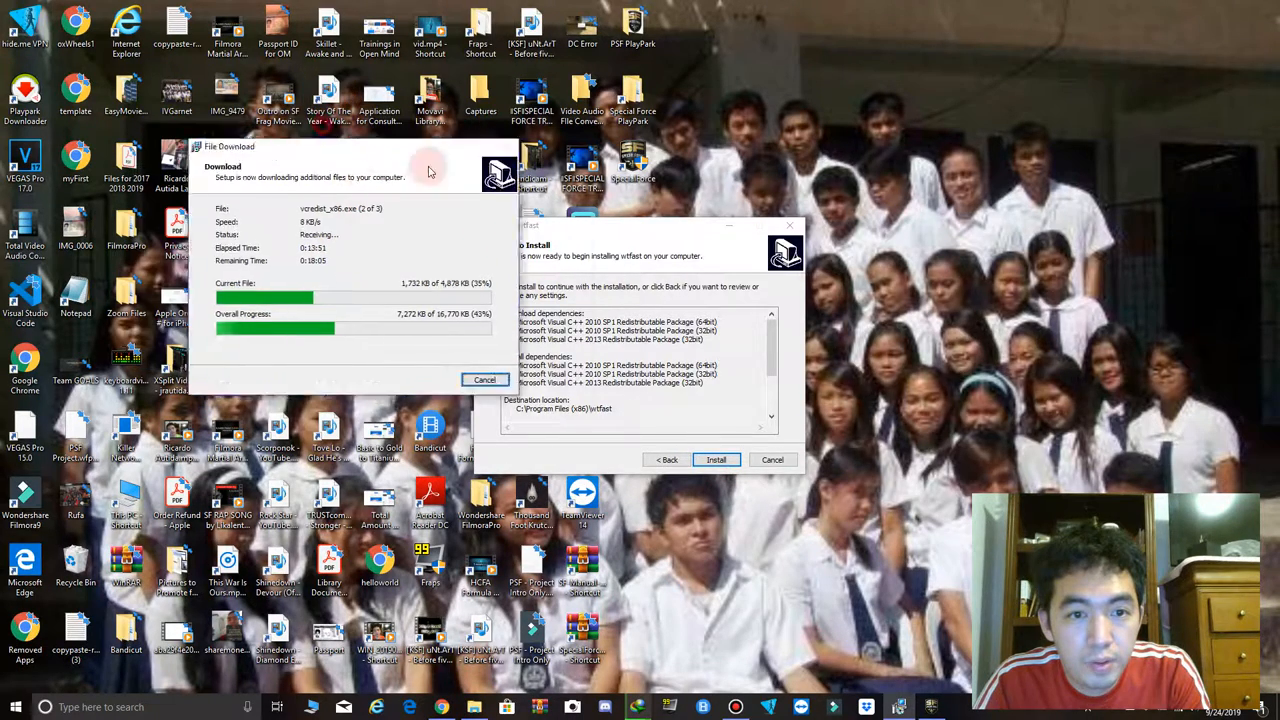
click(484, 379)
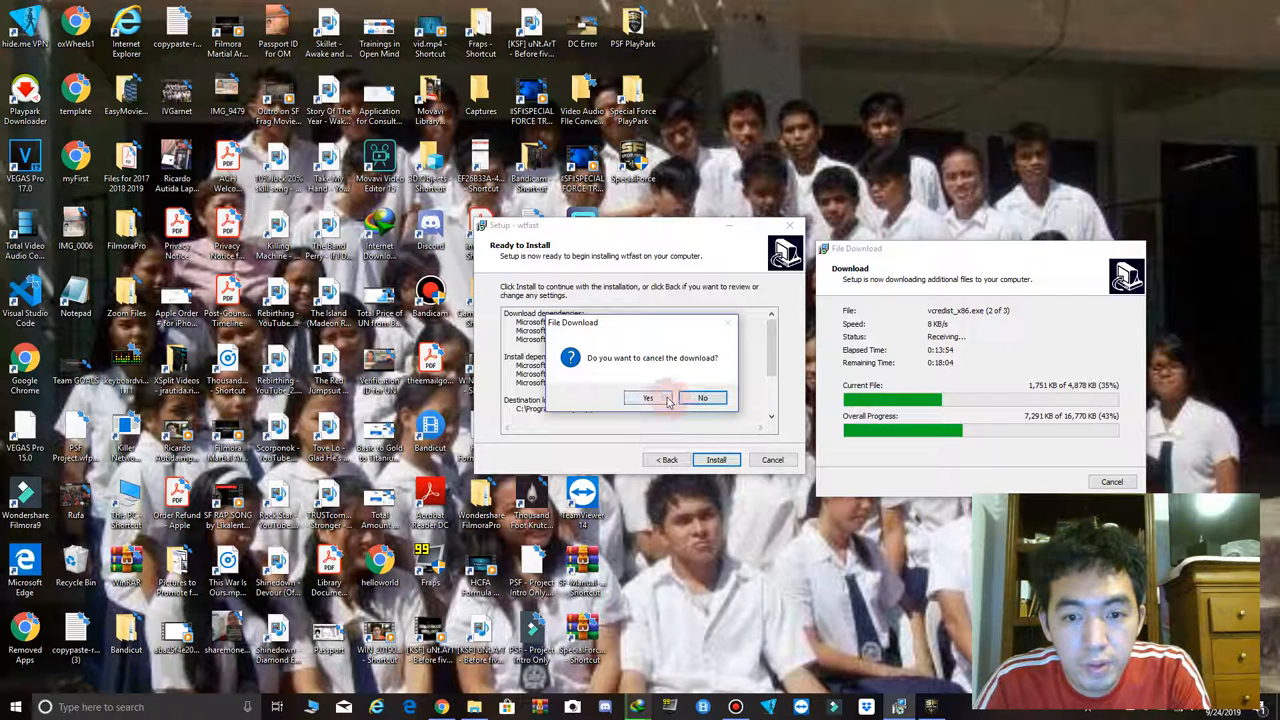
click(648, 397)
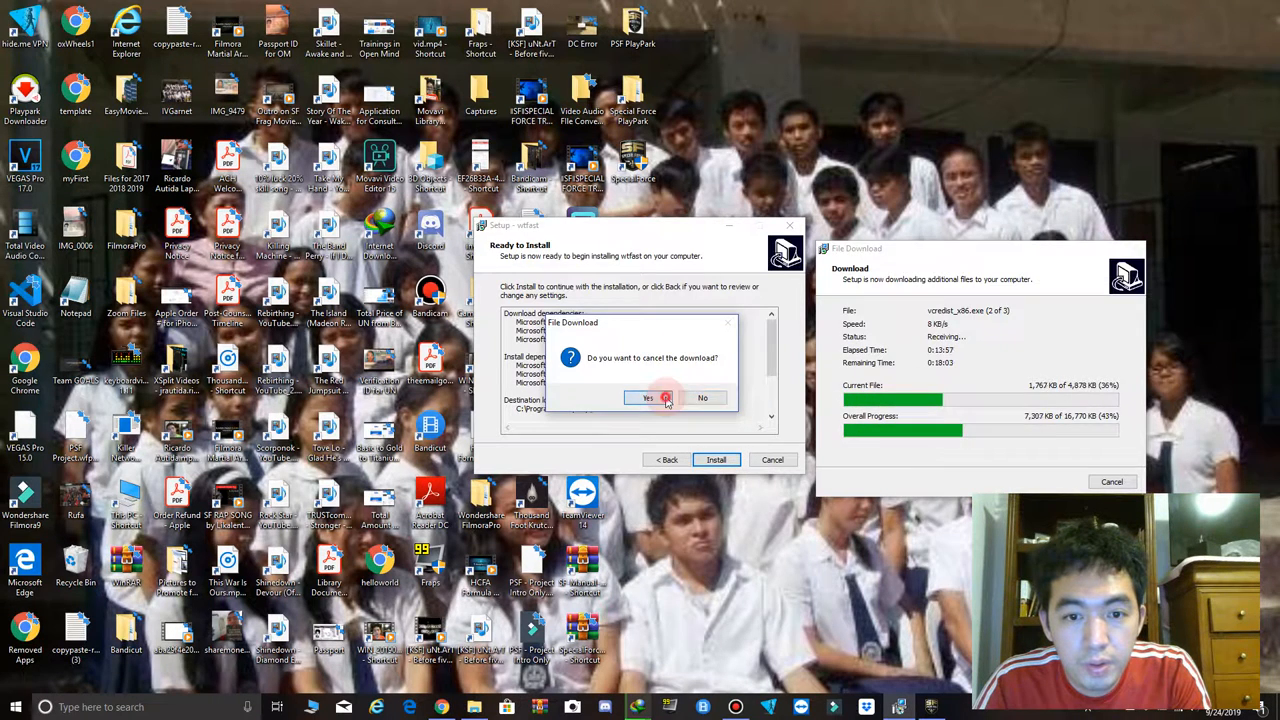
click(647, 397)
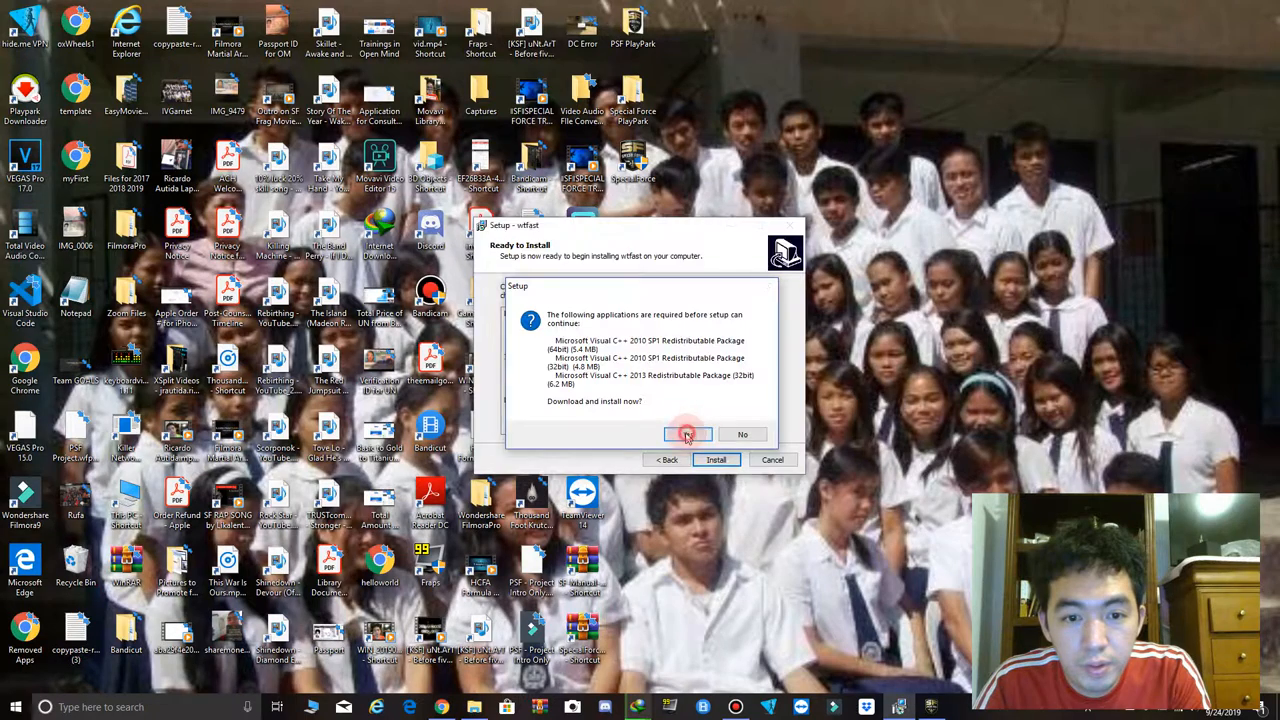
click(687, 434)
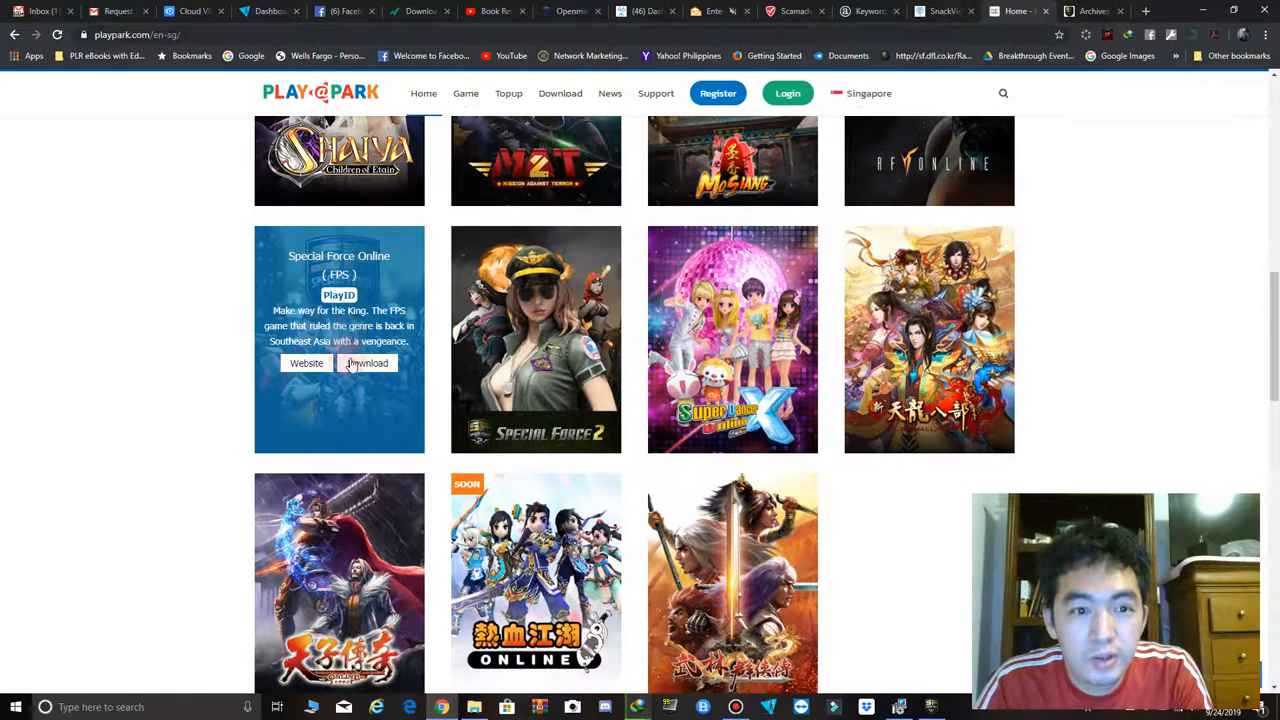
Step: Request the Special Force Online client download, dismiss its prompt, and open the news archive
click(367, 363)
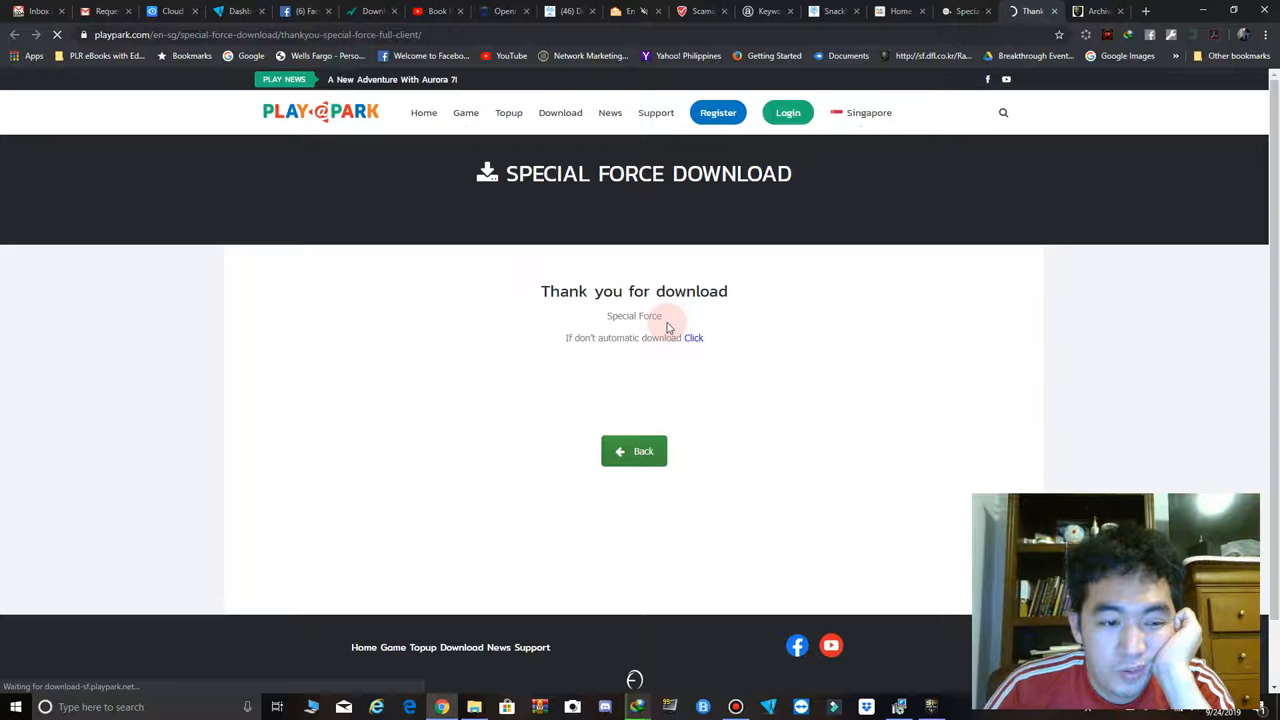
click(693, 337)
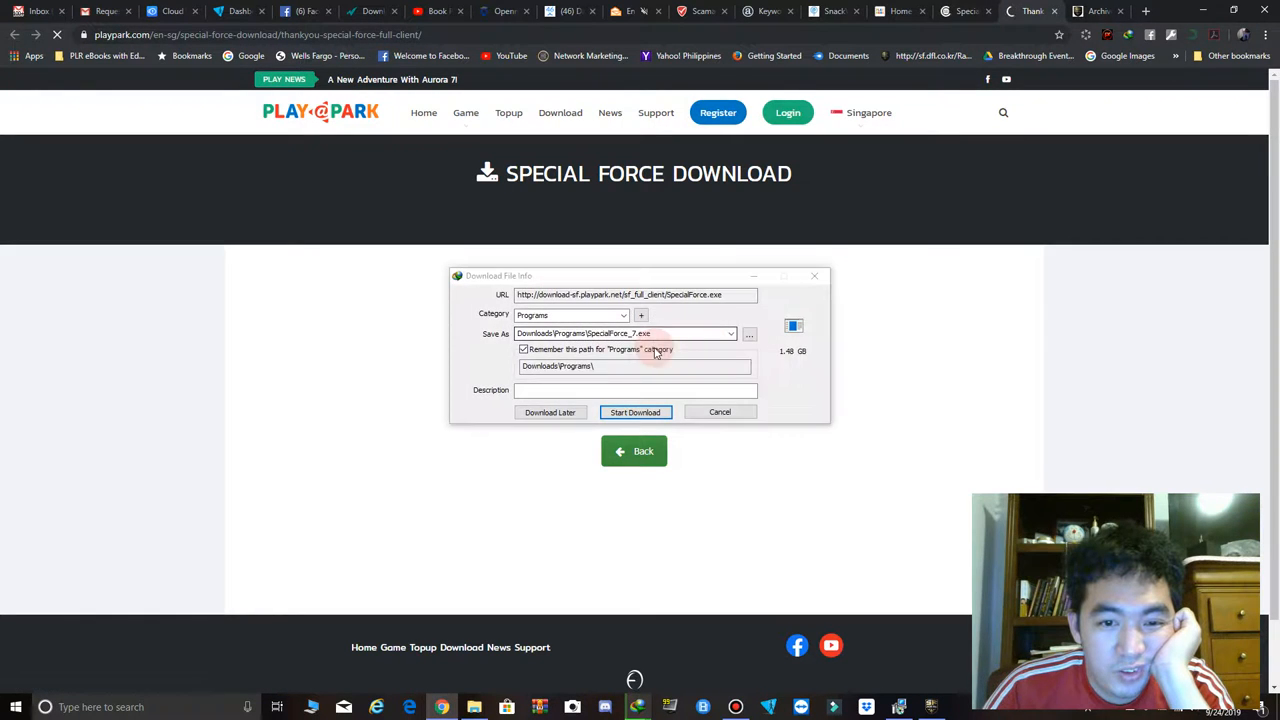
click(635, 412)
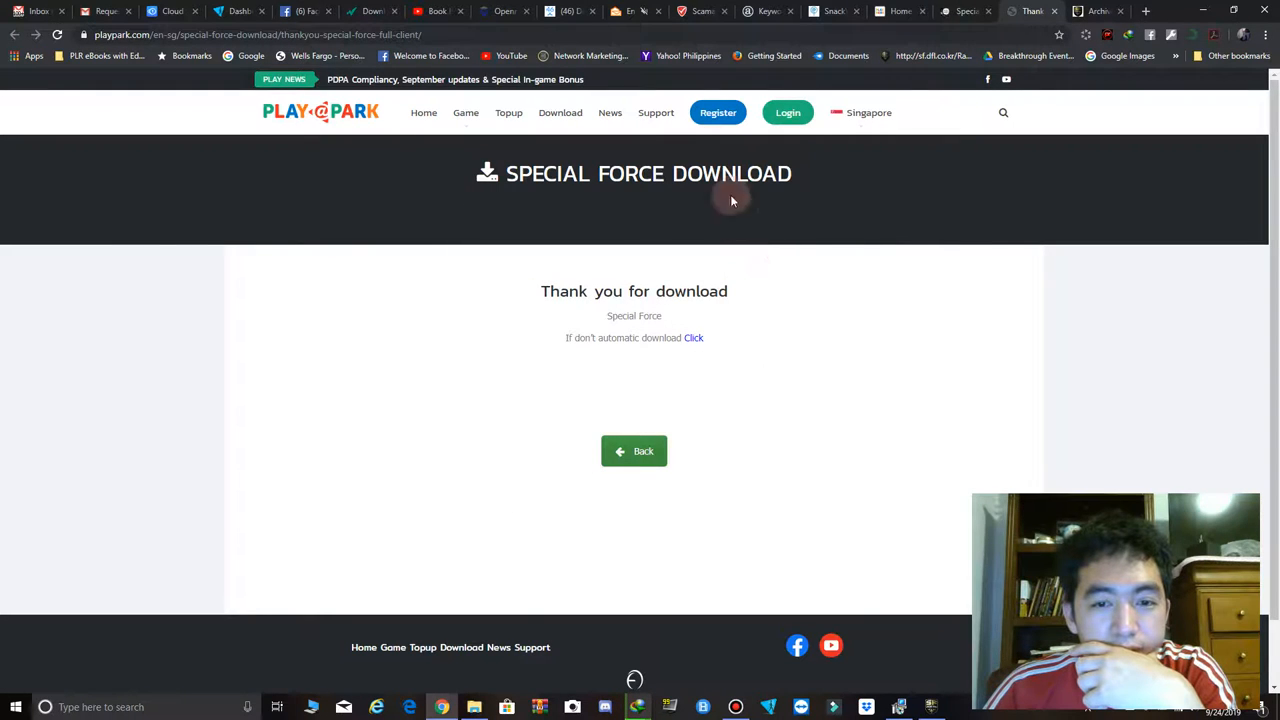
click(869, 112)
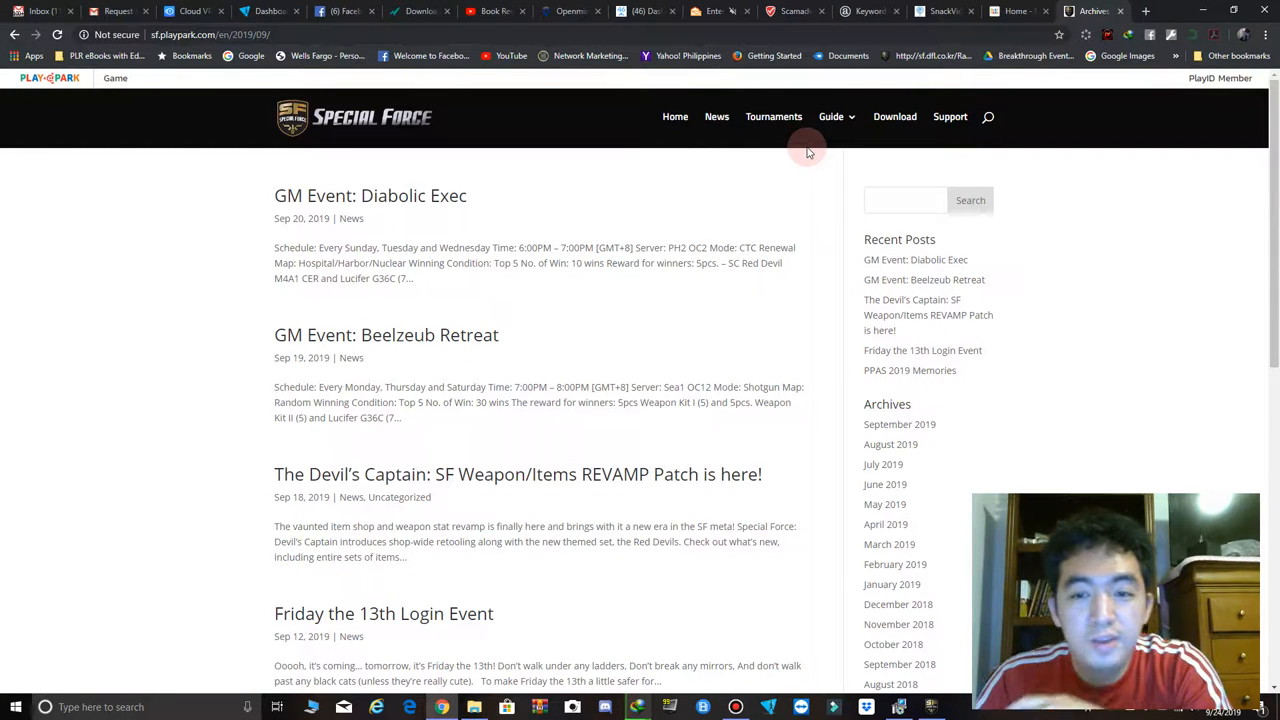
mouse_move(776, 410)
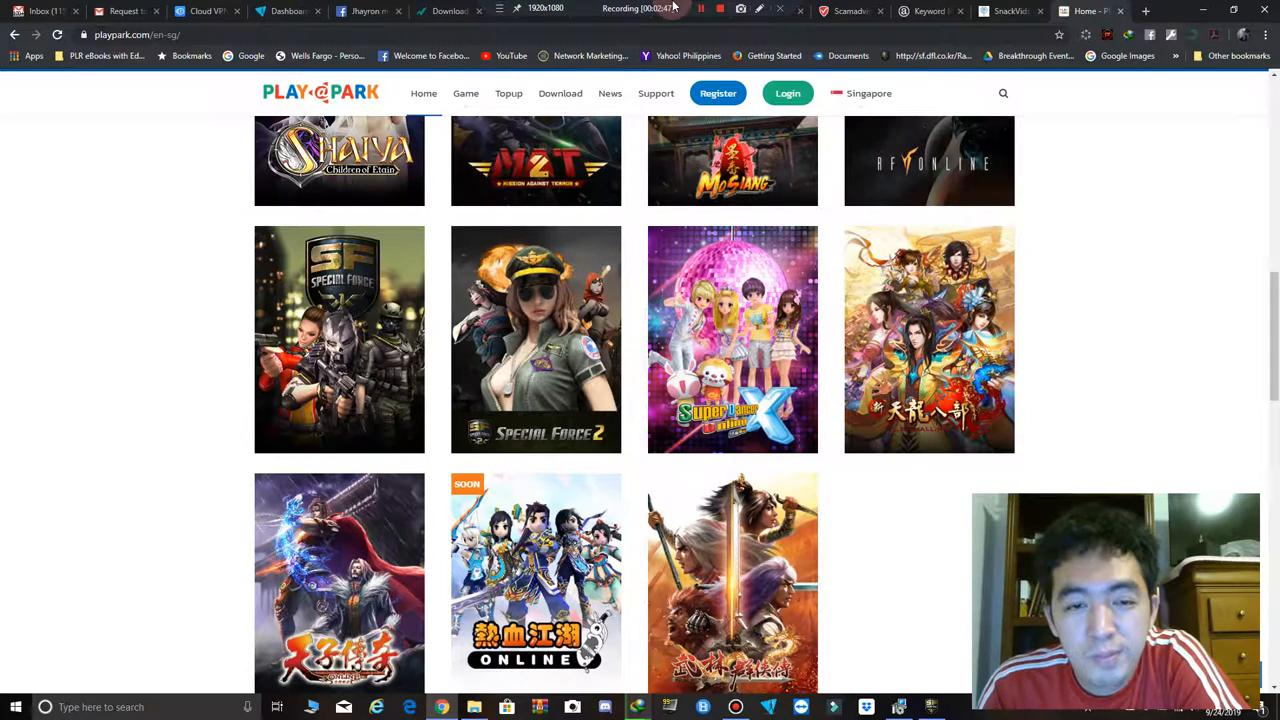
Step: Scroll up and down through the PlayPark PC games catalogue
scroll(down, 3)
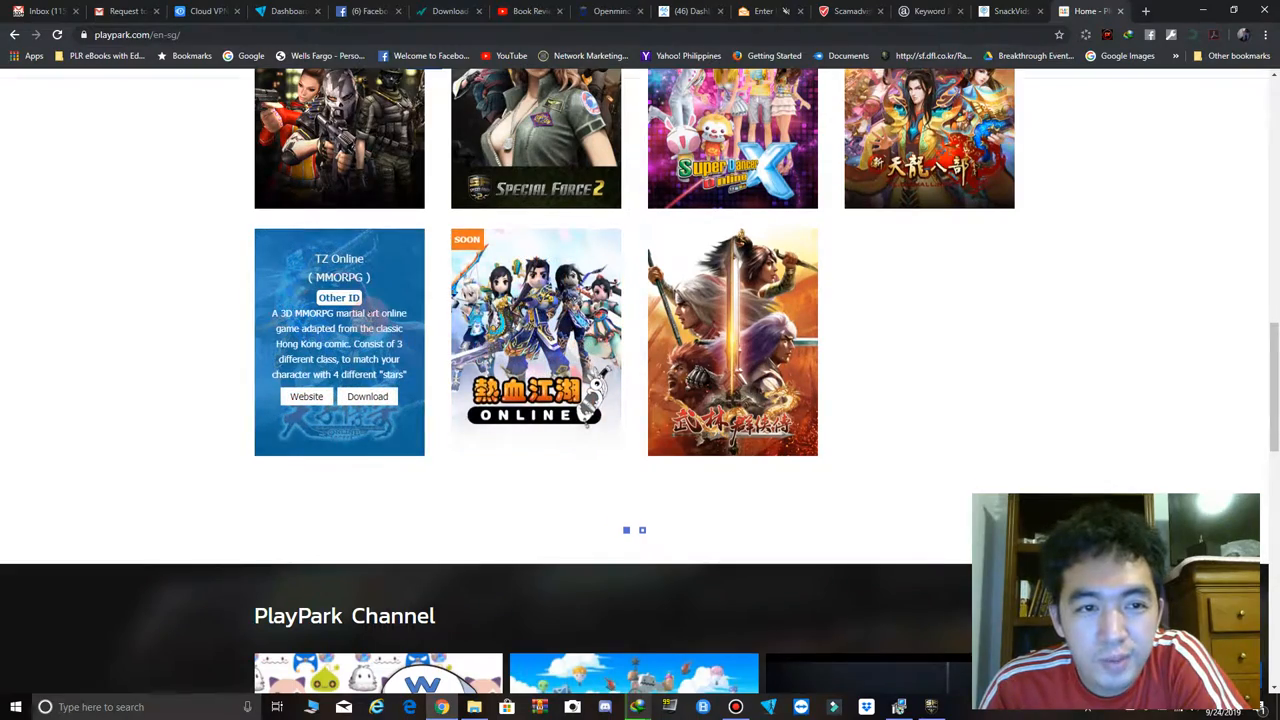
scroll(up, 3)
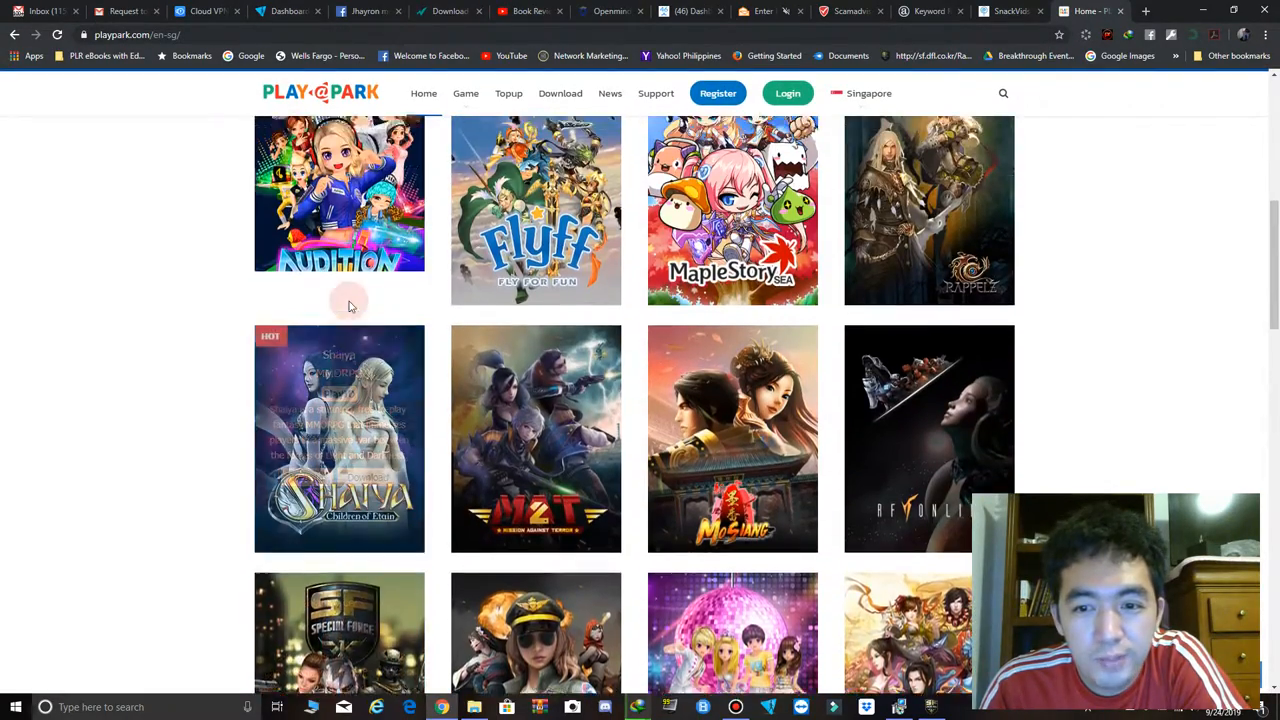
scroll(down, 3)
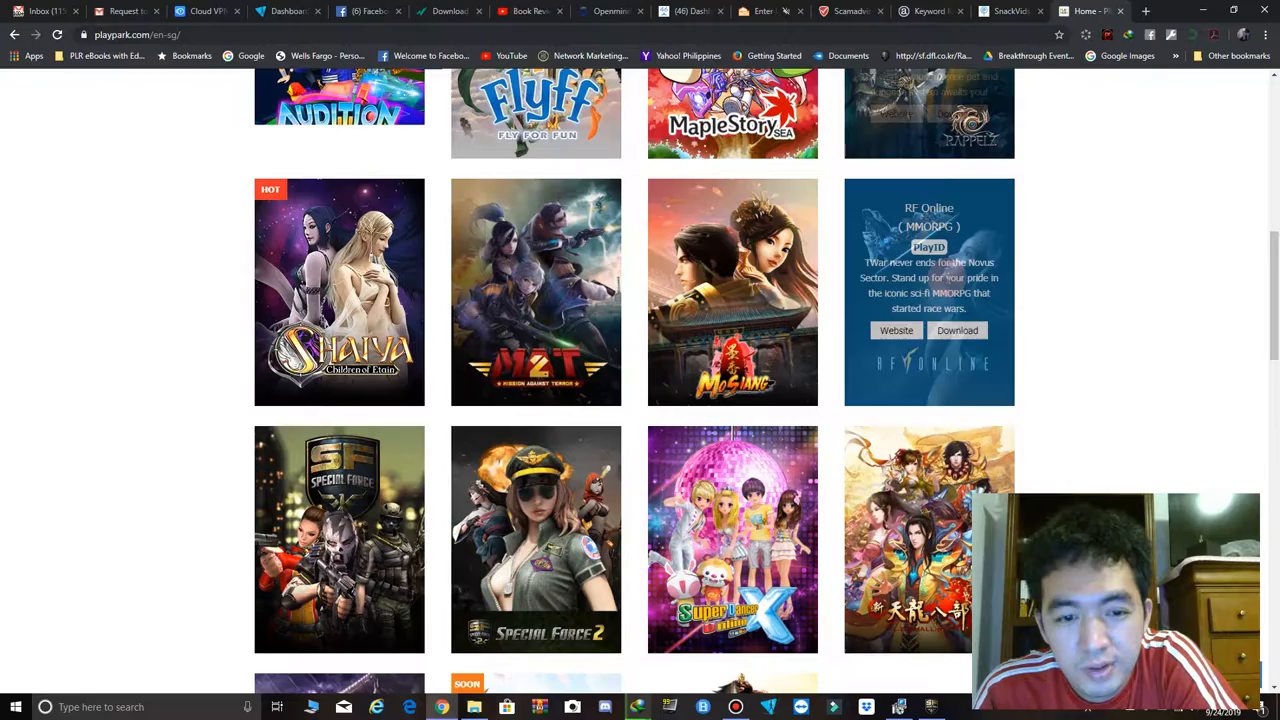
scroll(down, 3)
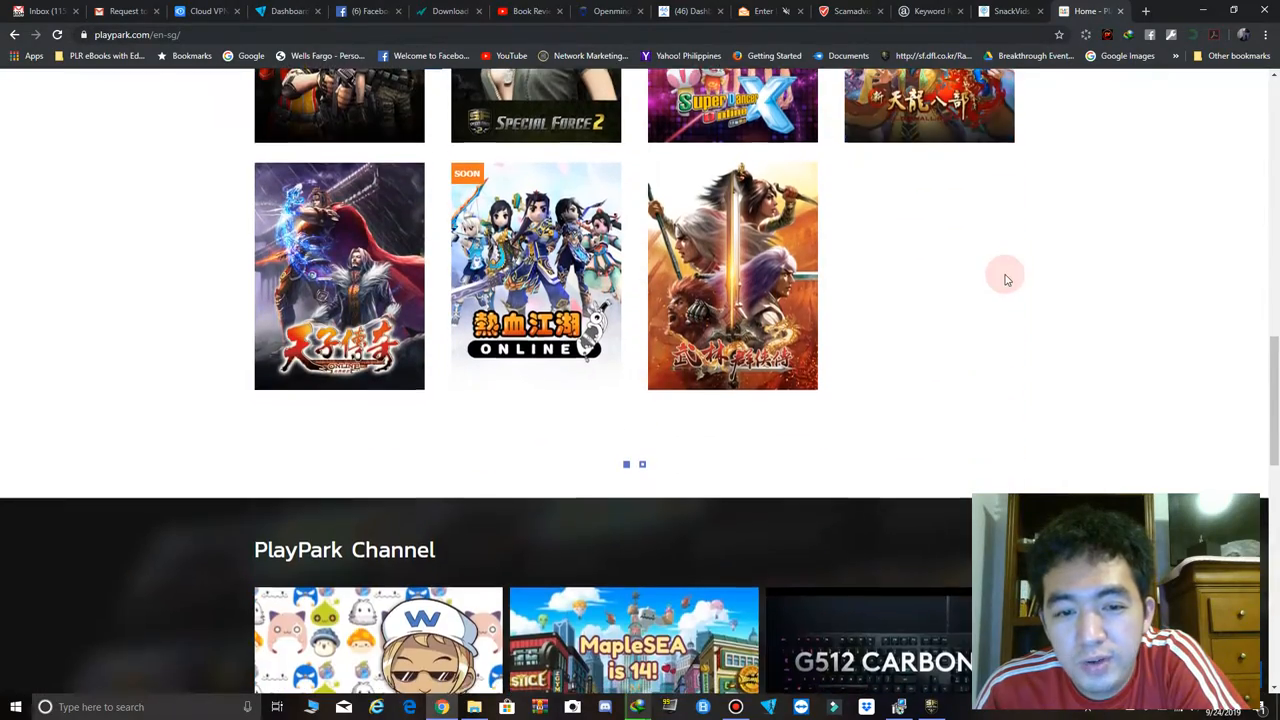
scroll(up, 3)
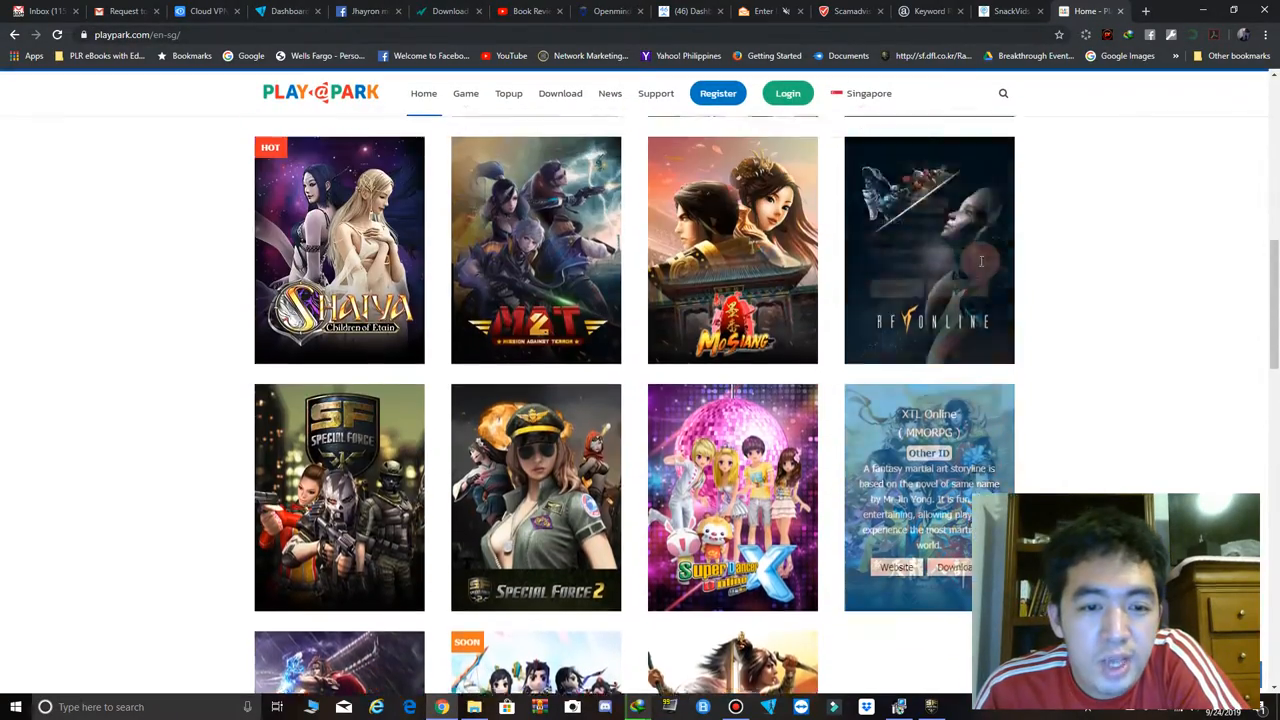
scroll(up, 3)
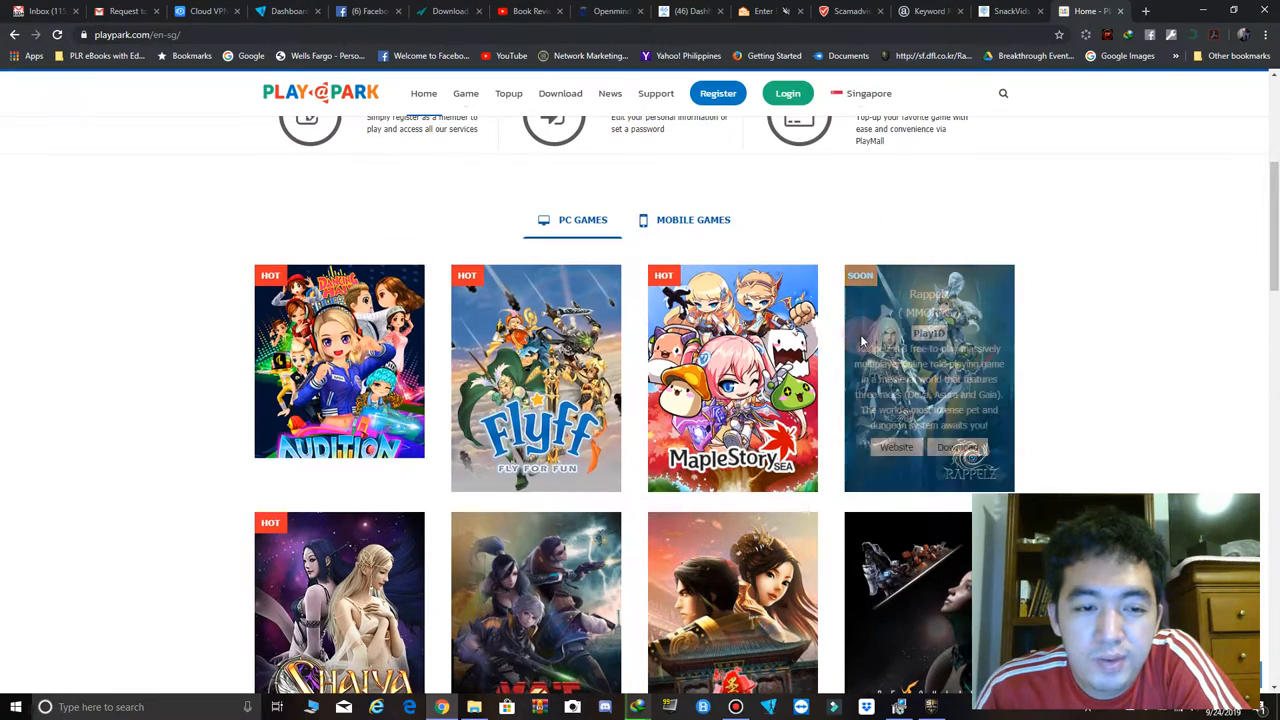
scroll(down, 3)
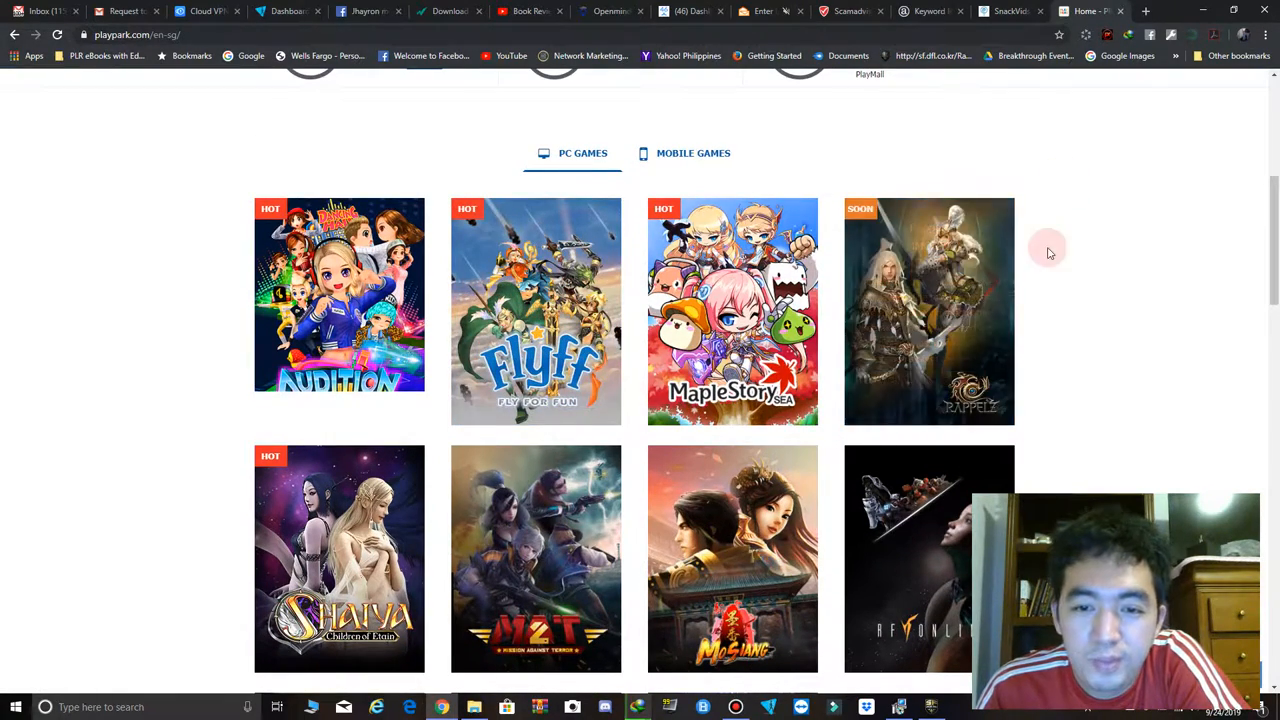
scroll(down, 3)
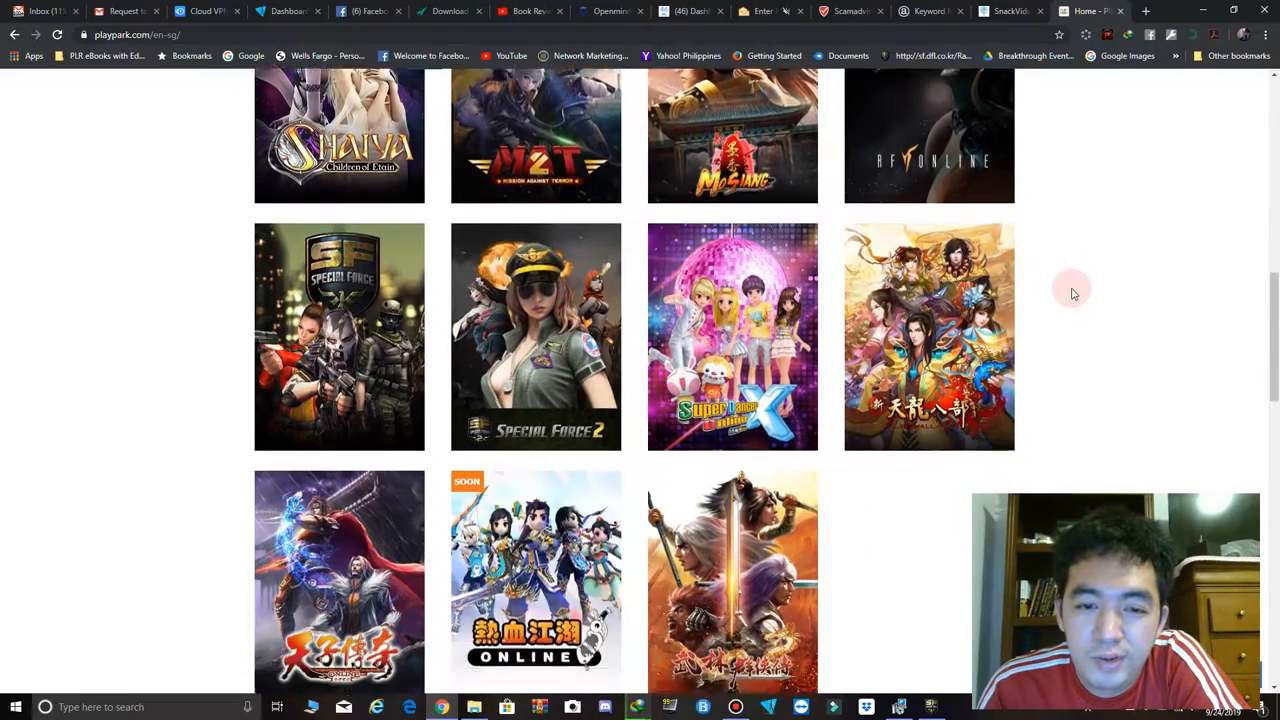
scroll(down, 3)
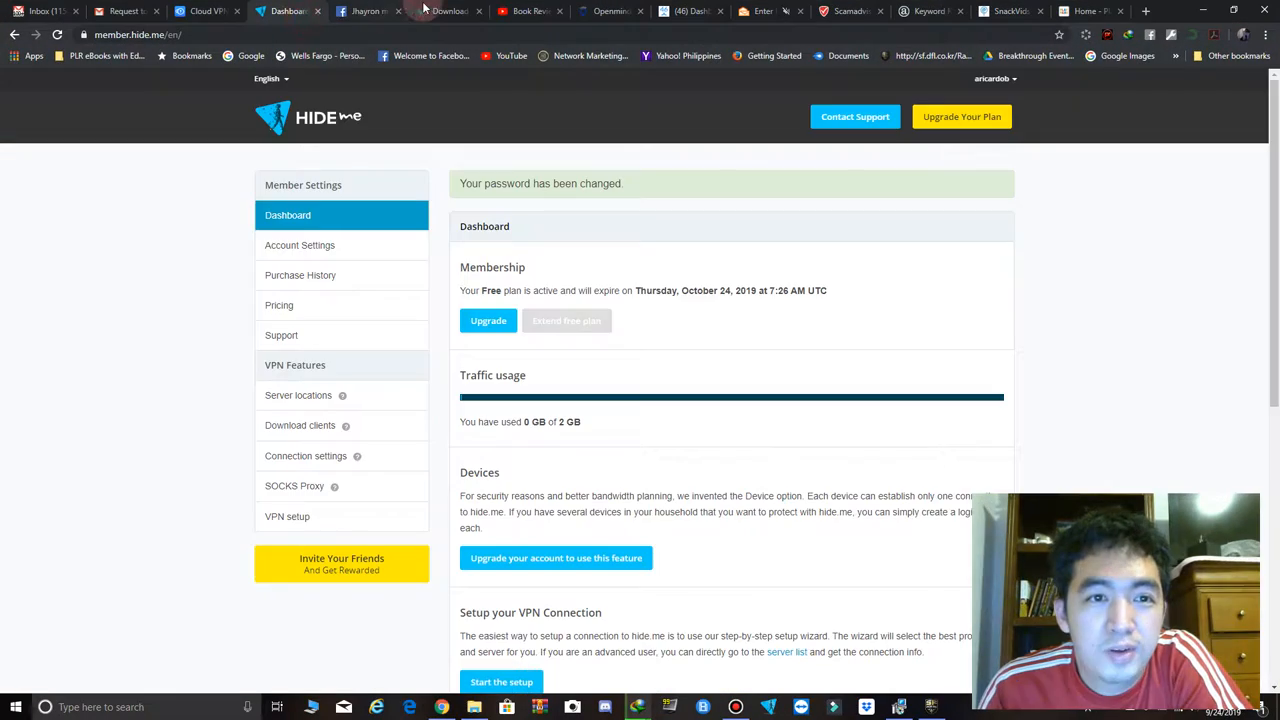
Step: Switch to the internetdownloadmanager.com tab
click(448, 11)
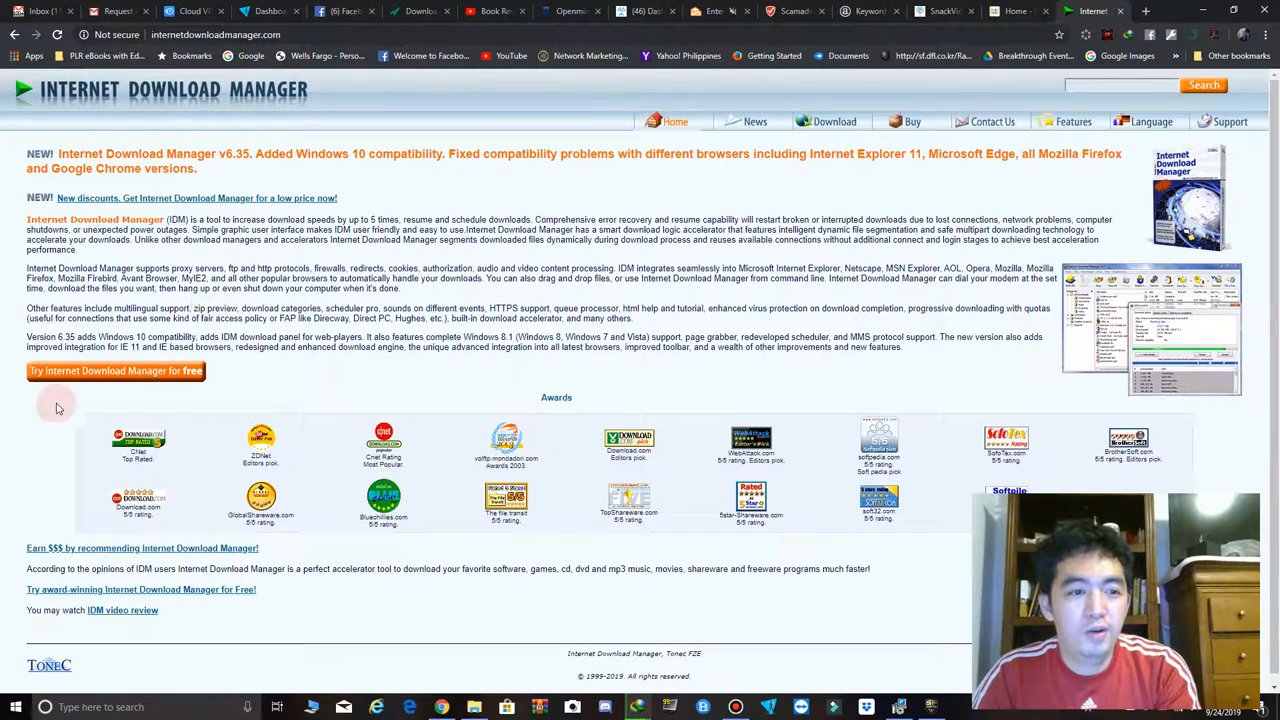
mouse_move(1137, 37)
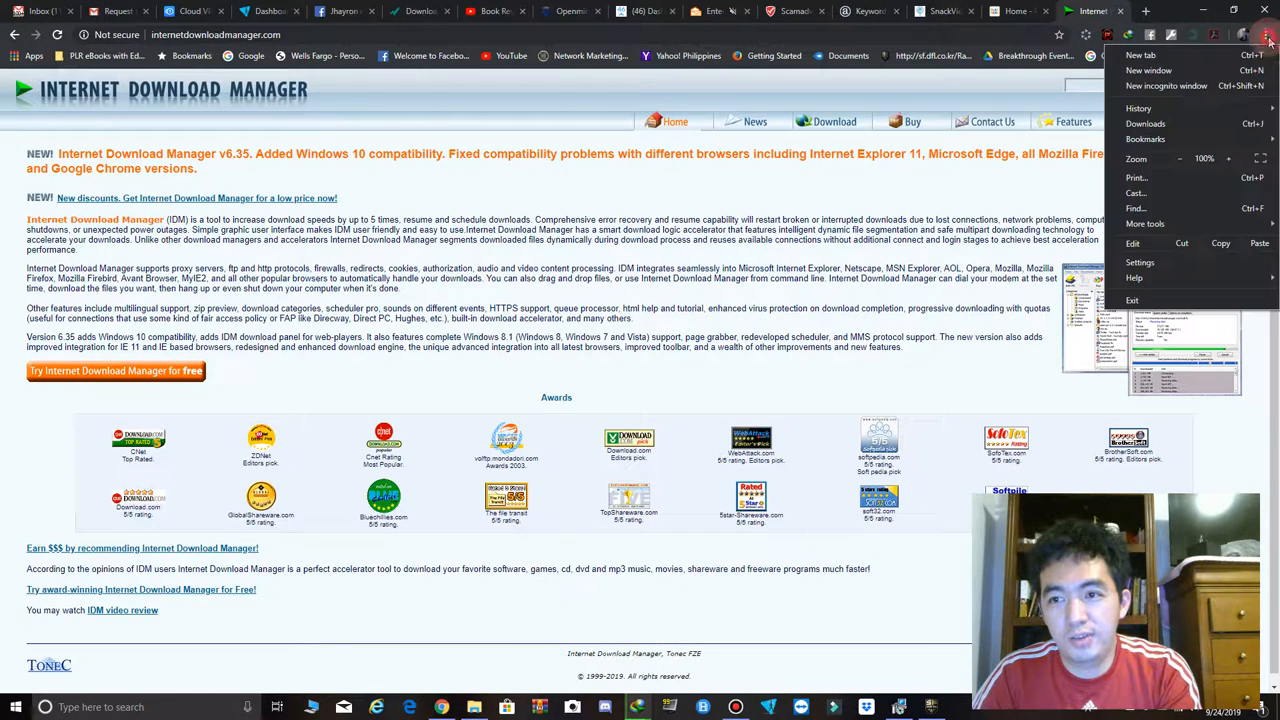
Step: Search Chrome's Extensions page for 'idm' and review the IDM Integration Module's details and permissions
click(1145, 223)
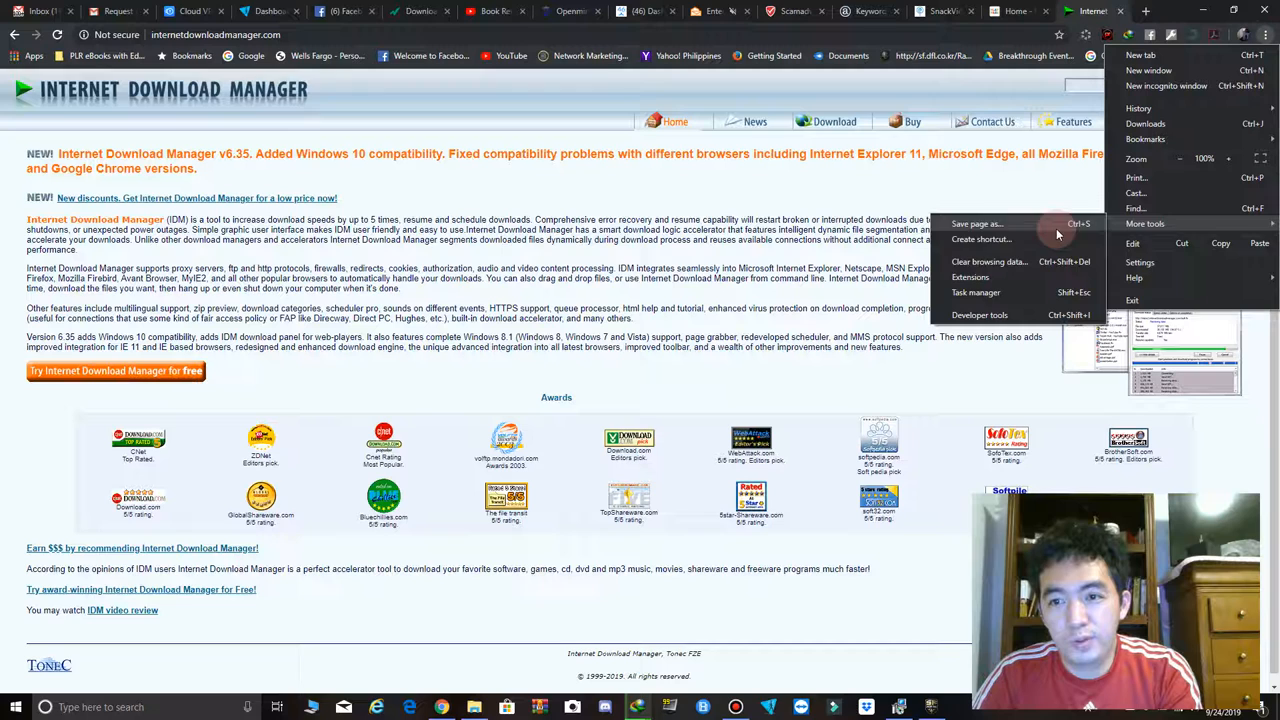
click(981, 277)
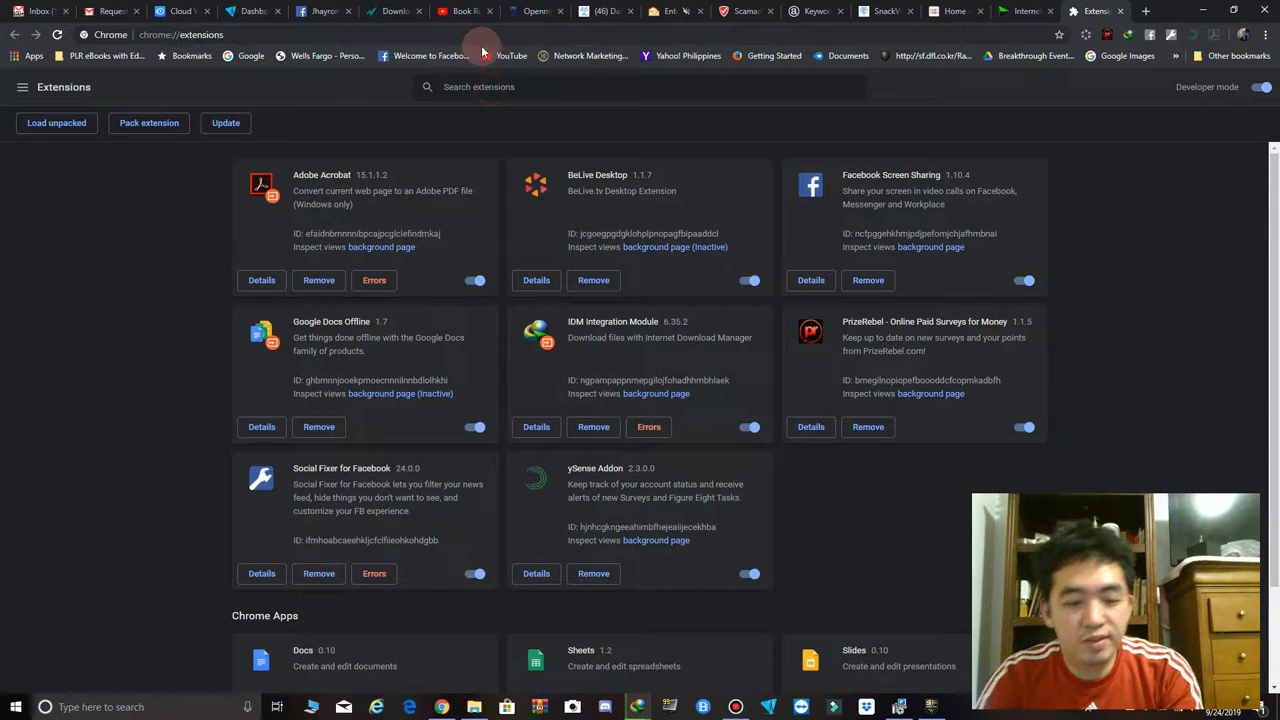
text(internet)
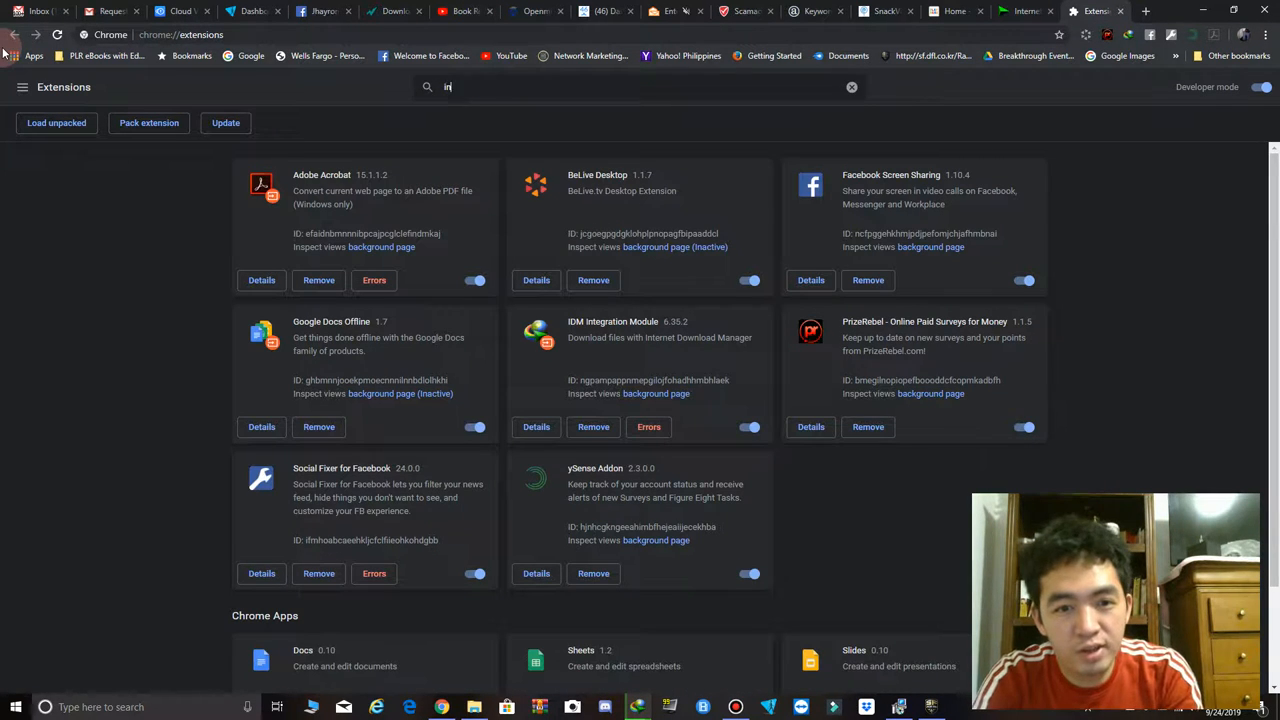
text(d)
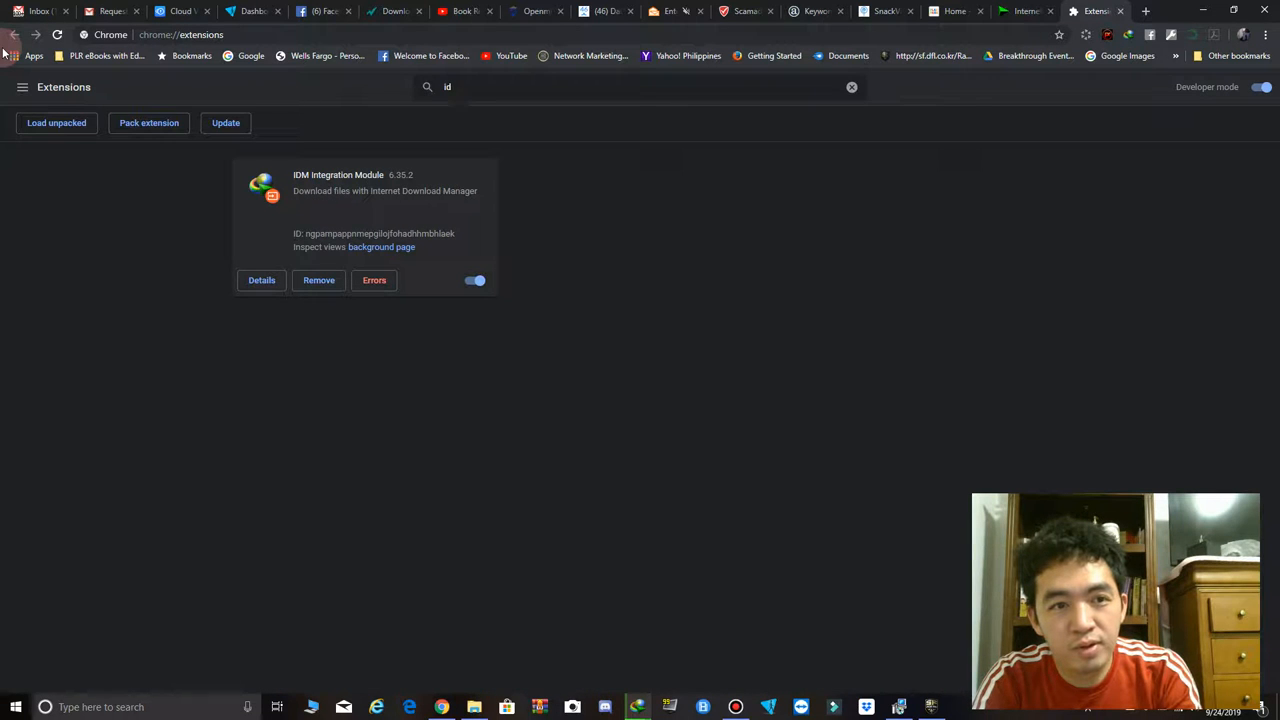
text(internet downloa)
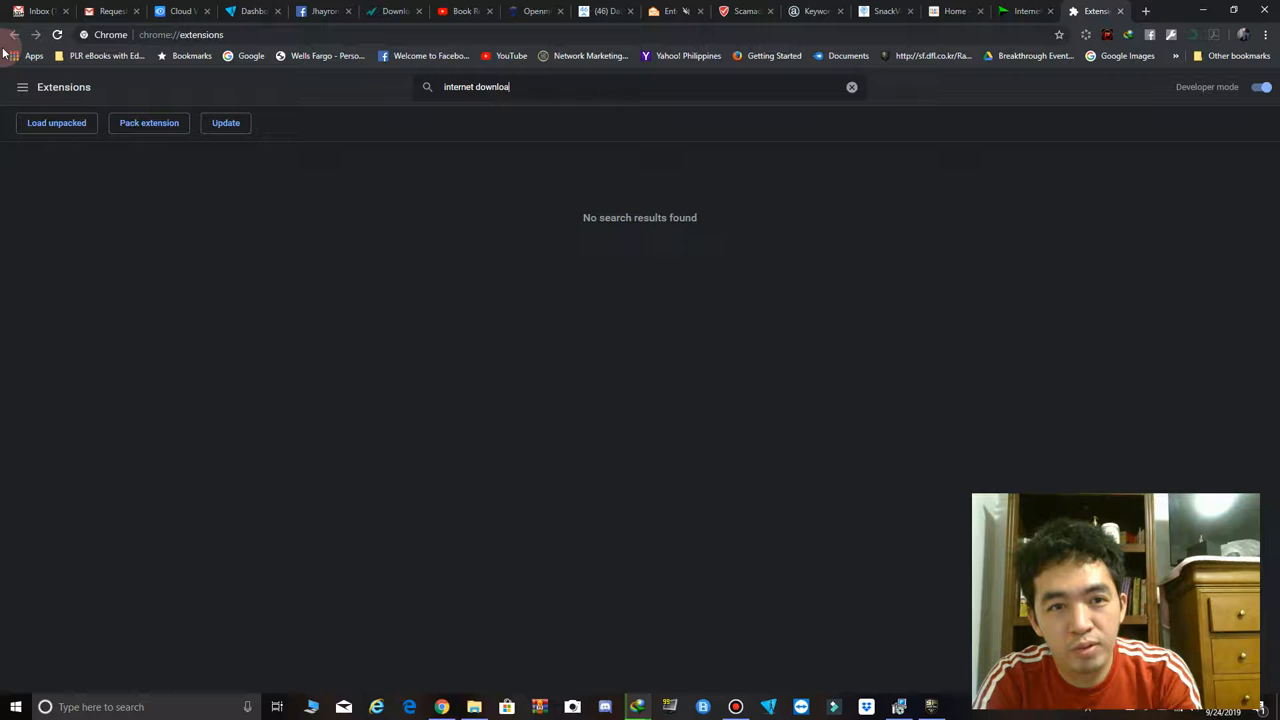
text(idm)
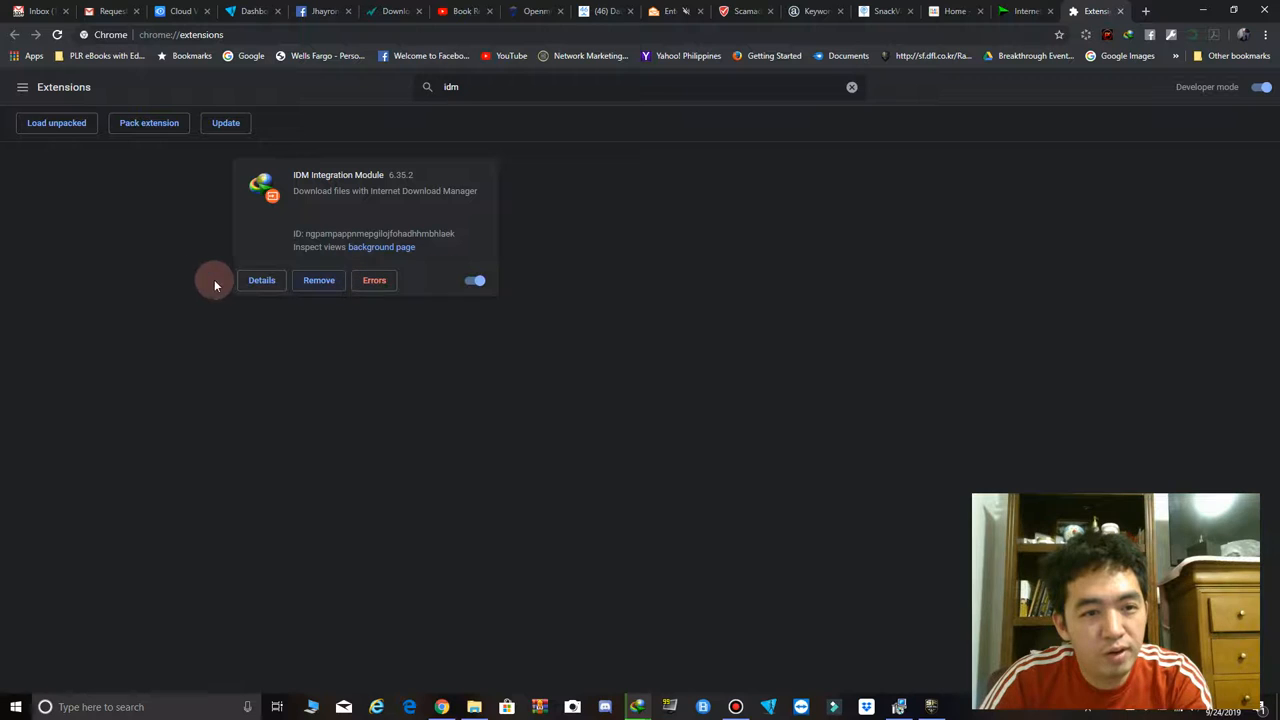
click(261, 280)
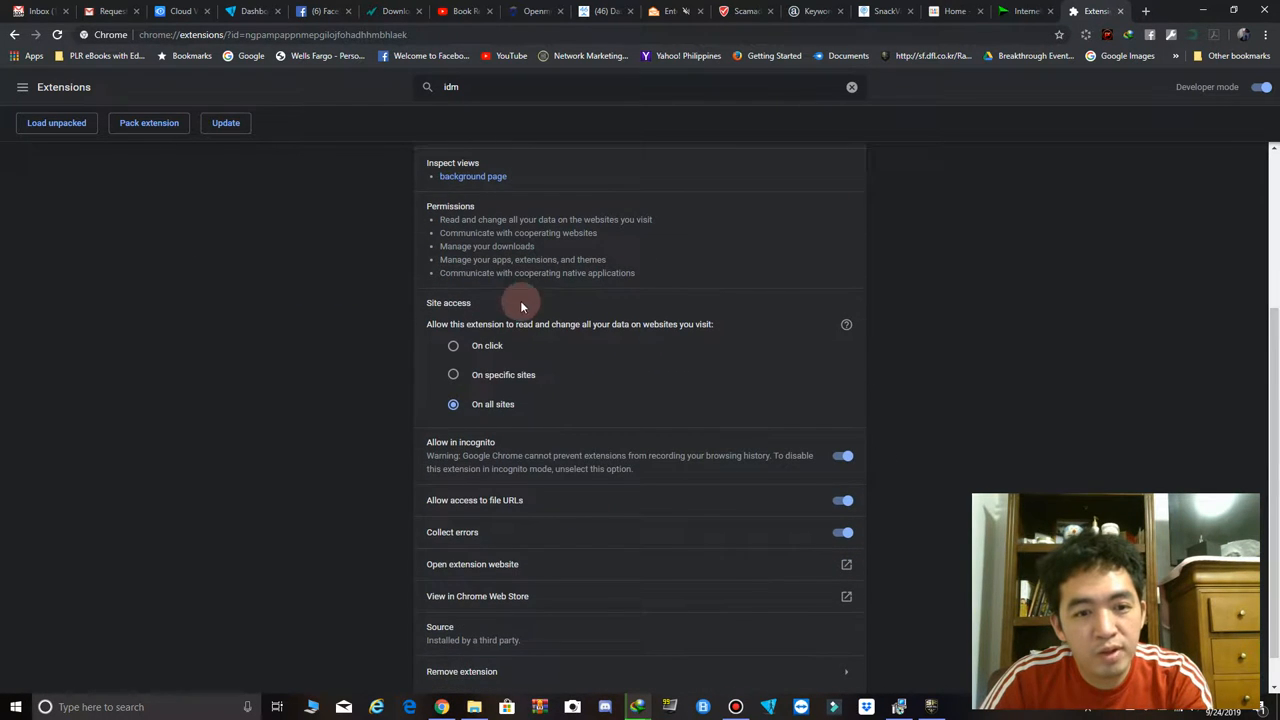
scroll(down, 3)
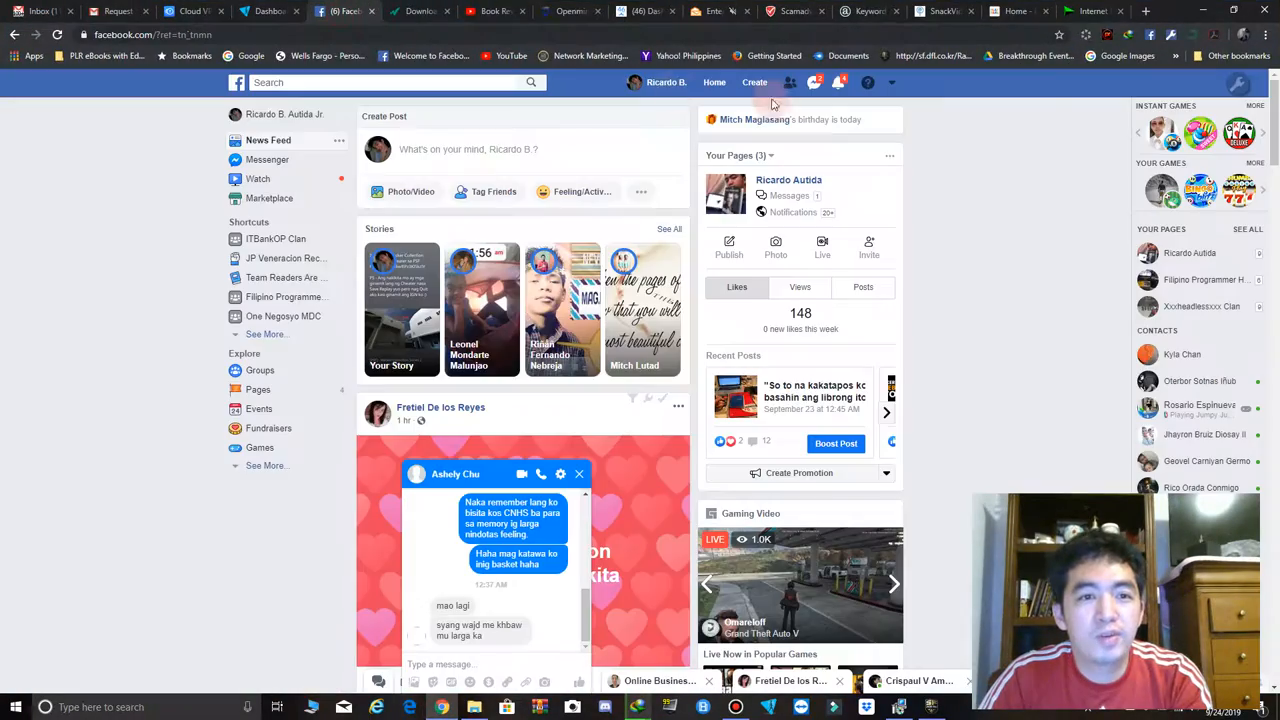
Step: Close the Facebook chat and choose Social Fixer Options from the wrench menu
click(578, 473)
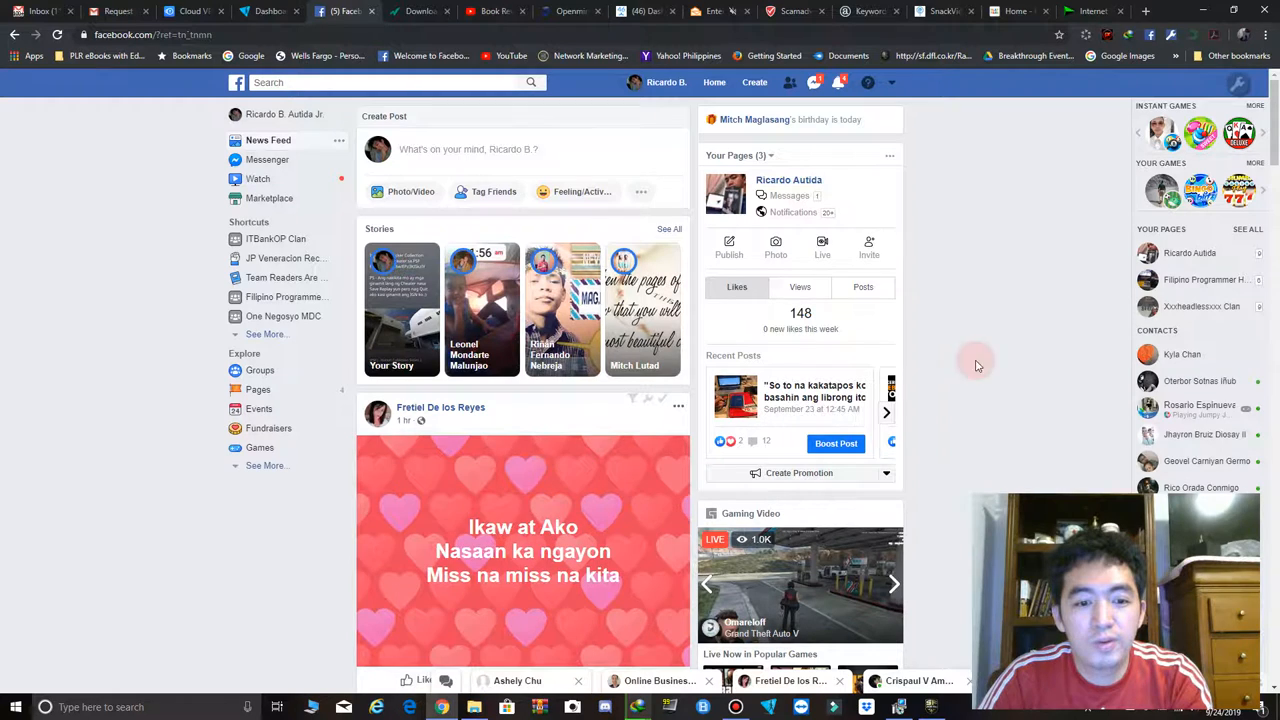
mouse_move(1207, 91)
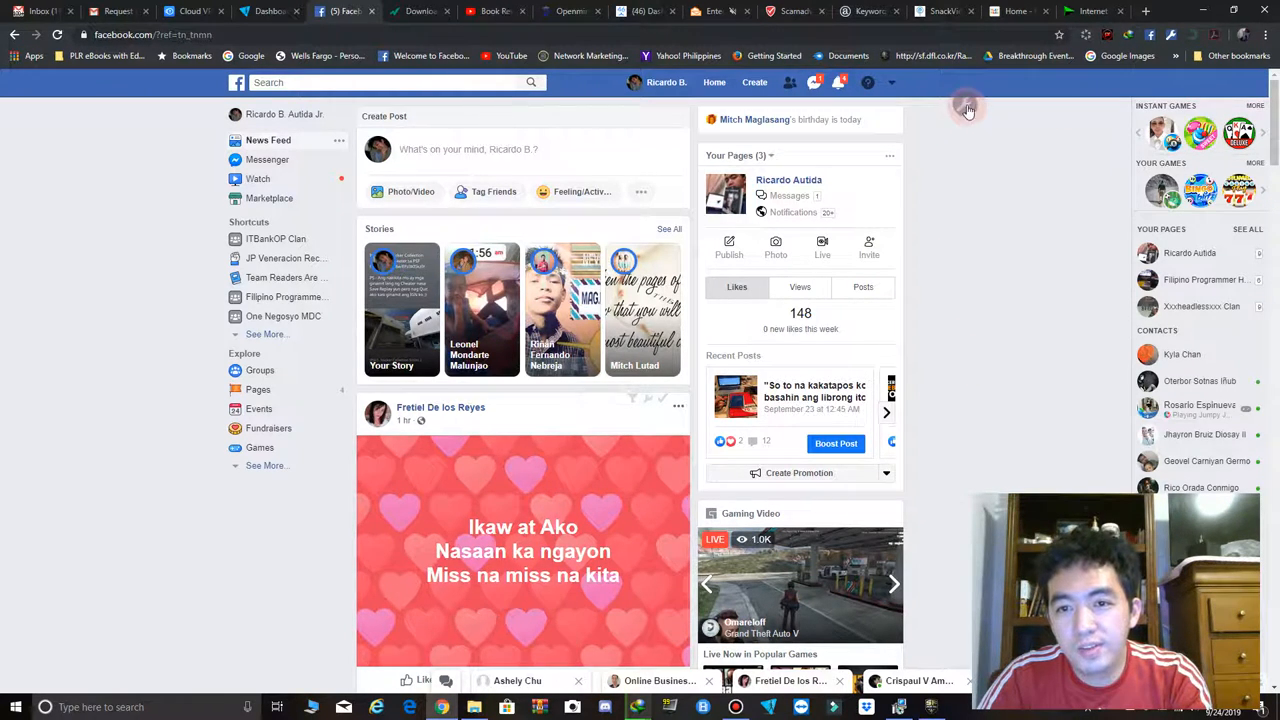
click(964, 103)
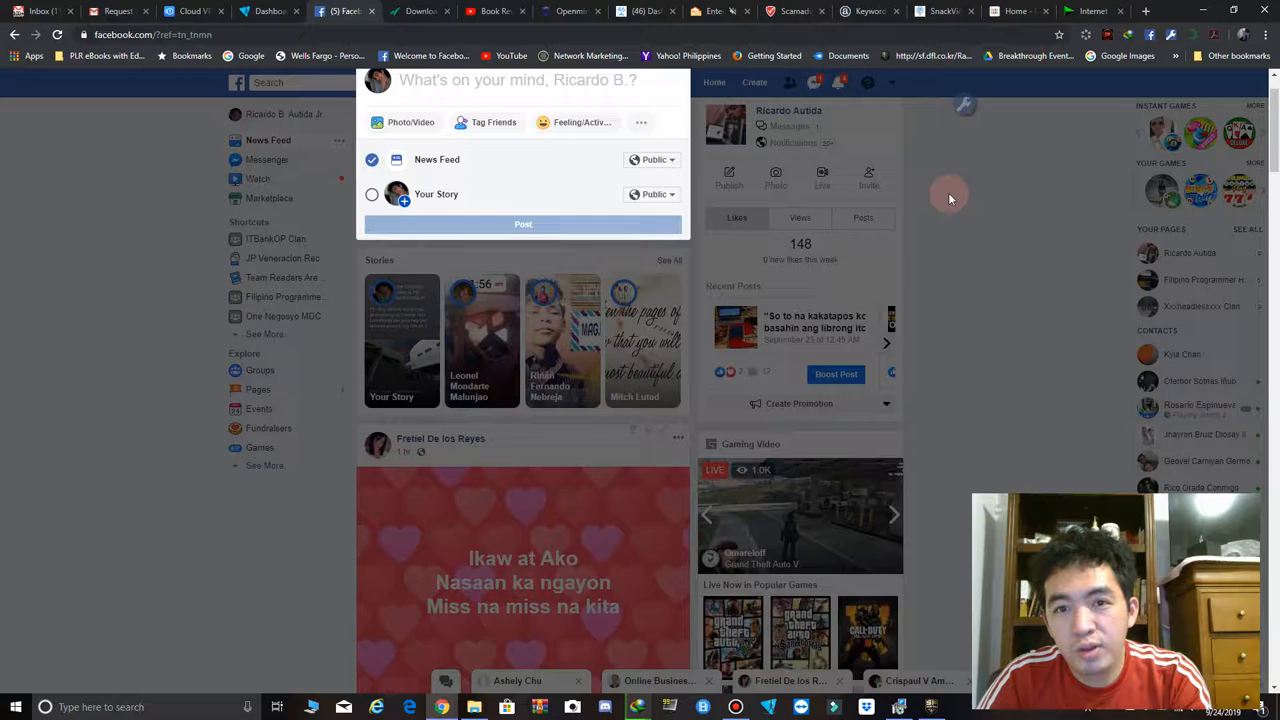
click(963, 104)
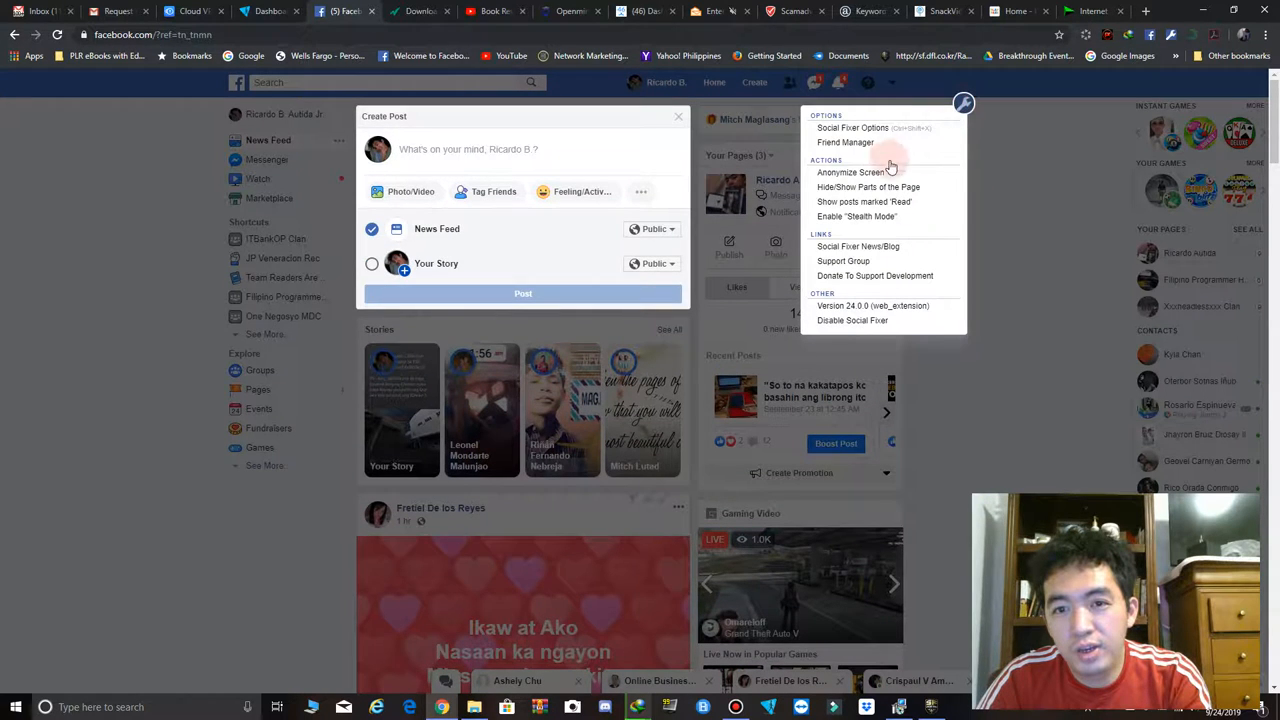
mouse_move(883, 172)
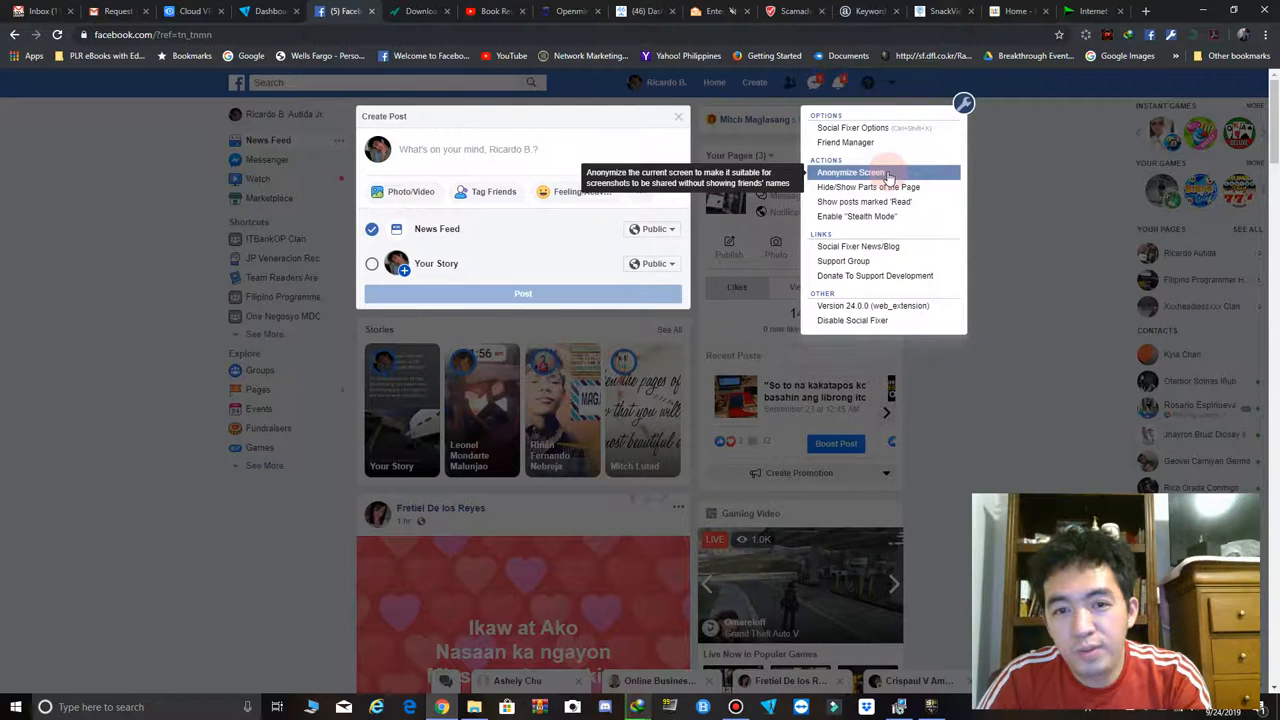
mouse_move(878, 201)
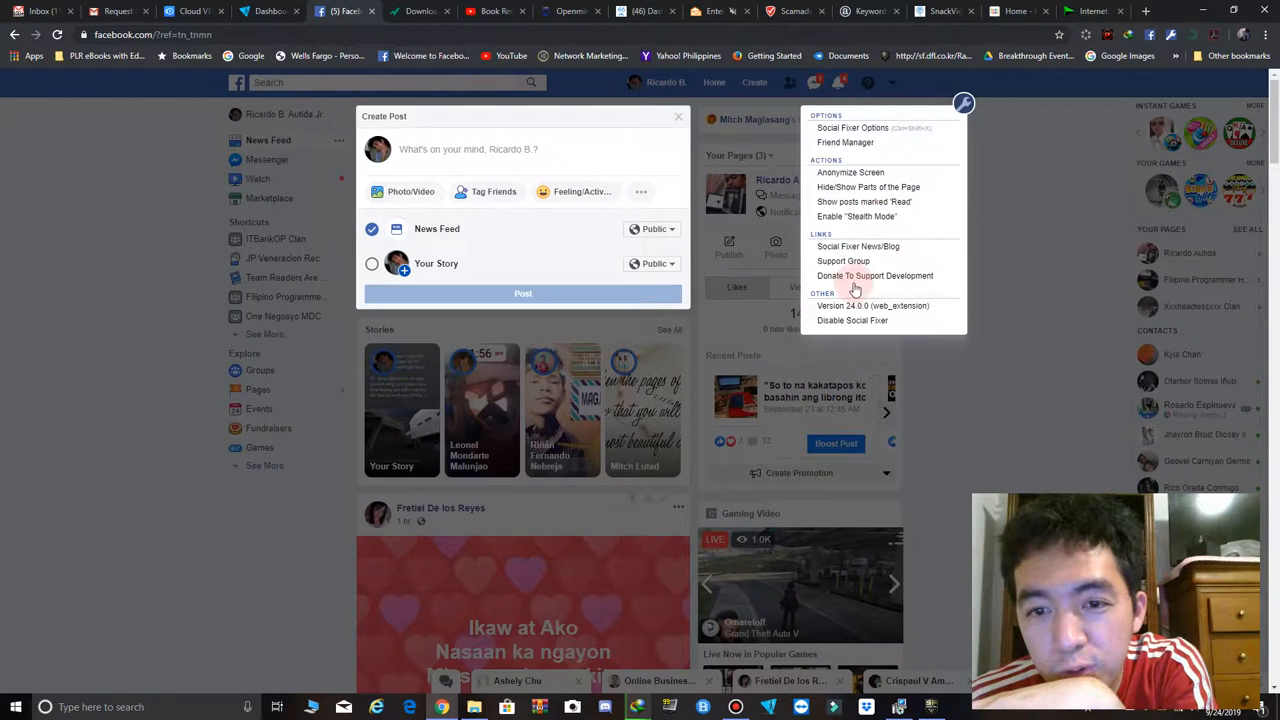
mouse_move(850, 172)
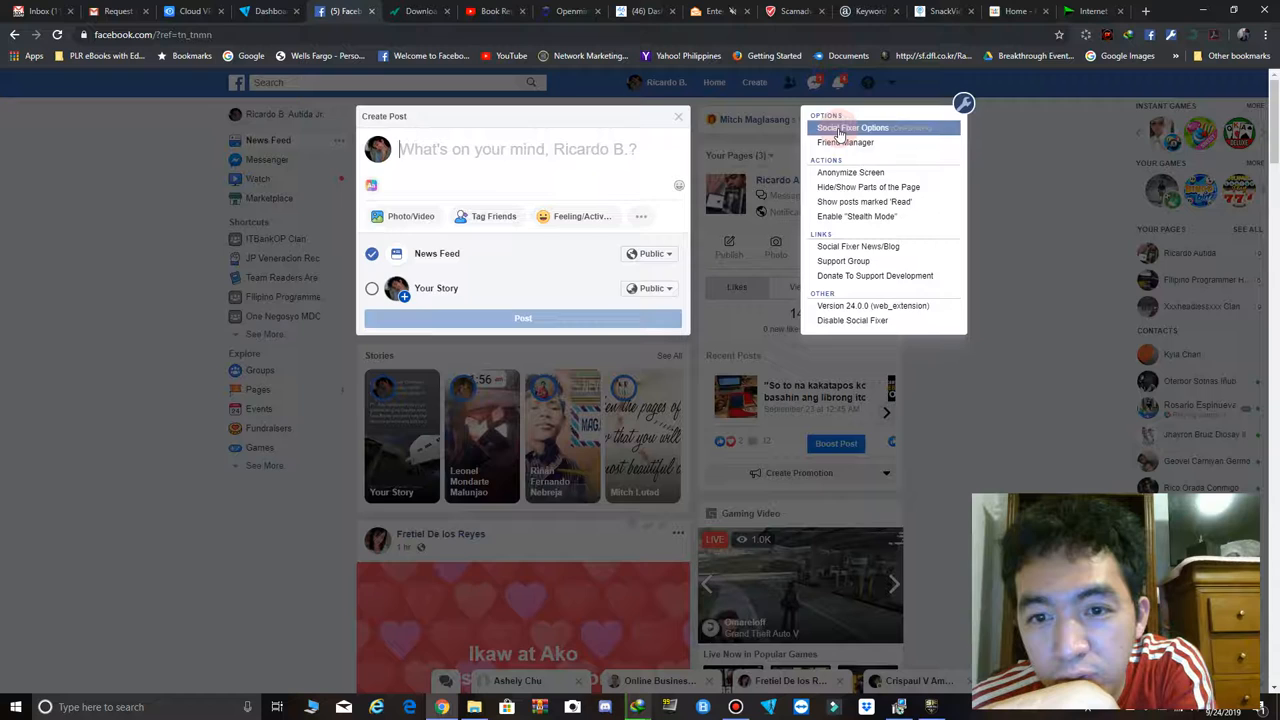
click(854, 127)
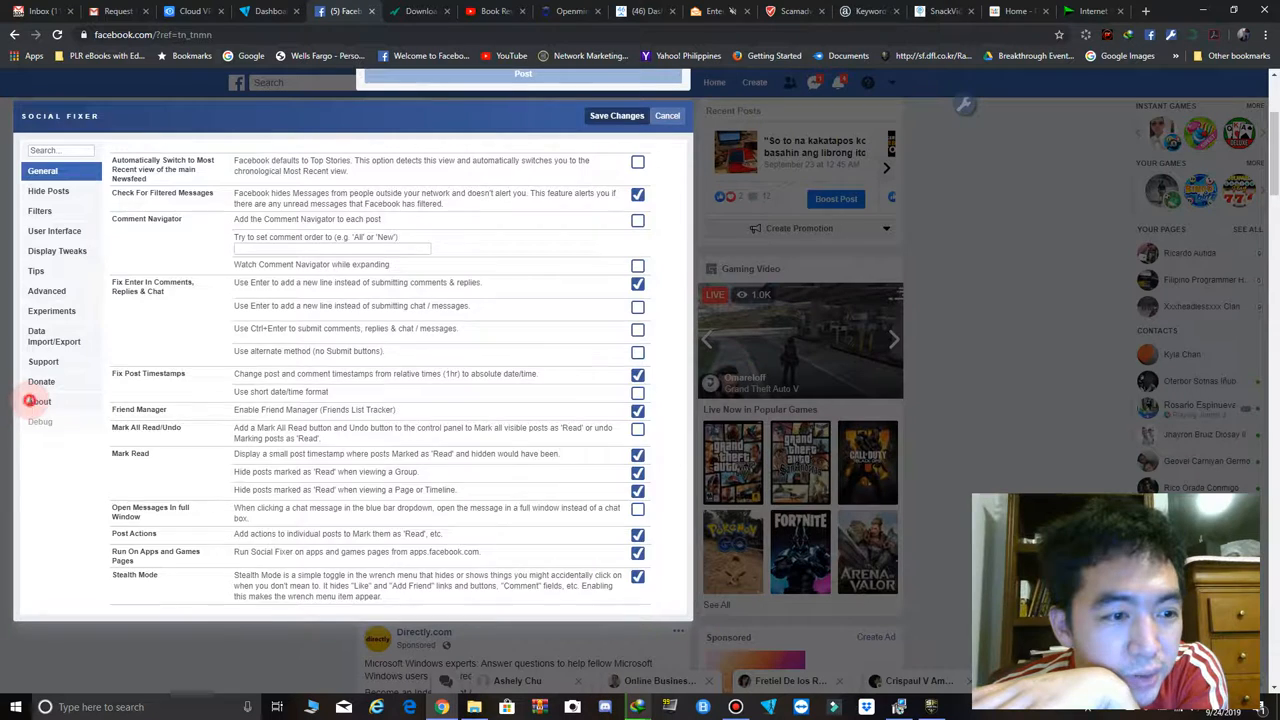
Step: Browse Social Fixer's About, Advanced, General, Hide Posts and Filters sections, ending on User Interface
click(39, 401)
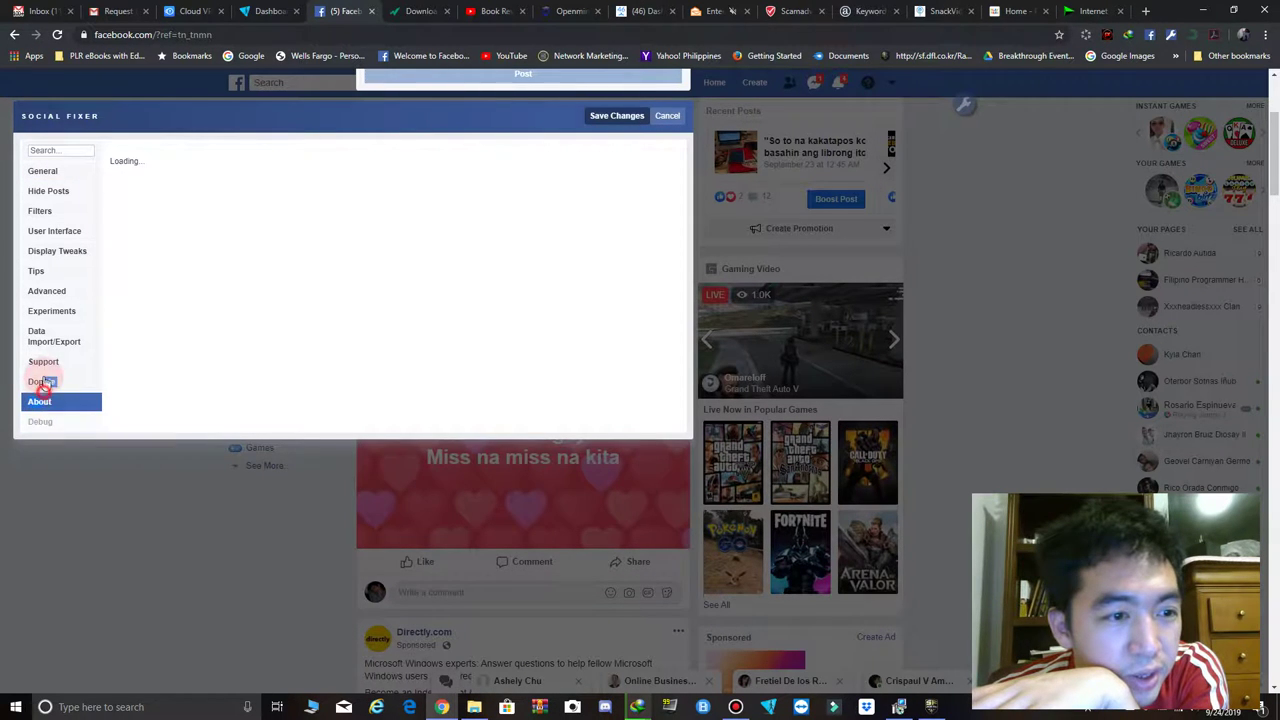
click(46, 291)
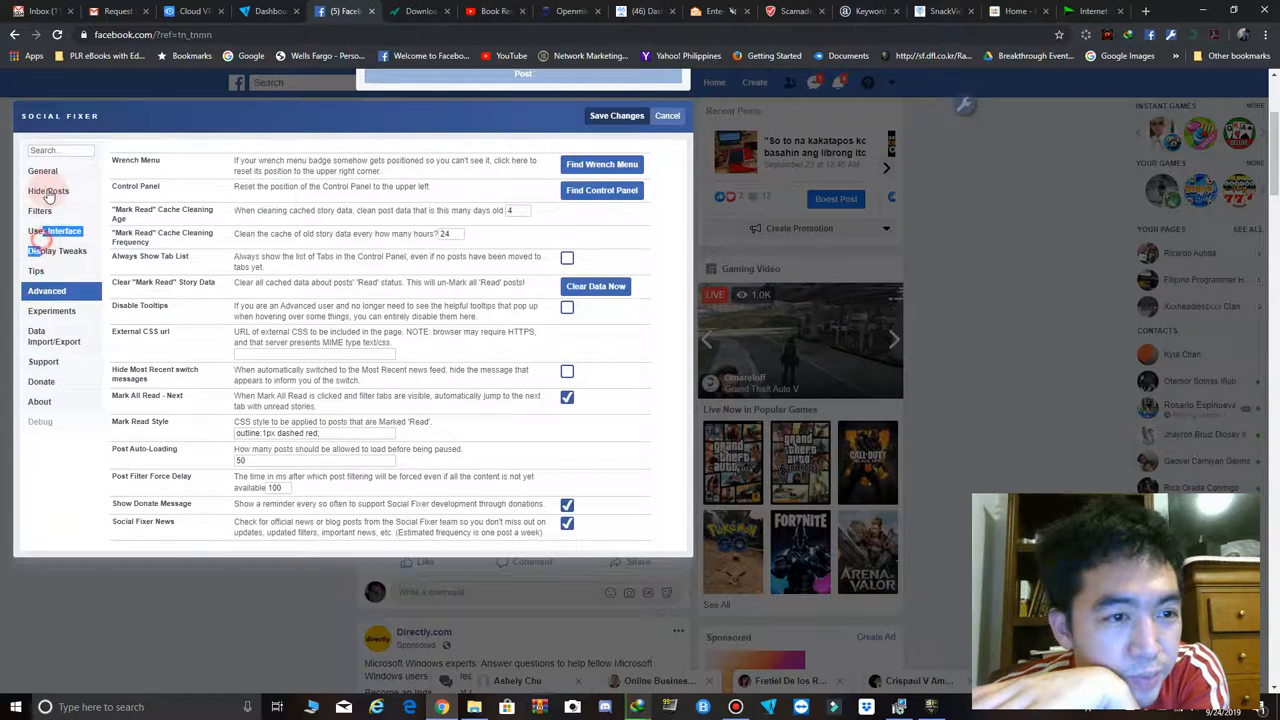
click(43, 171)
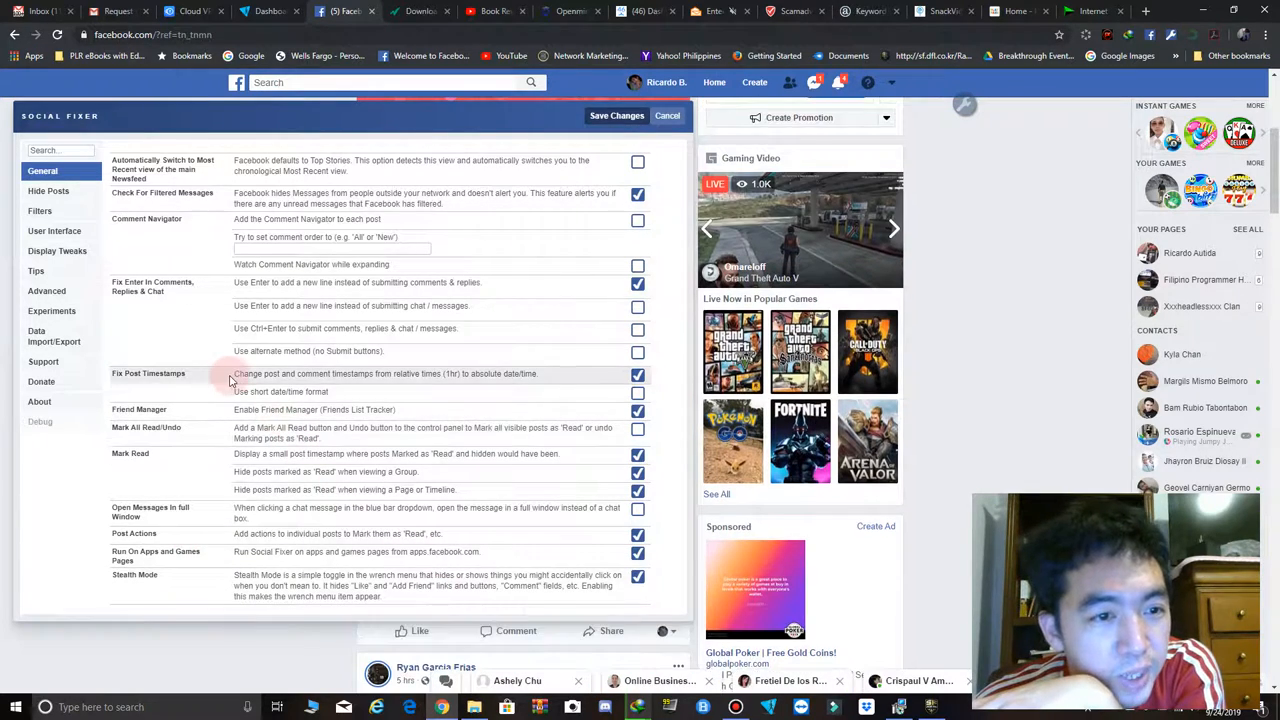
click(48, 191)
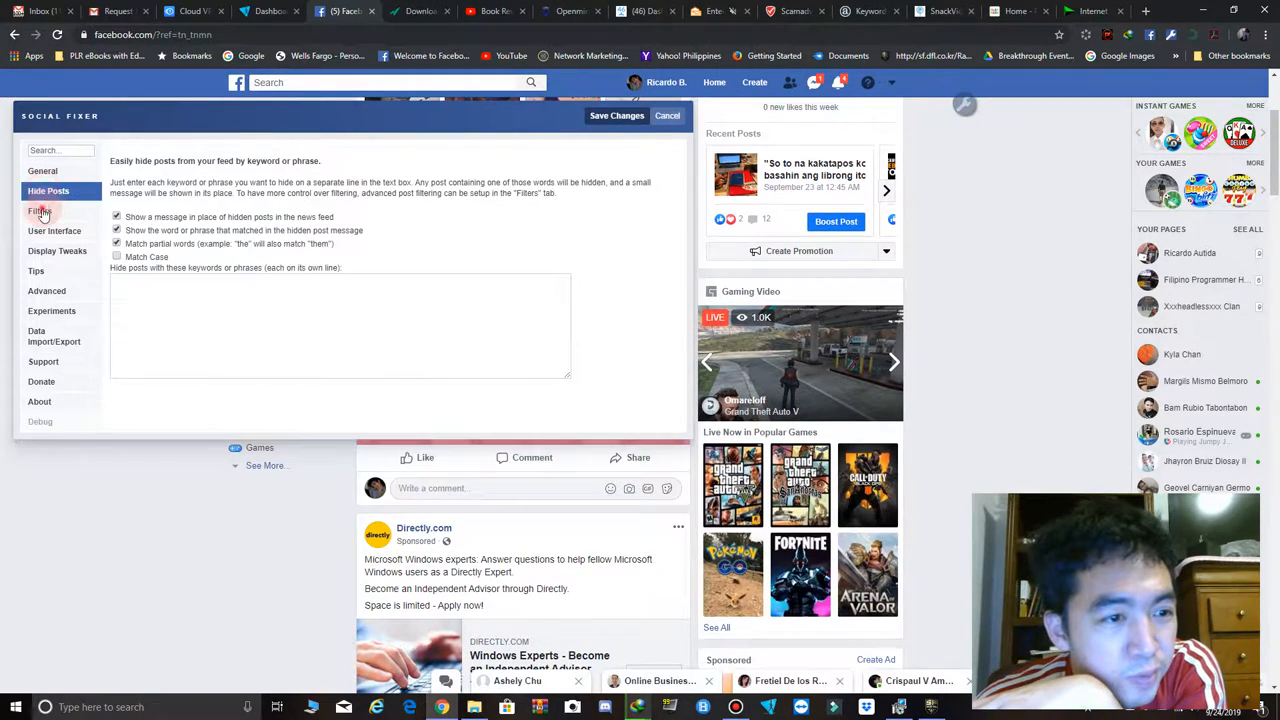
click(40, 211)
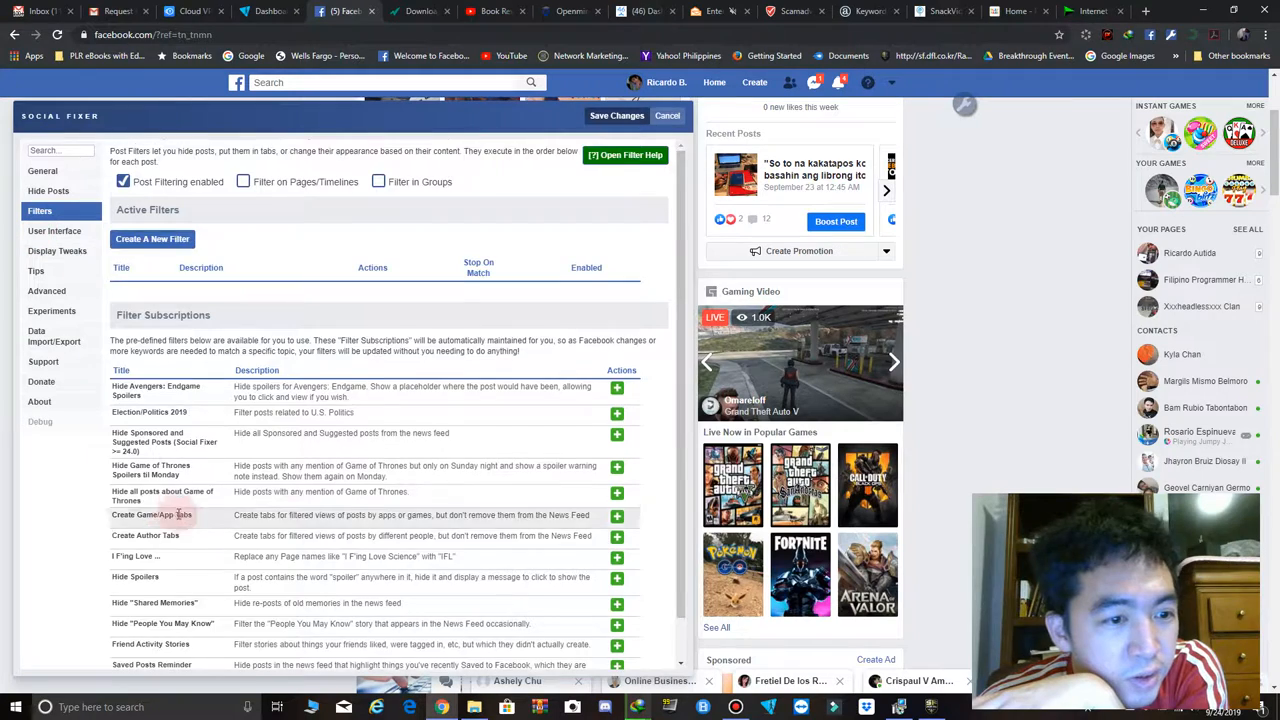
scroll(down, 3)
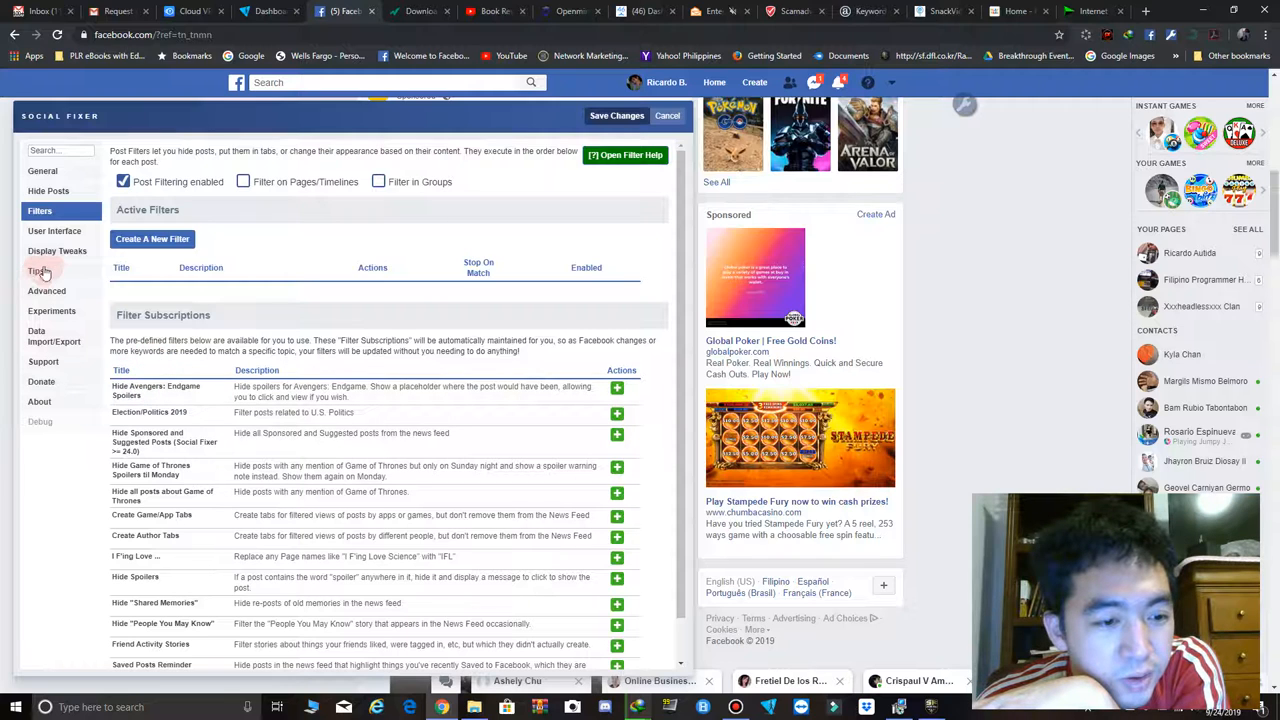
click(54, 231)
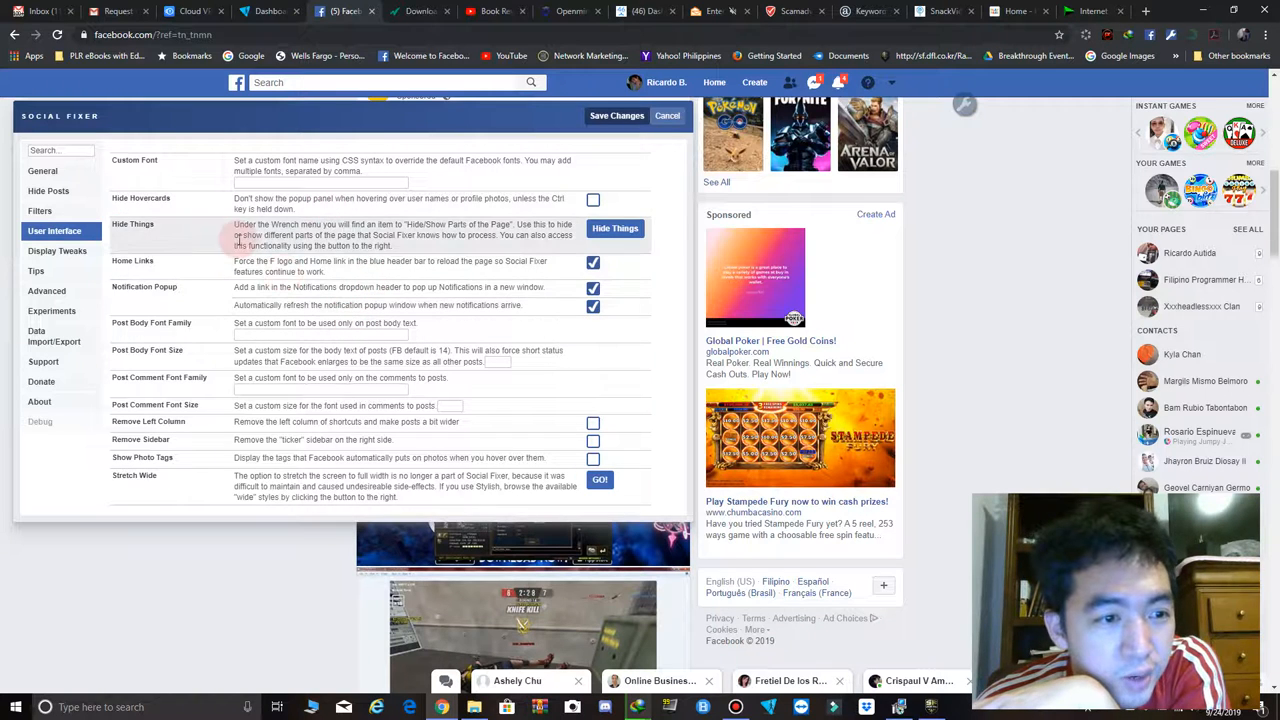
mouse_move(150, 458)
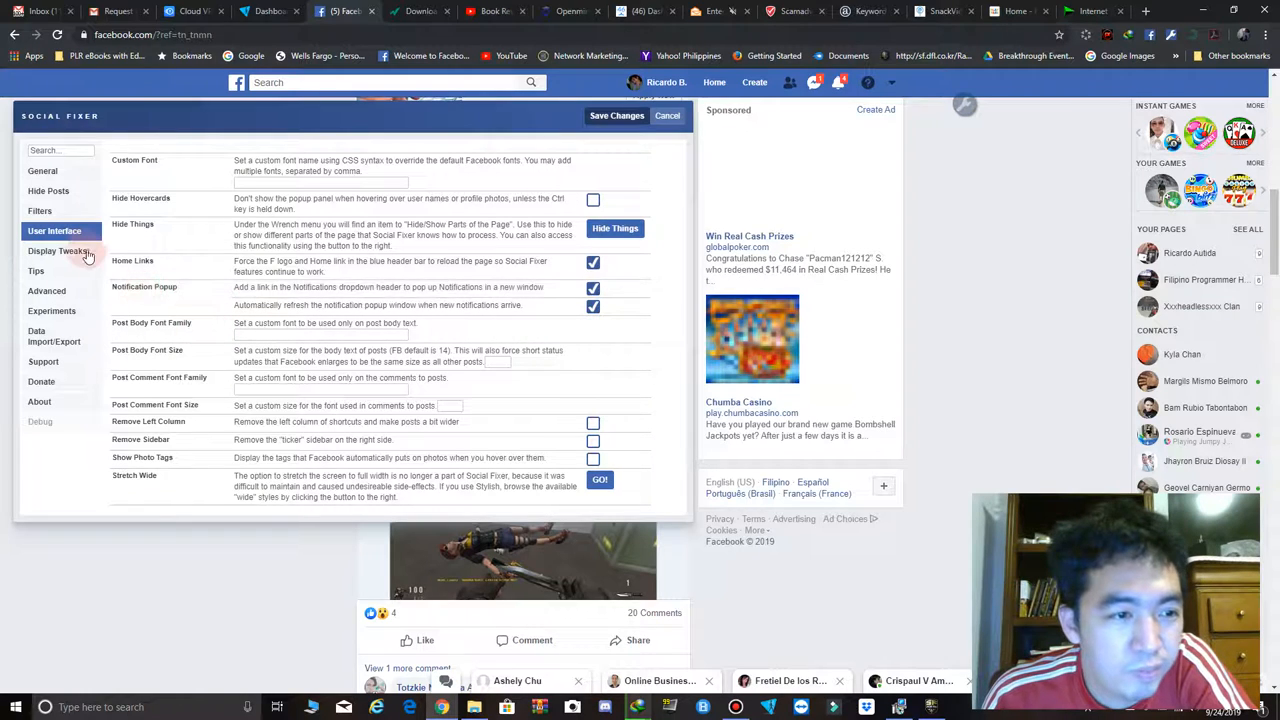
Step: Browse Social Fixer's Display Tweaks, Advanced, Tips, Support and Donate sections
click(57, 251)
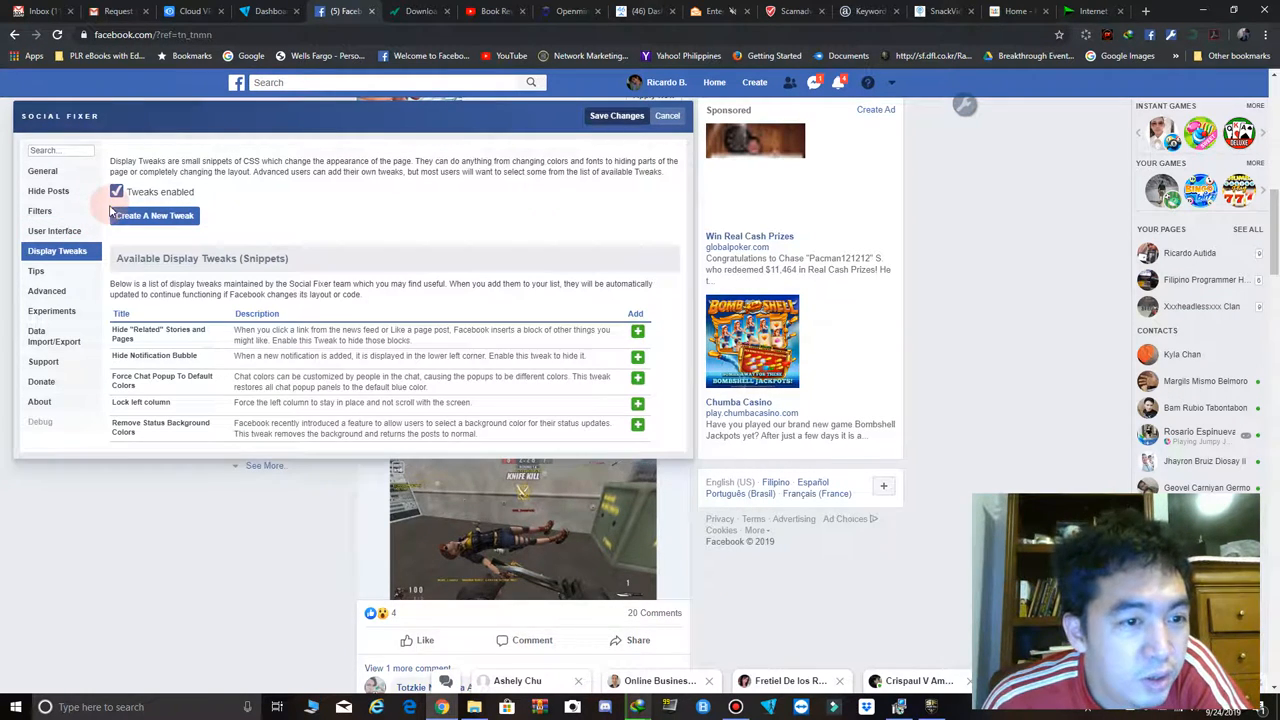
click(46, 291)
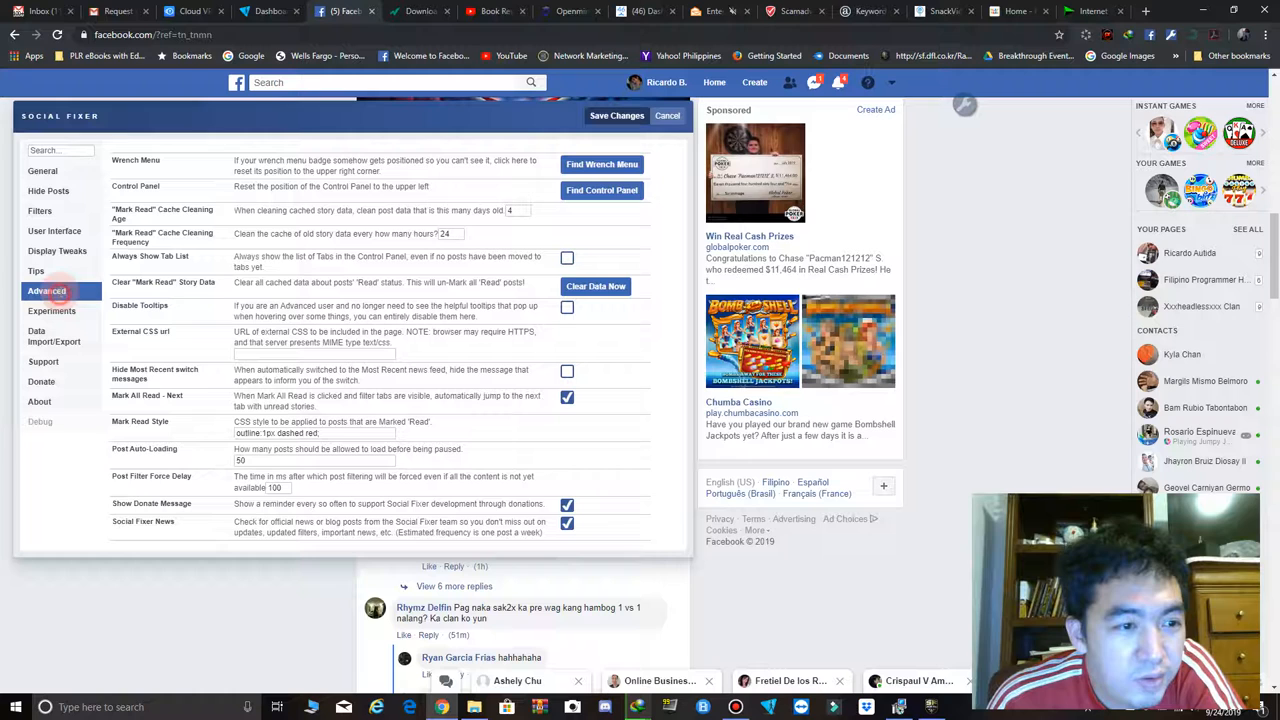
click(36, 271)
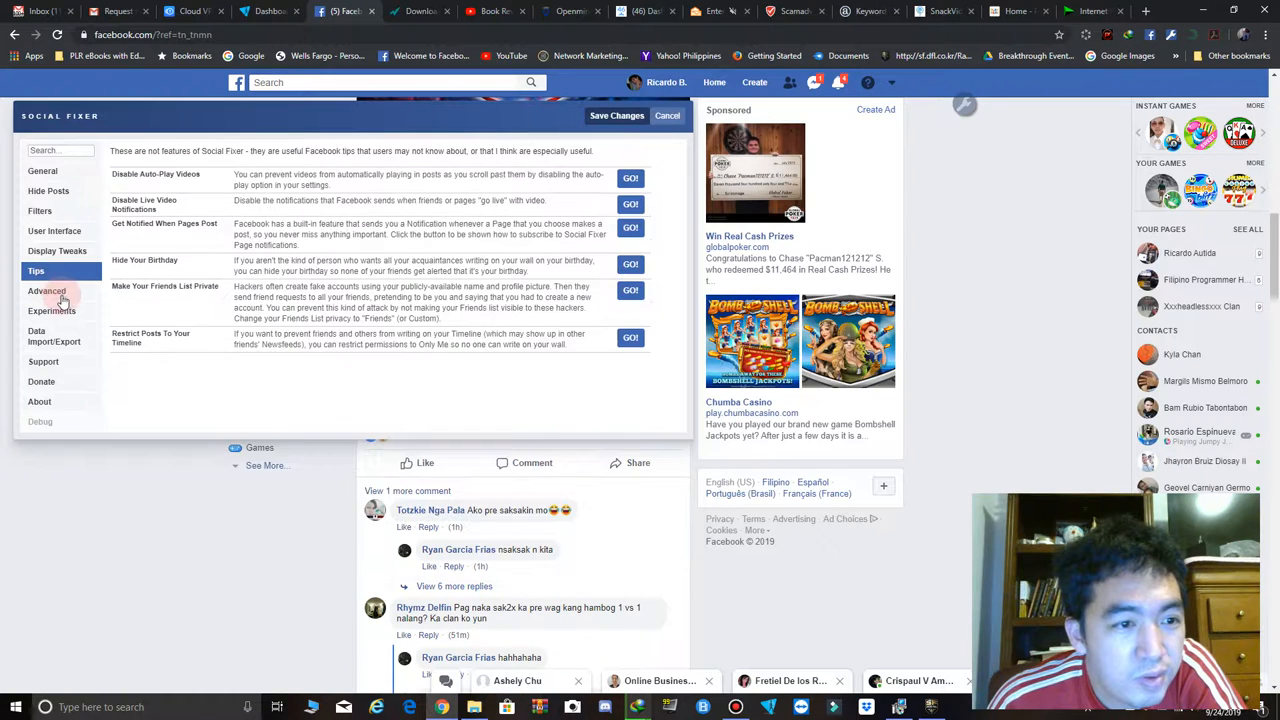
click(43, 361)
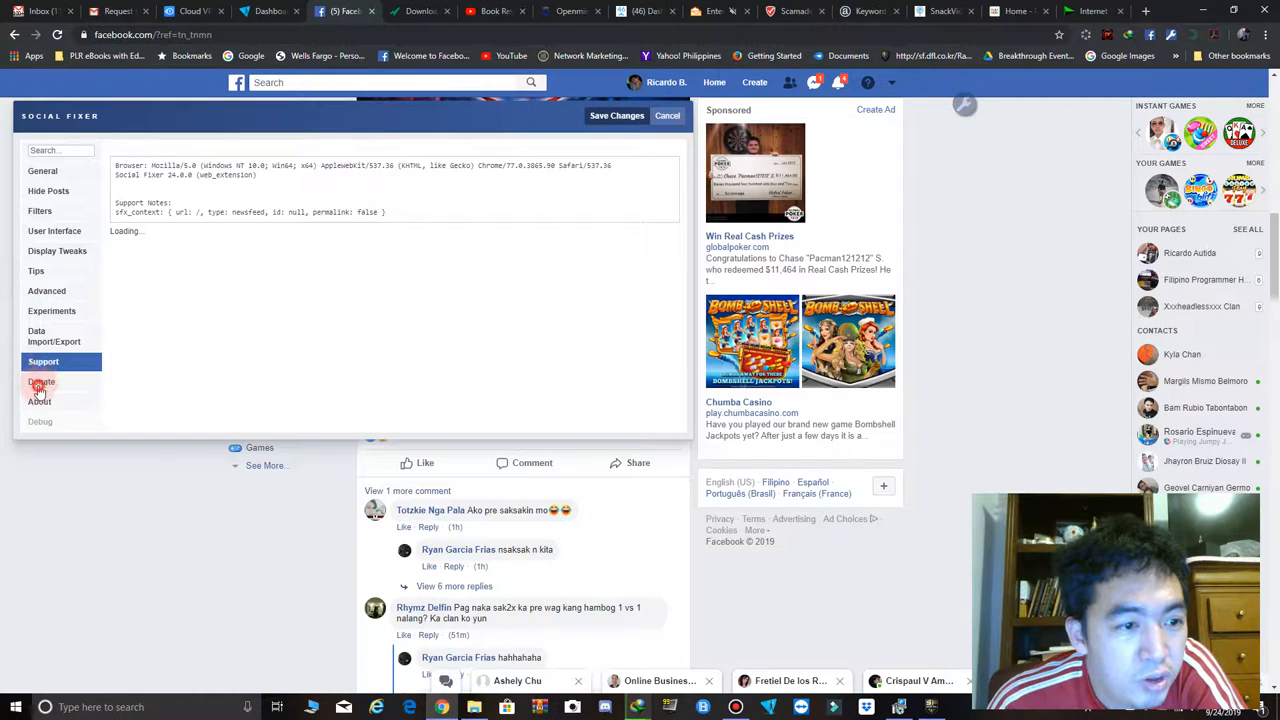
click(41, 381)
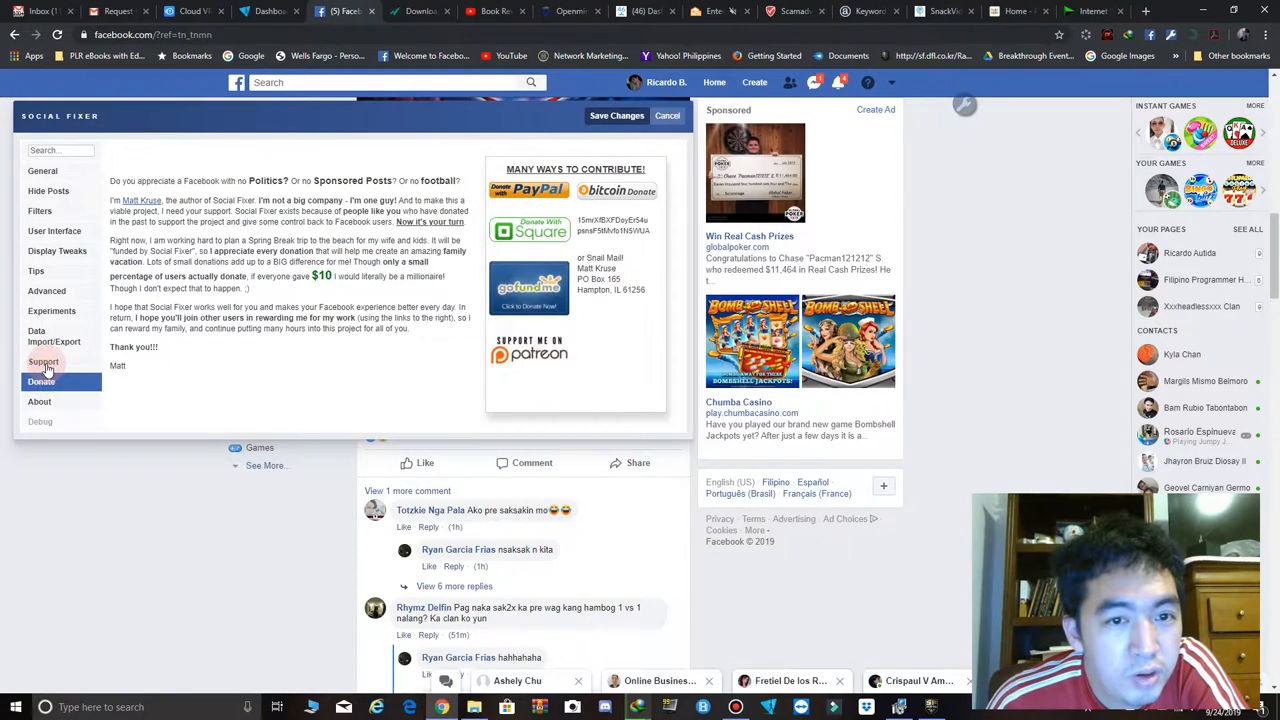
click(41, 382)
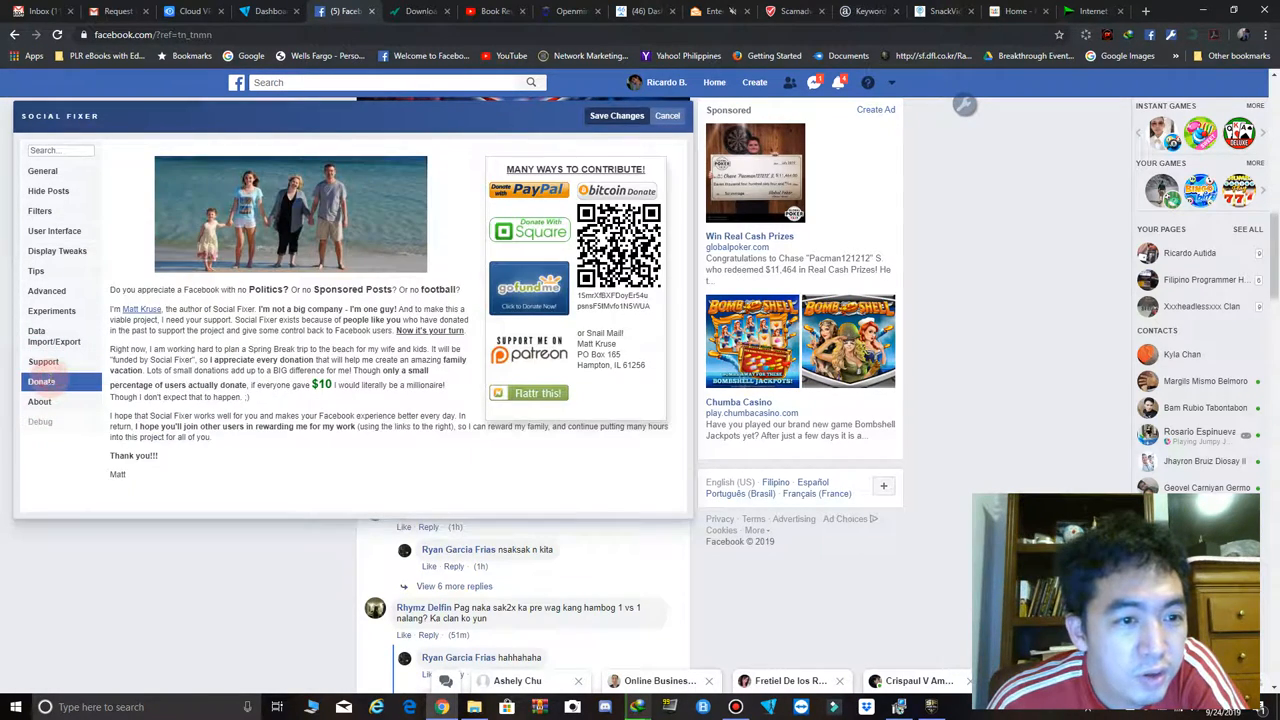
click(42, 381)
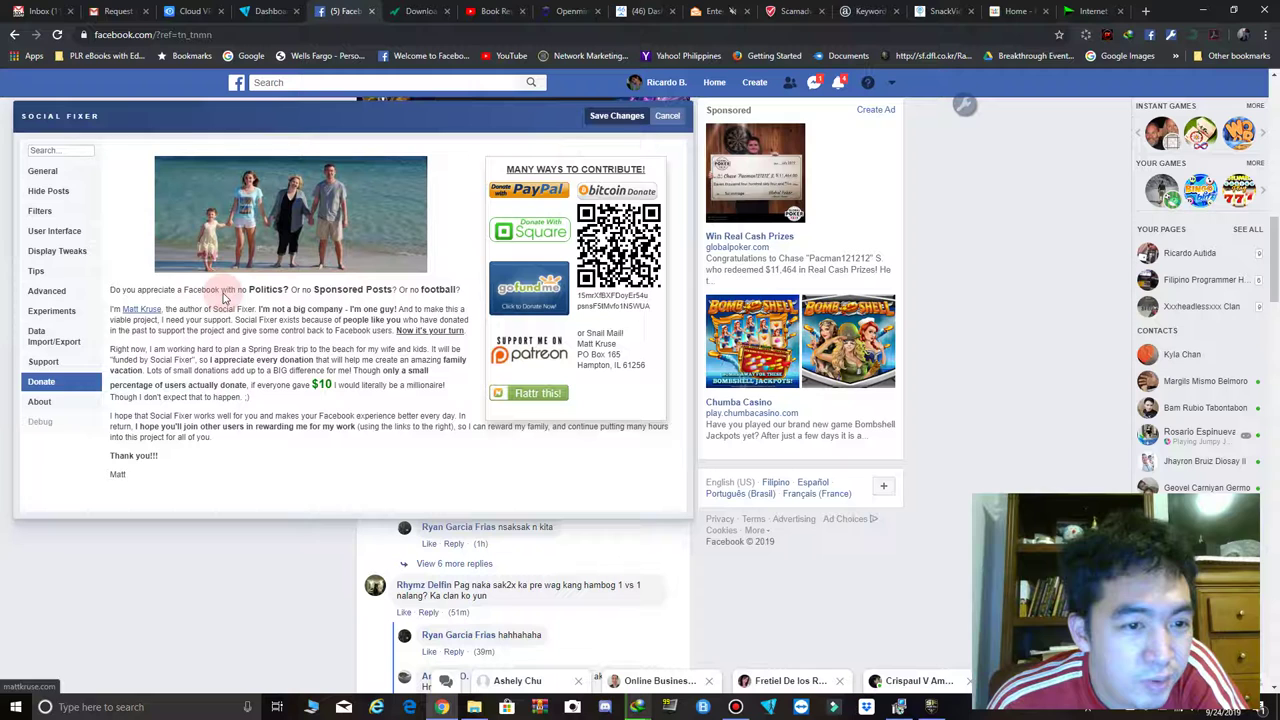
Step: Revisit Support, Advanced, Tips, Display Tweaks and User Interface, ending on the Filters section
click(43, 361)
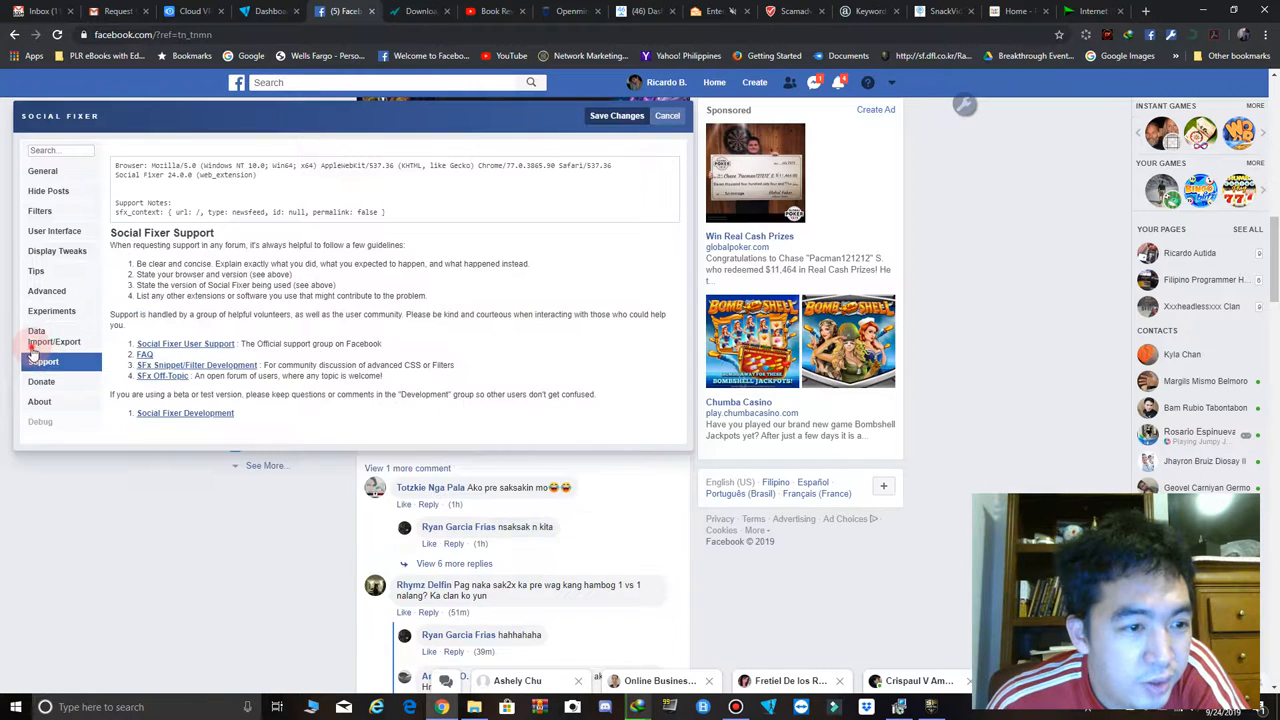
click(46, 291)
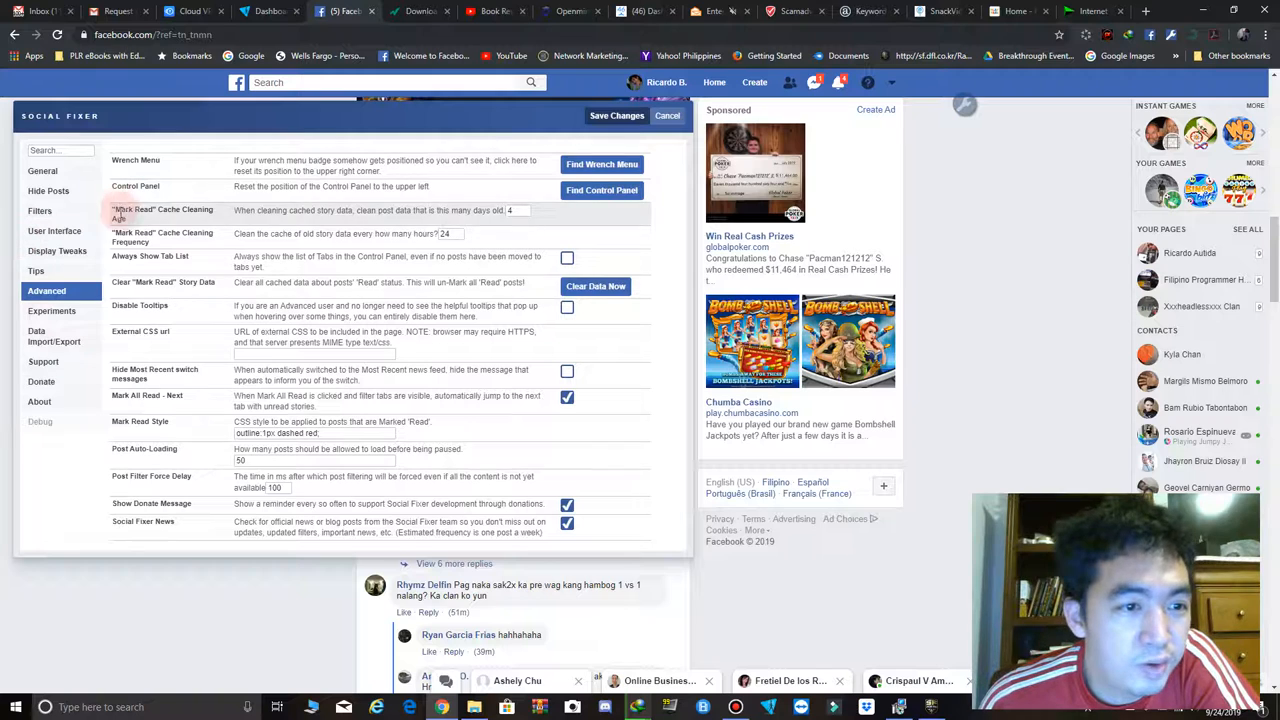
click(35, 271)
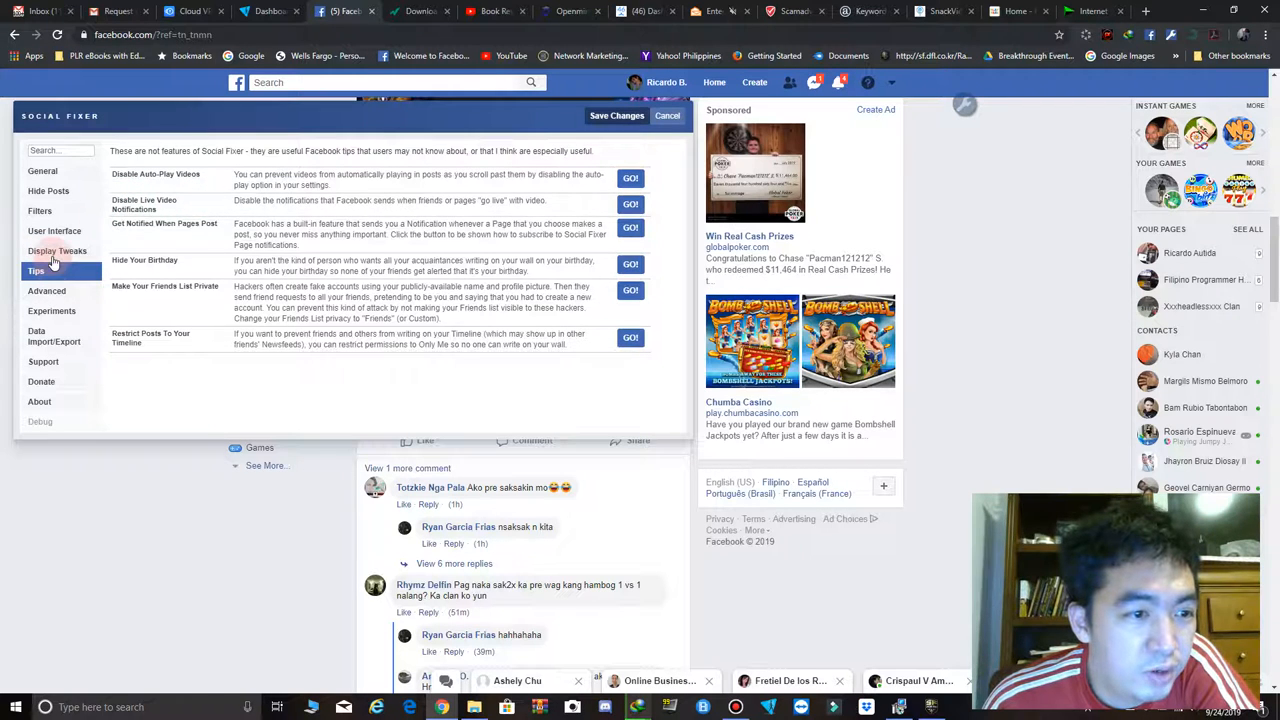
click(57, 251)
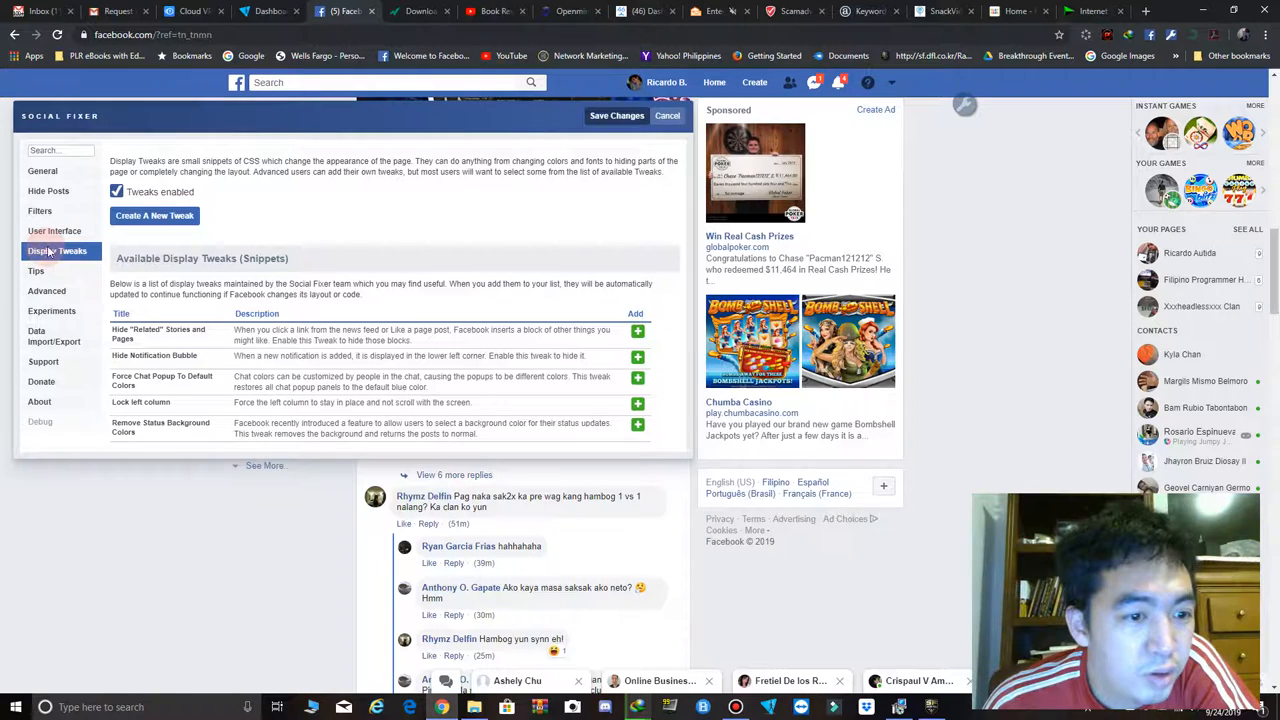
click(54, 231)
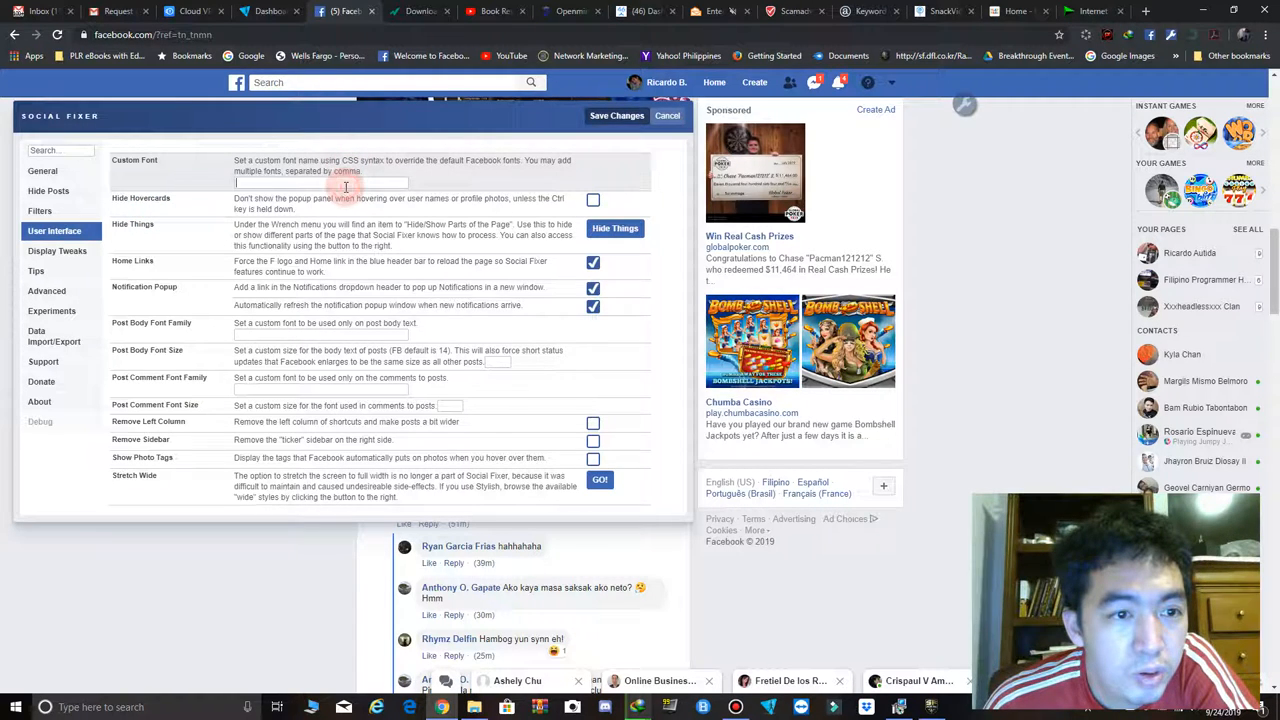
mouse_move(221, 428)
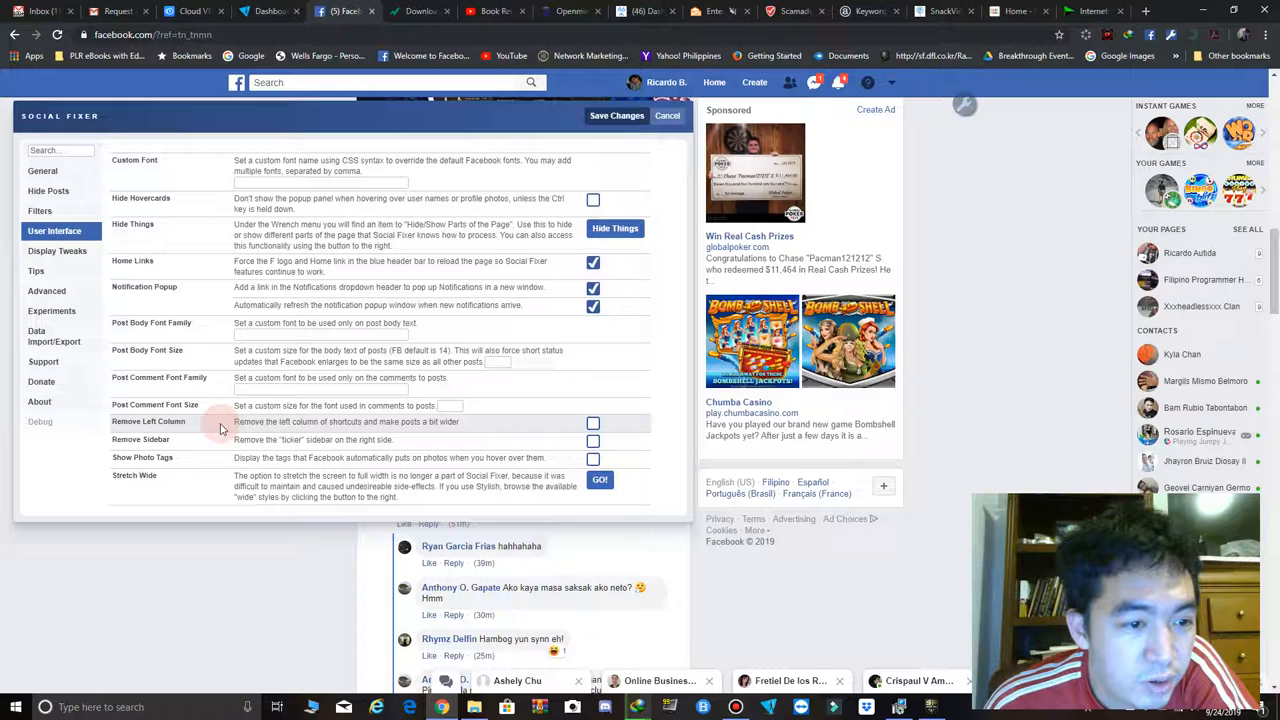
click(47, 211)
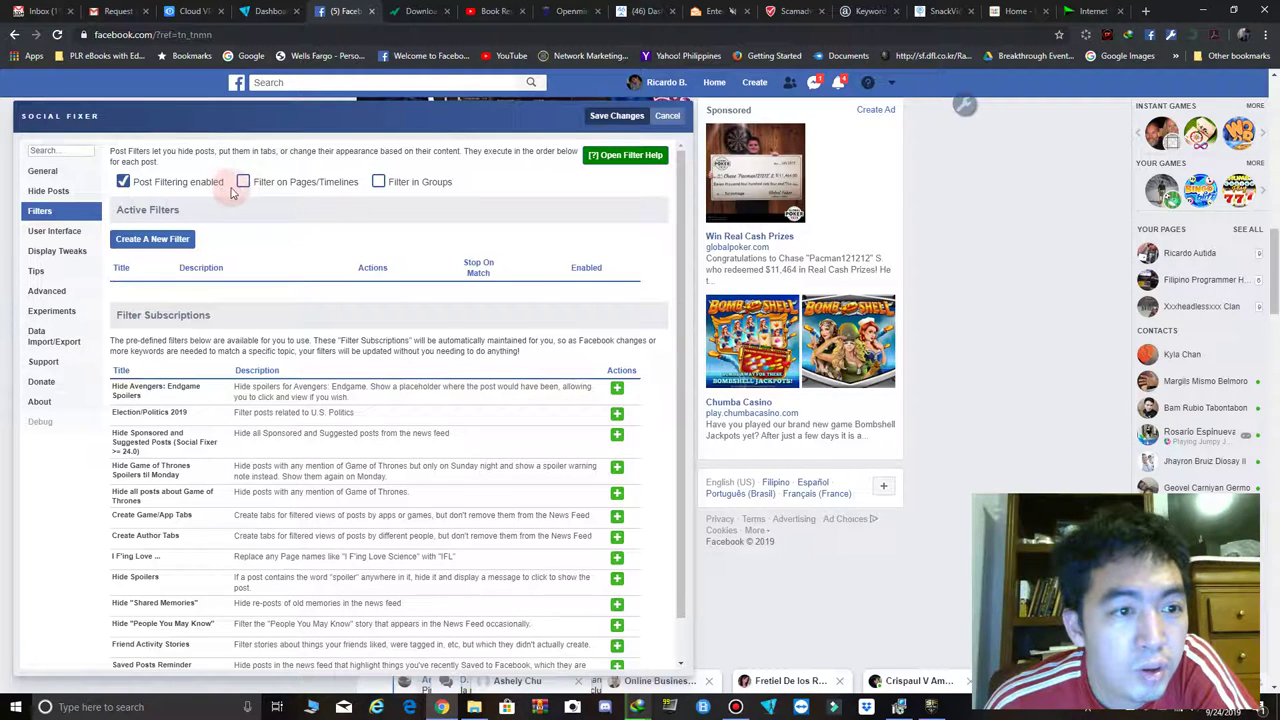
Step: Enable Social Fixer filtering on Pages/Timelines and in Groups
click(244, 181)
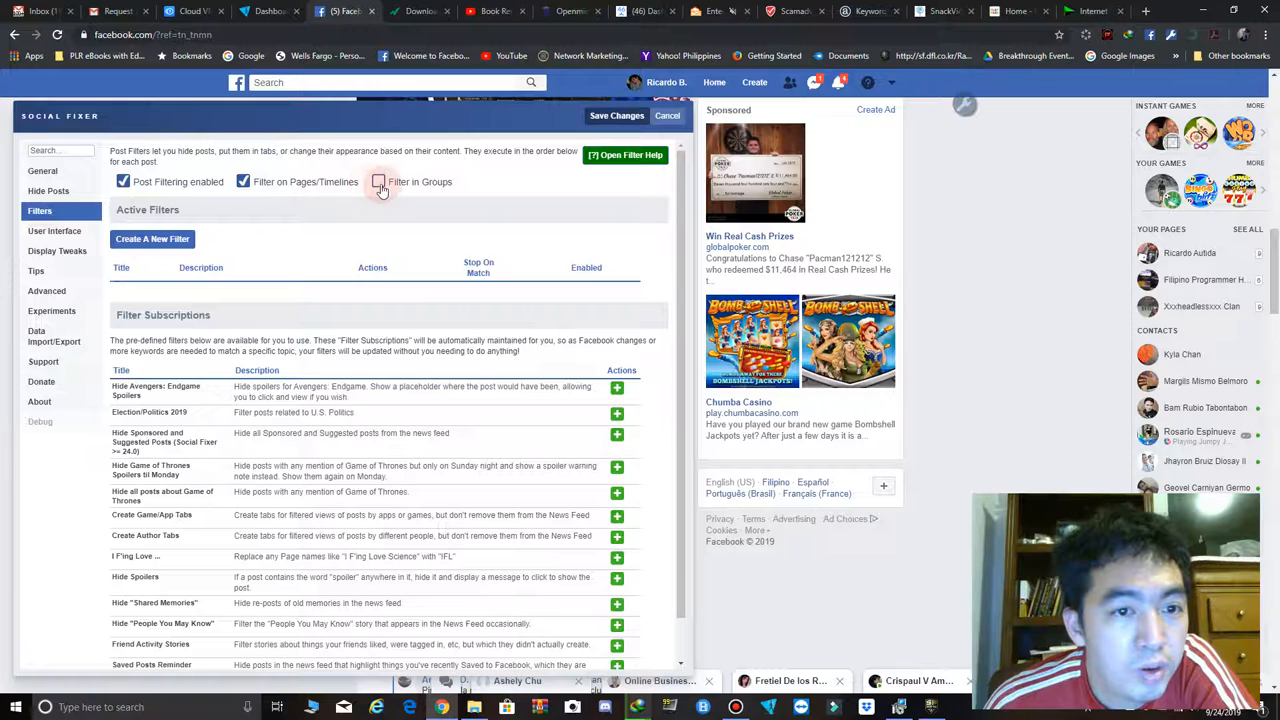
click(378, 181)
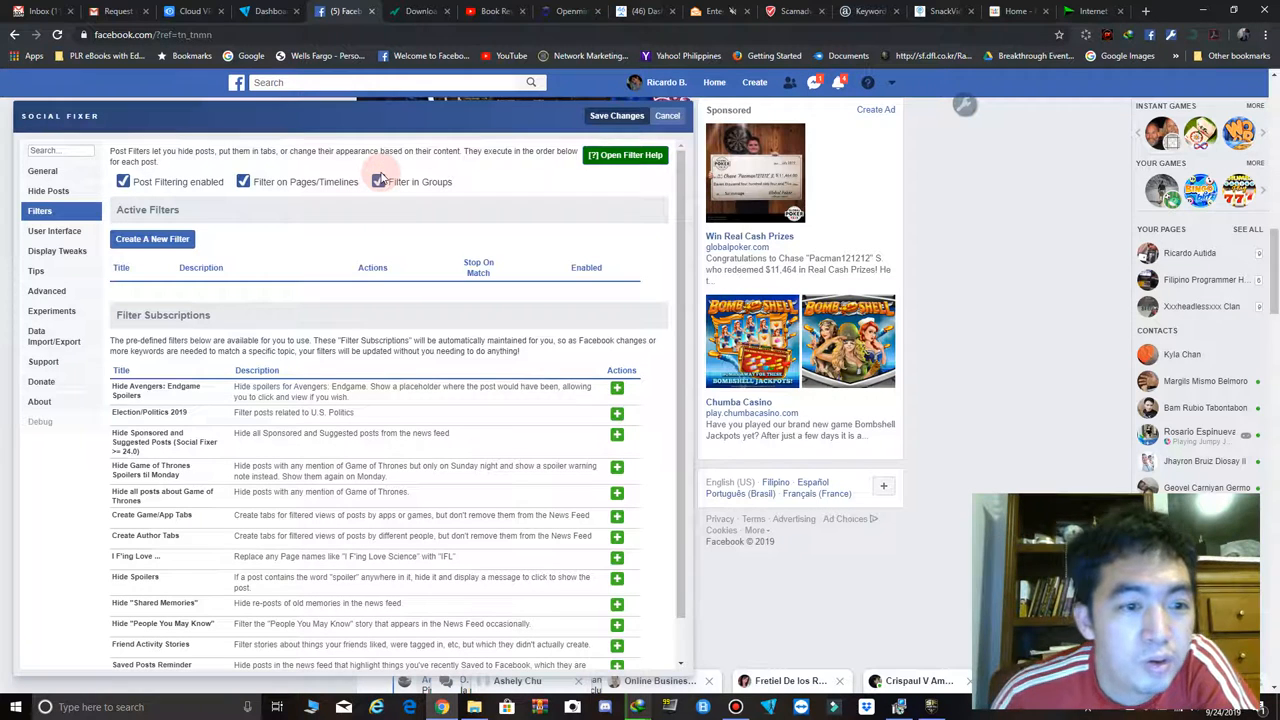
click(378, 181)
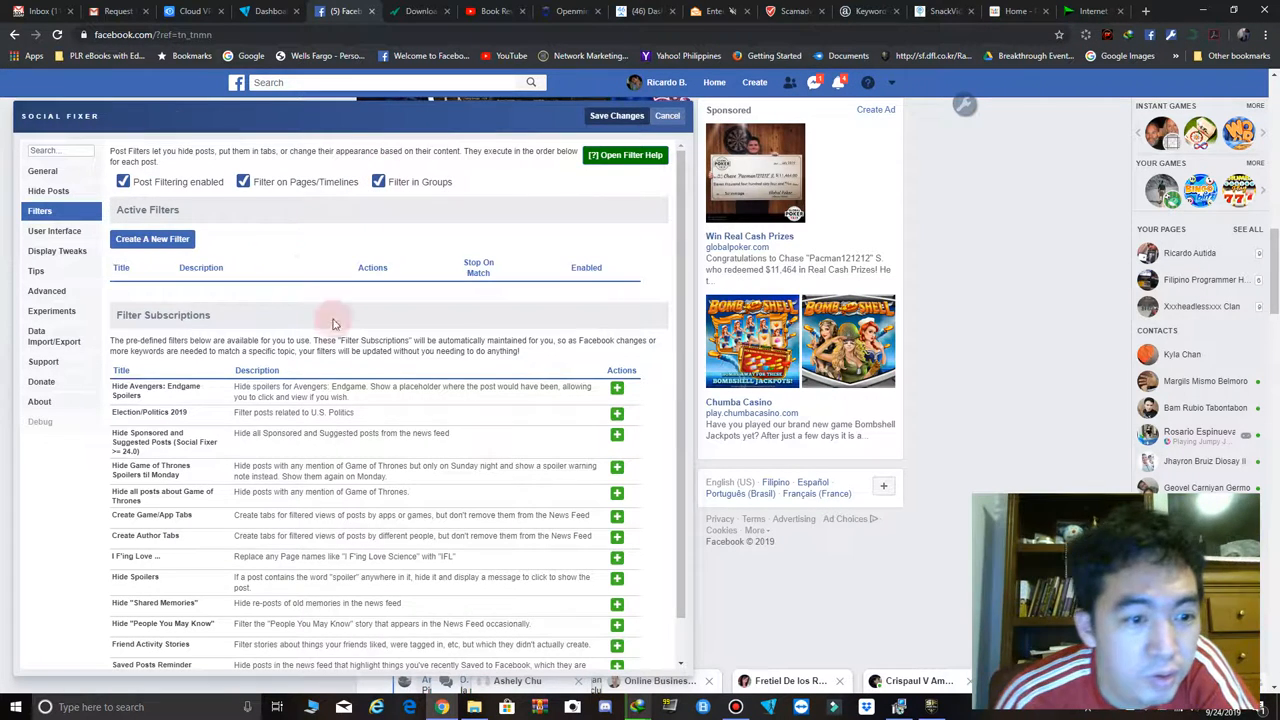
scroll(down, 3)
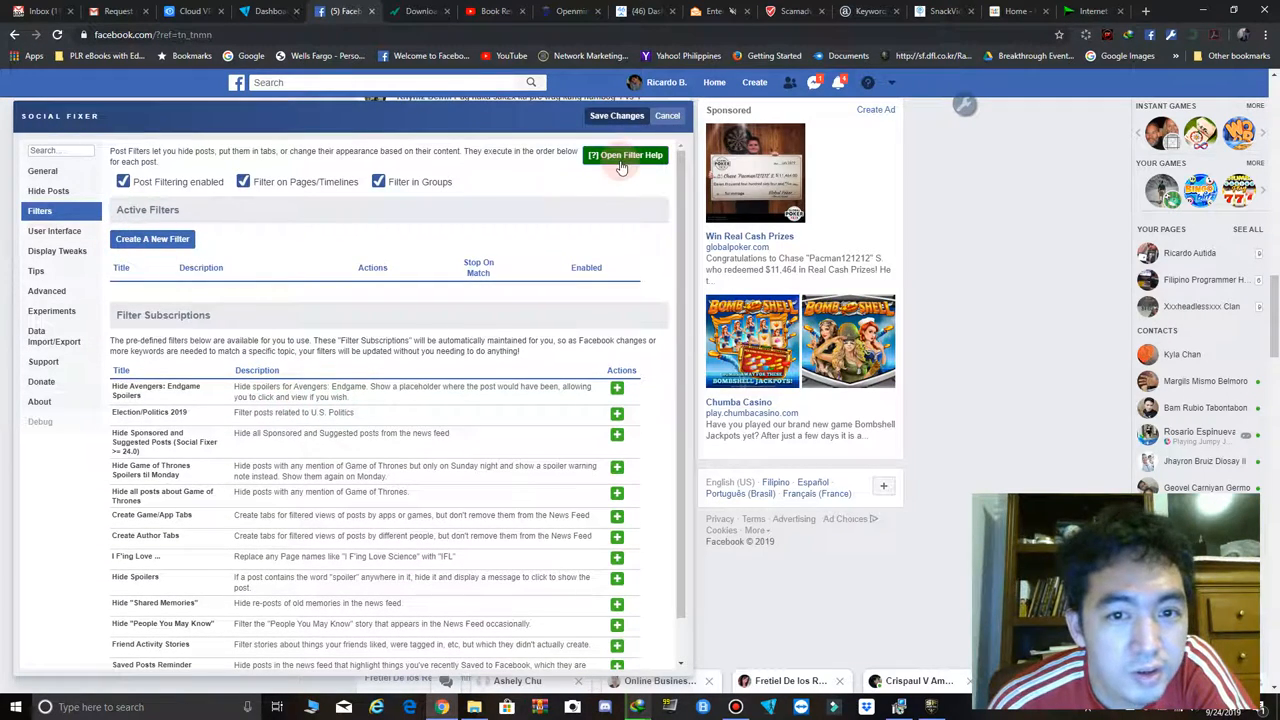
Step: Save the Social Fixer changes and bring the Facebook browser window back up
click(616, 115)
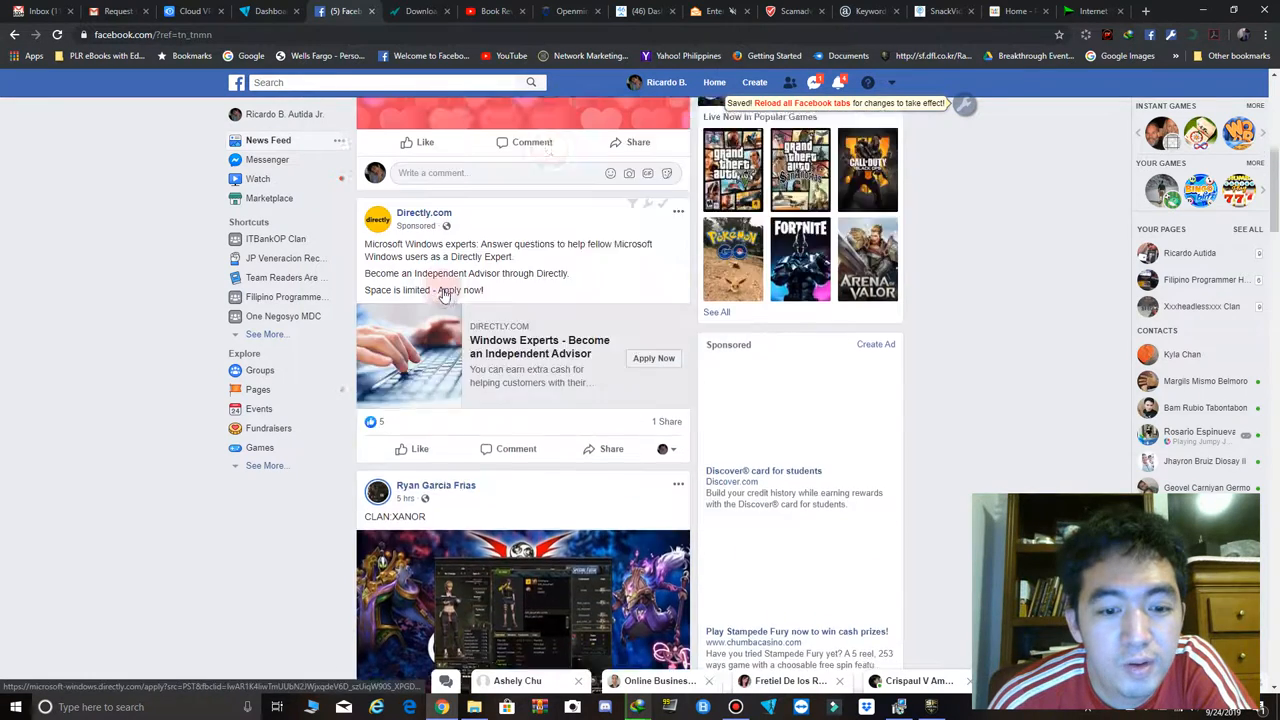
click(966, 103)
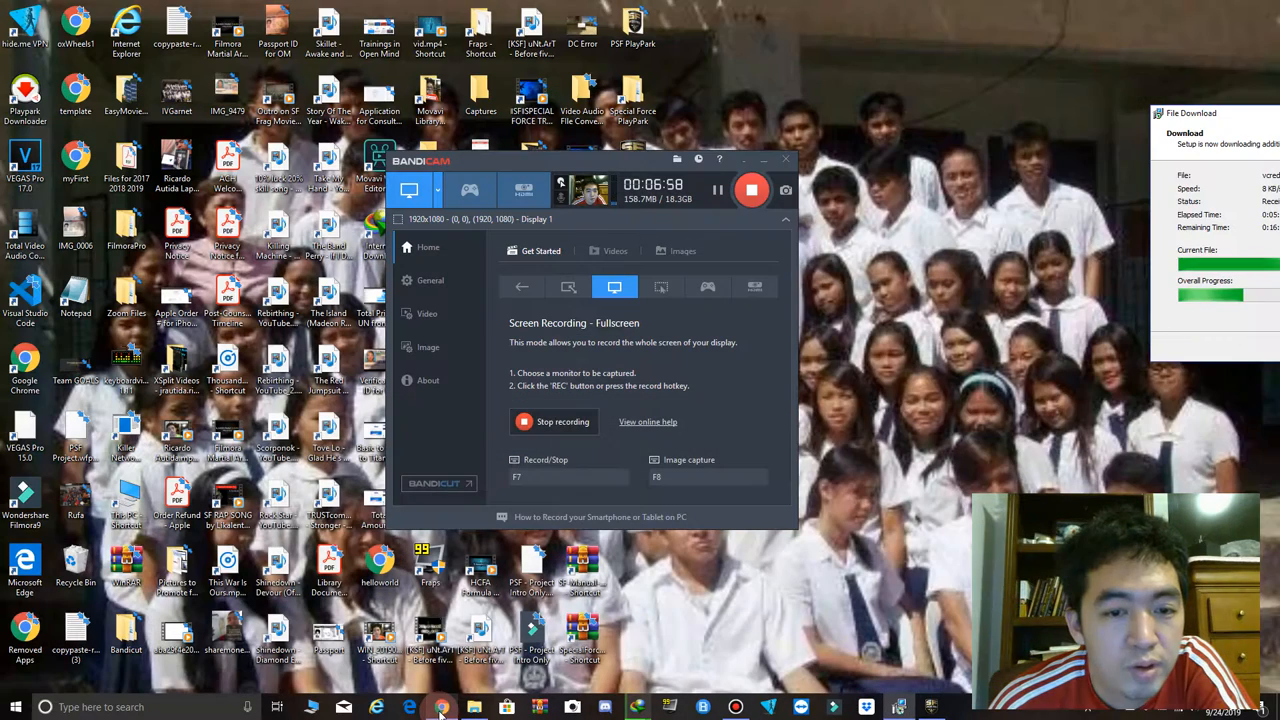
click(439, 706)
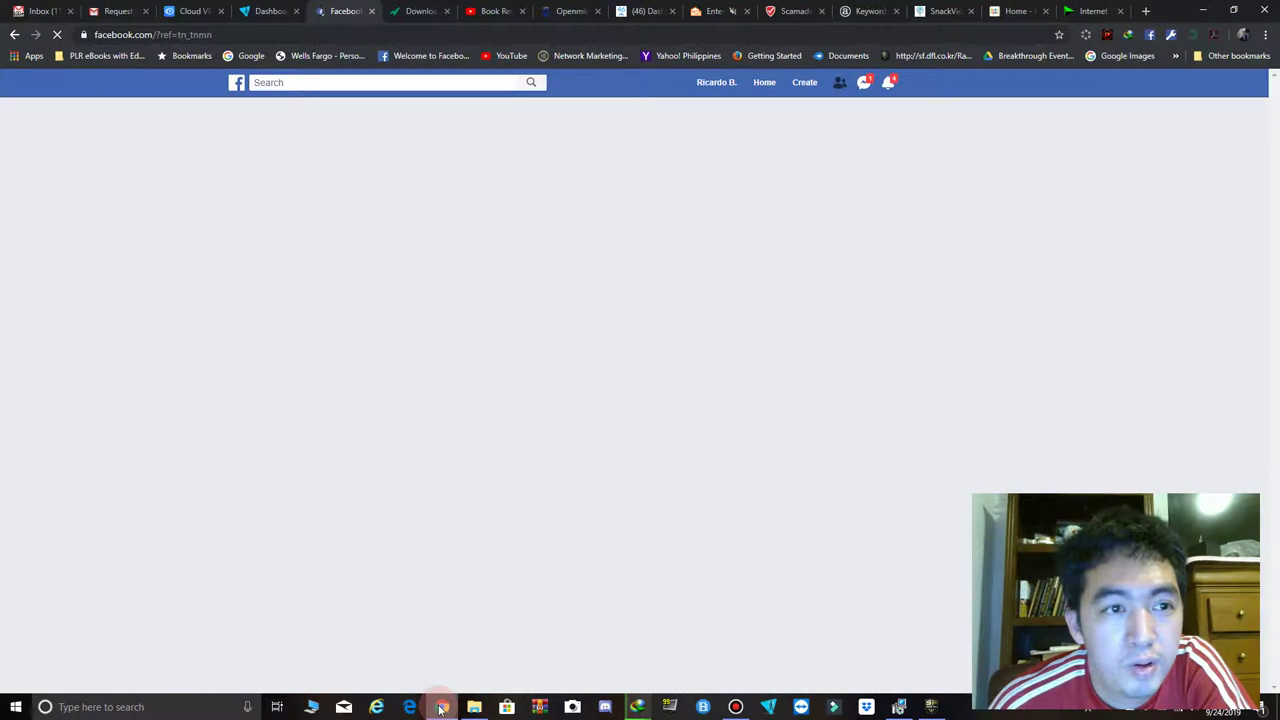